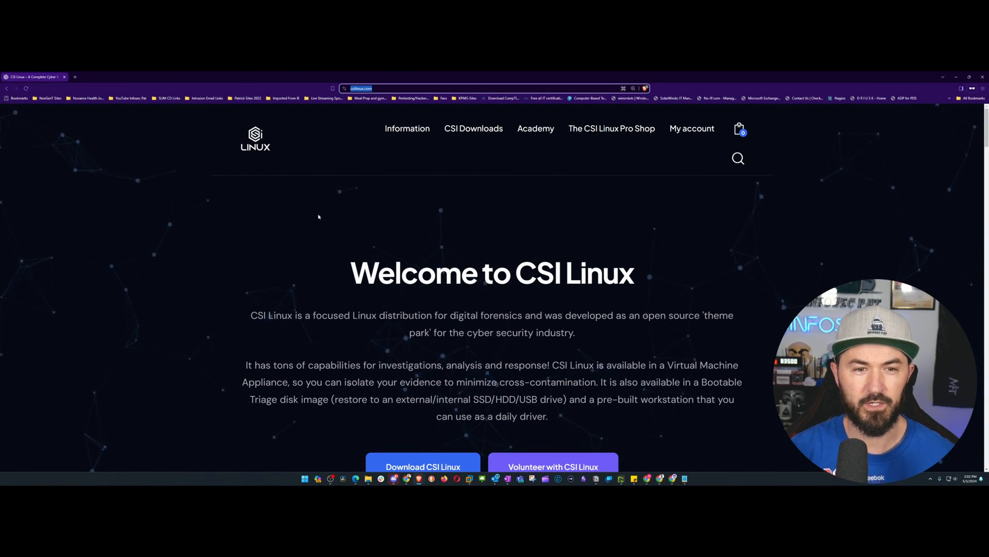
Step: Scroll through the CSI Linux website page reviewing its content before heading to downloads
scroll("down", 3)
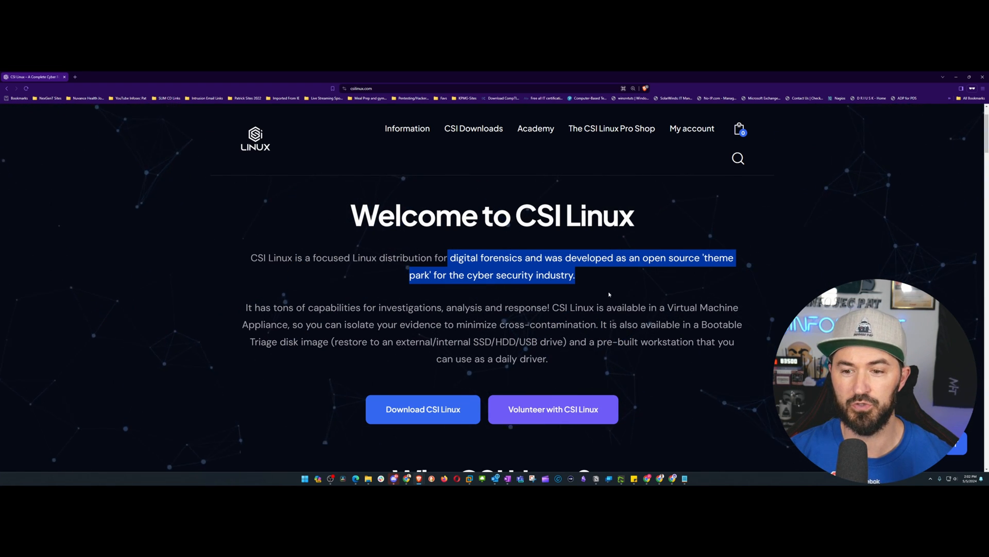
left_click(382, 277)
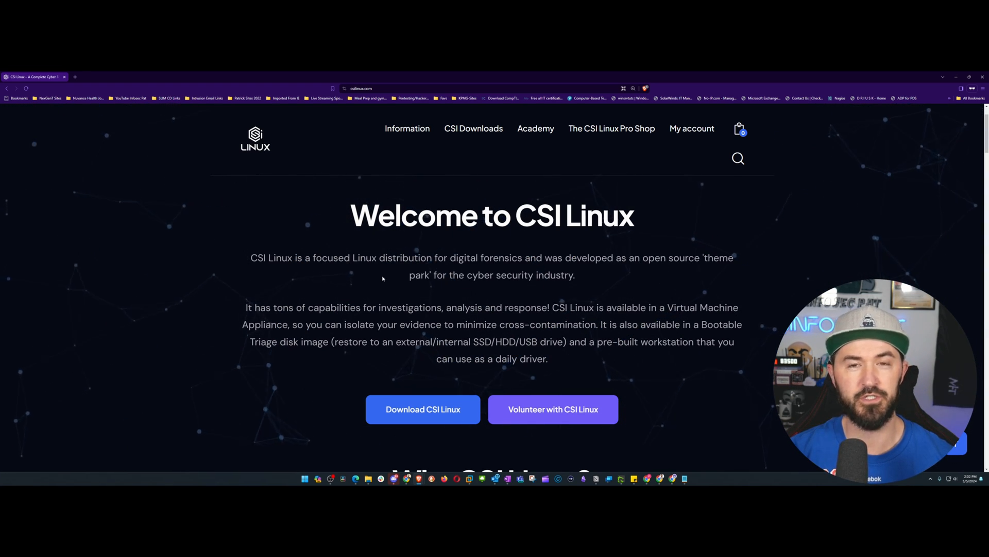
scroll("down", 3)
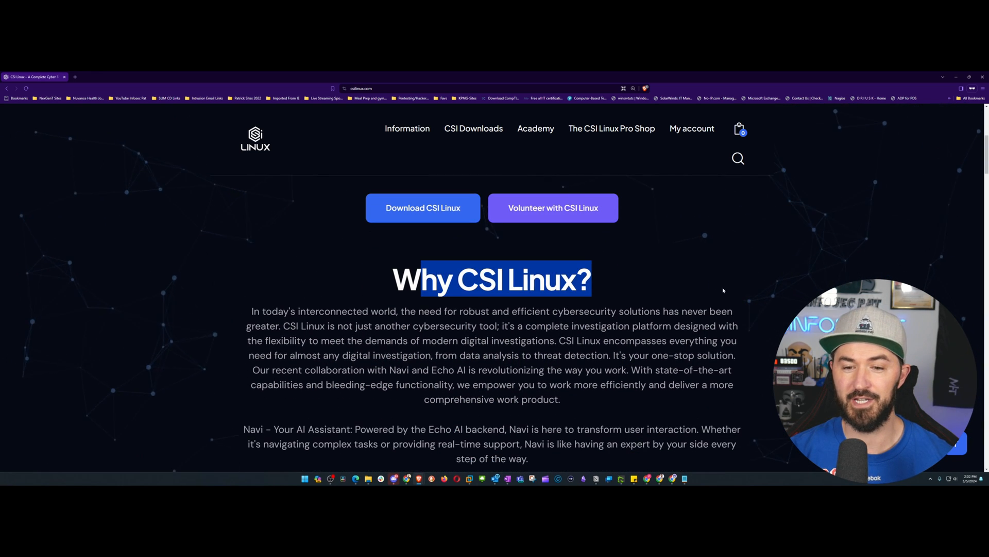
mouse_move(628, 293)
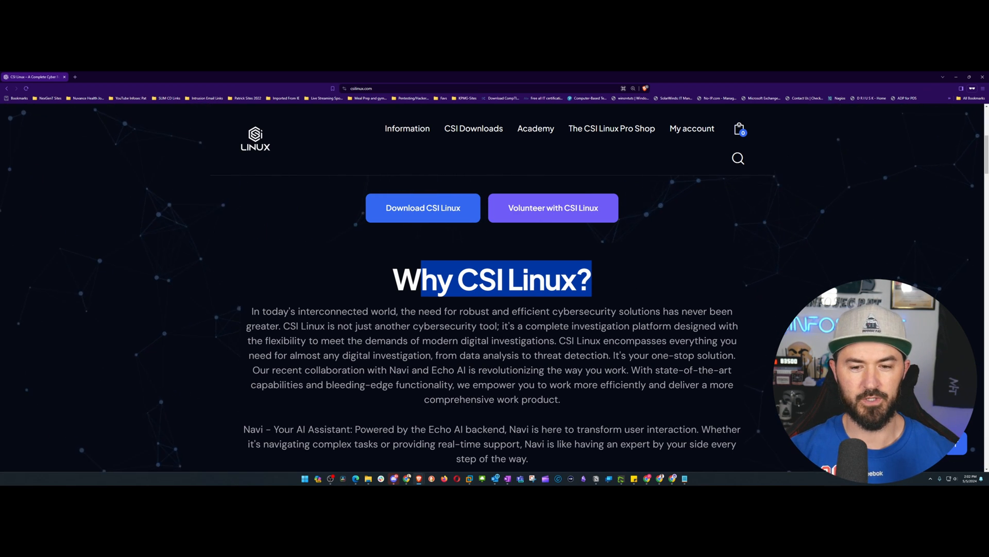
scroll("down", 3)
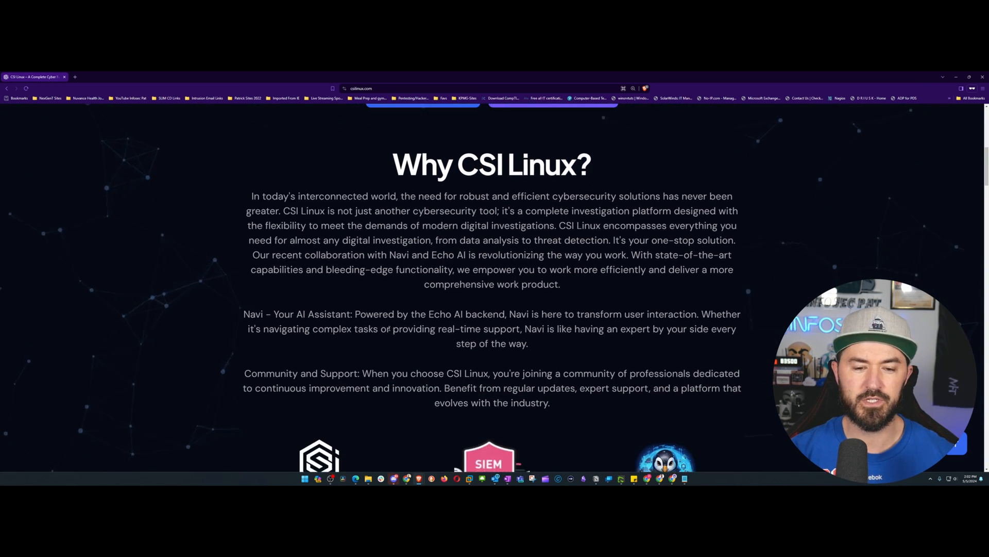
scroll("down", 3)
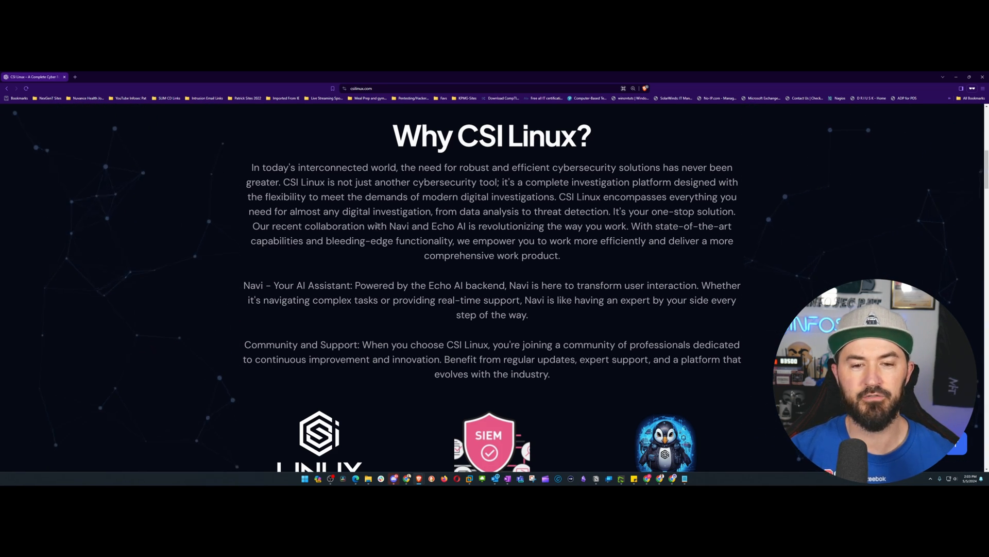
scroll("down", 3)
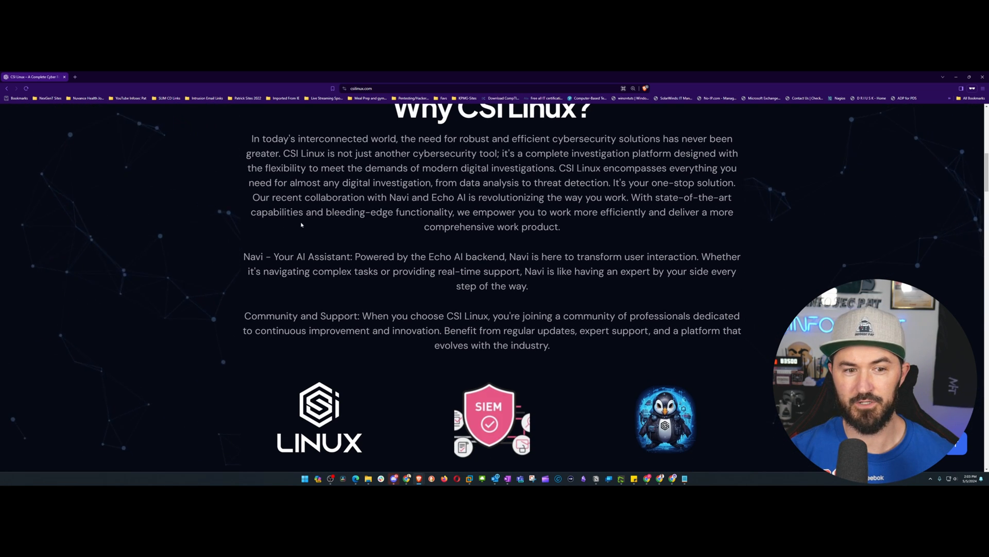
scroll("down", 3)
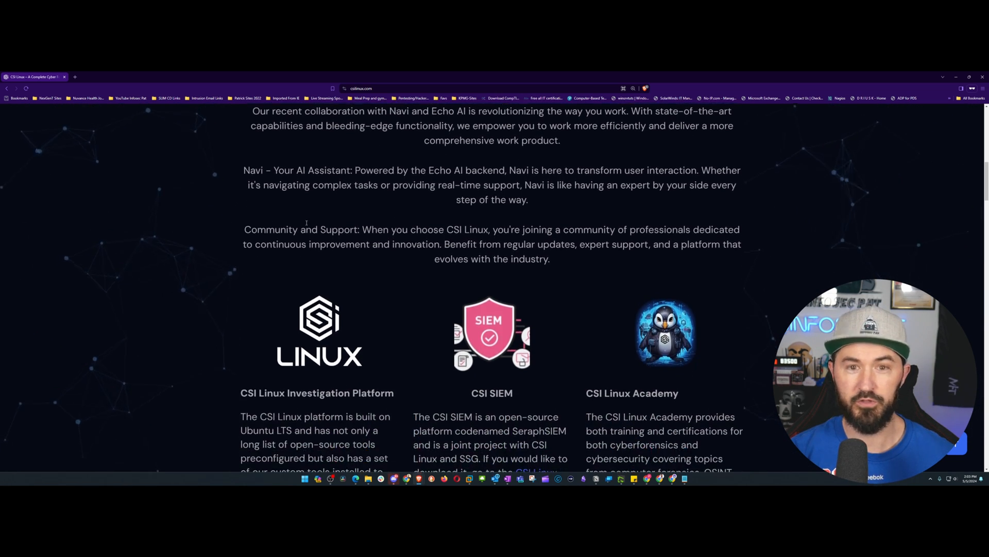
scroll("down", 3)
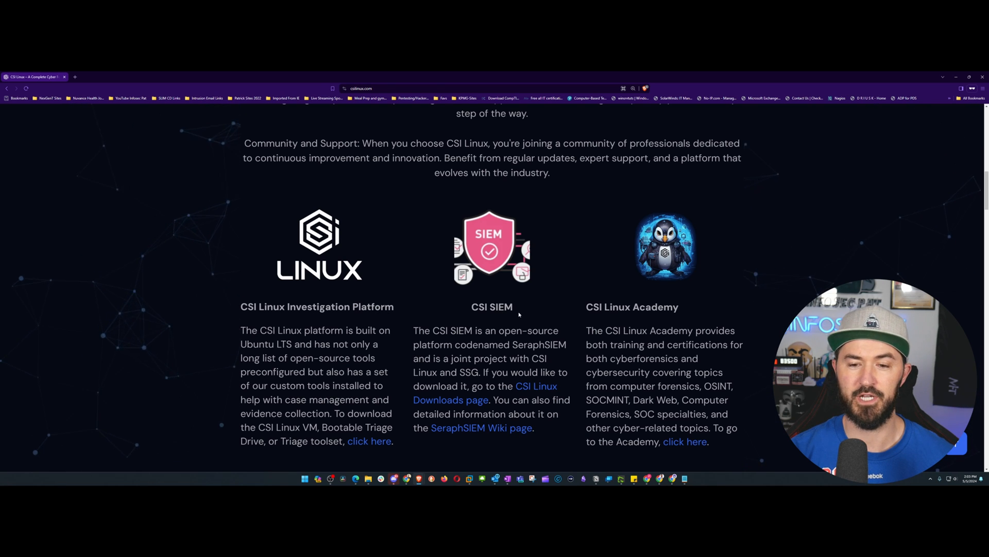
scroll("down", 3)
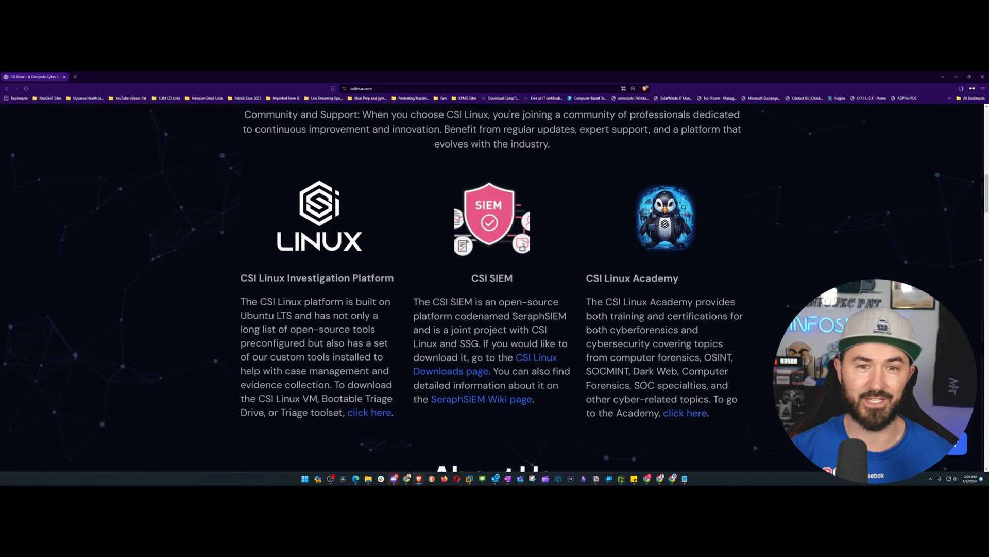
scroll("down", 3)
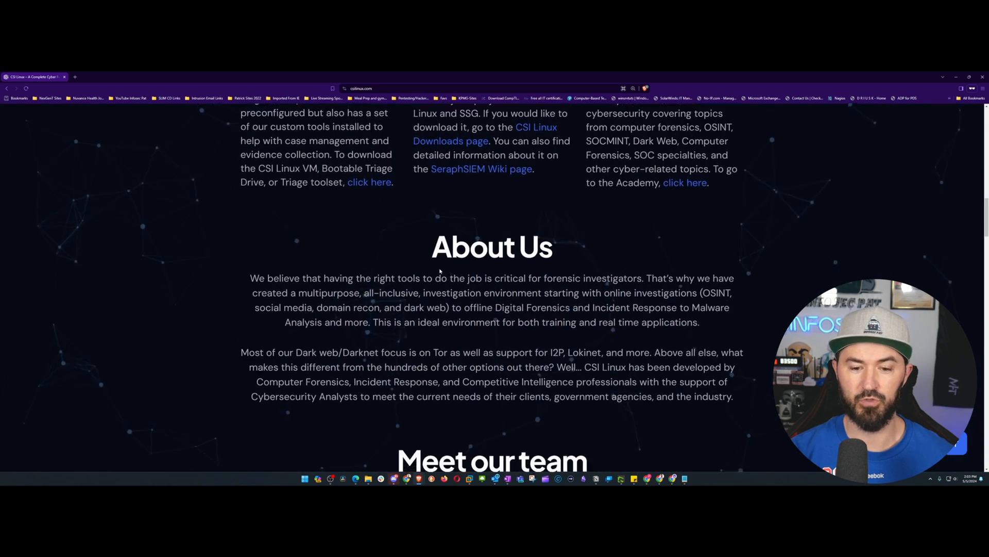
scroll("down", 3)
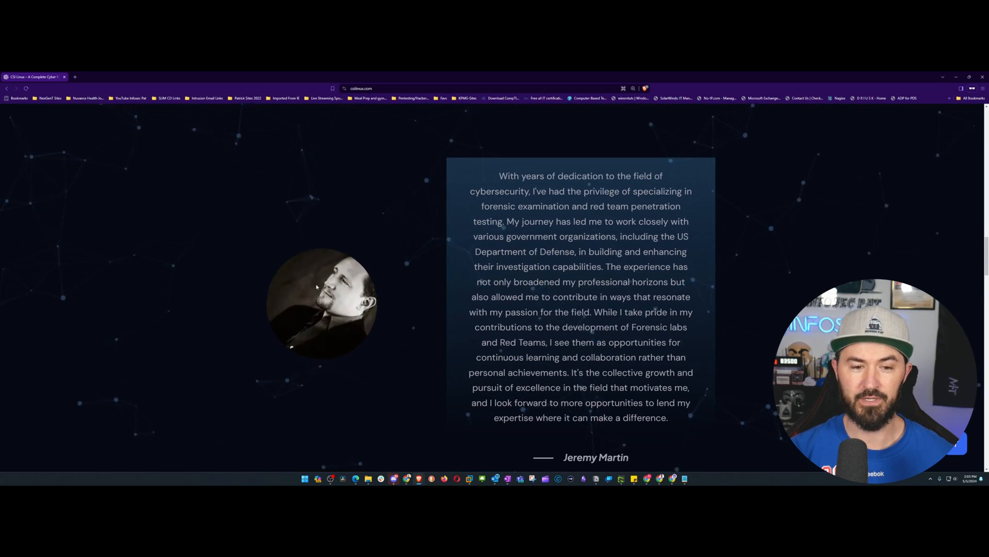
scroll("up", 3)
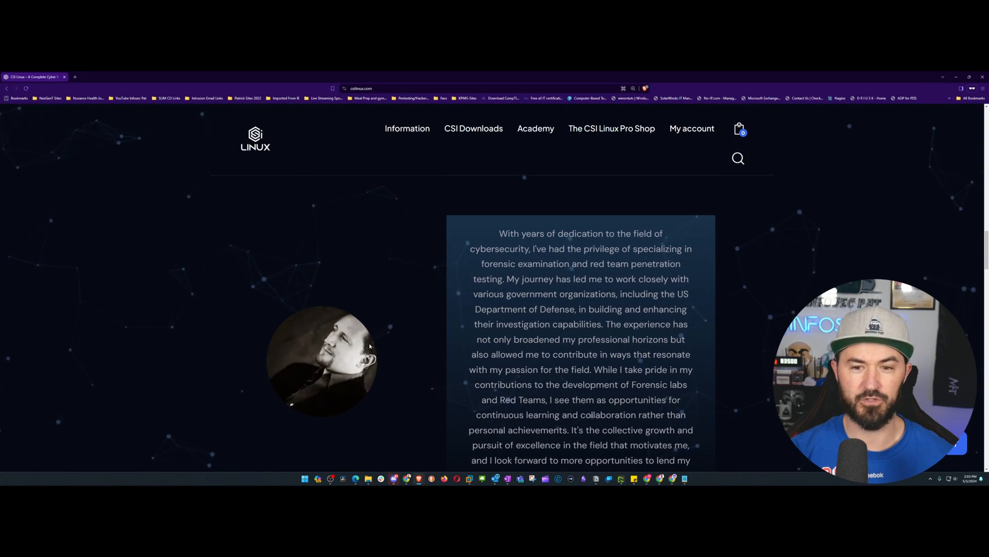
scroll("up", 3)
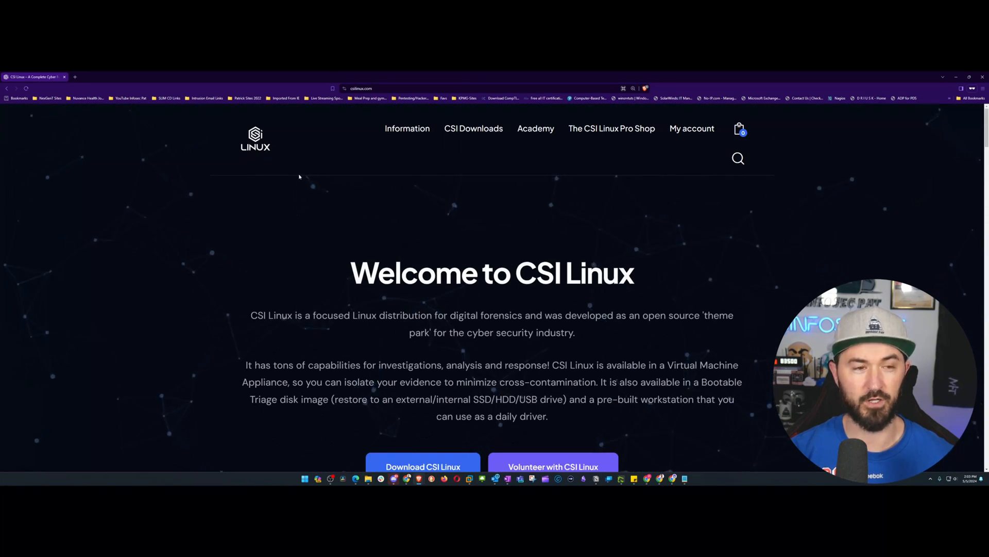
mouse_move(473, 128)
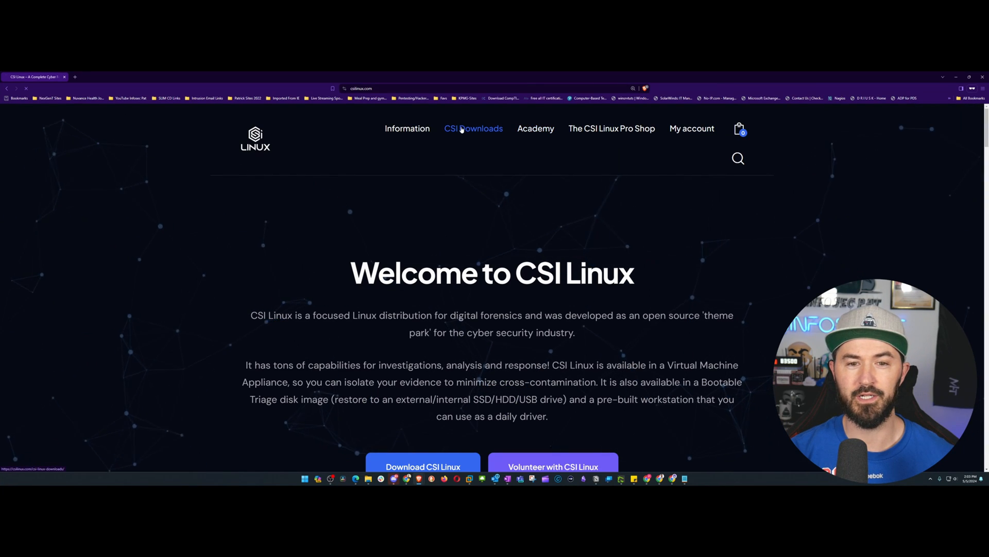
Step: Reach the Virtual Appliance for VMware and KVM/Qemu headings on the CSI Downloads page
left_click(473, 129)
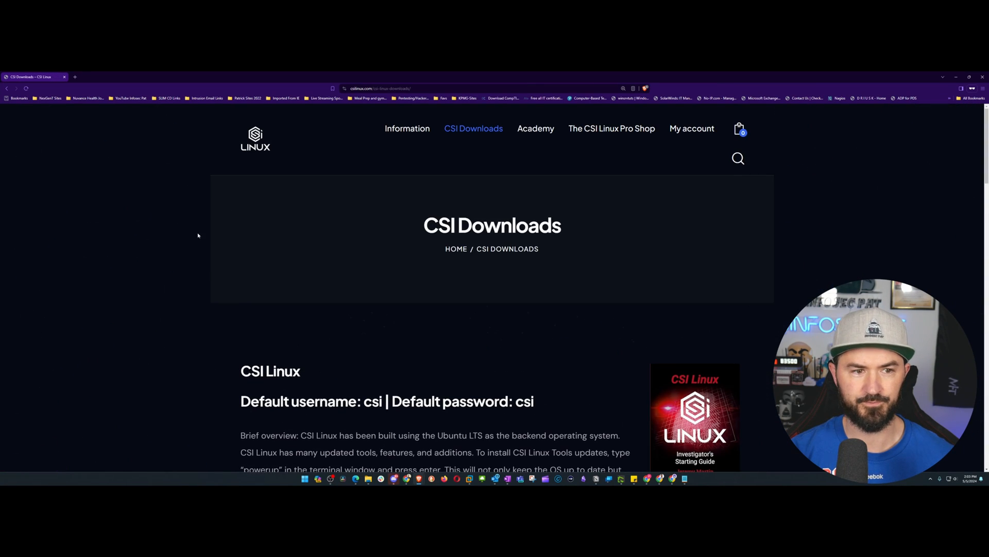
scroll("down", 3)
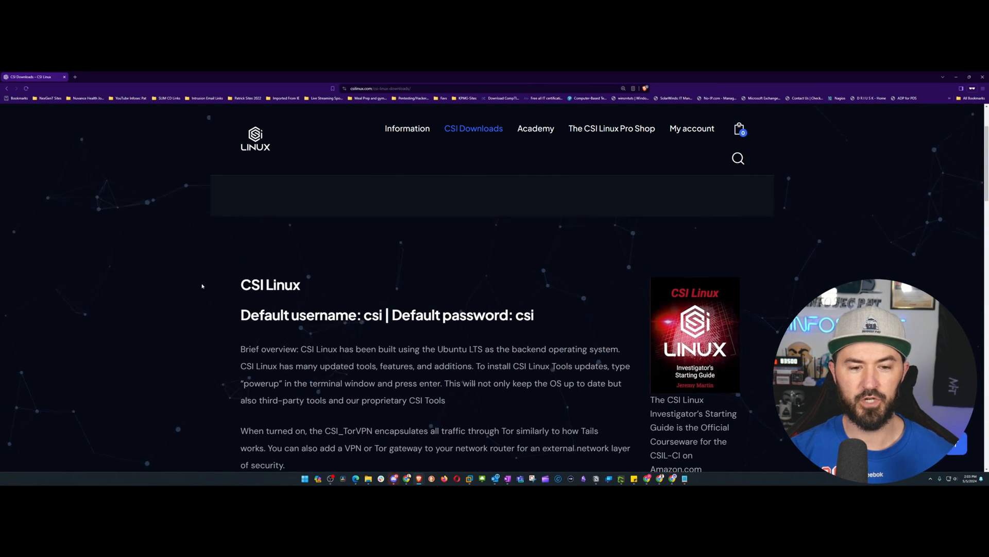
scroll("down", 3)
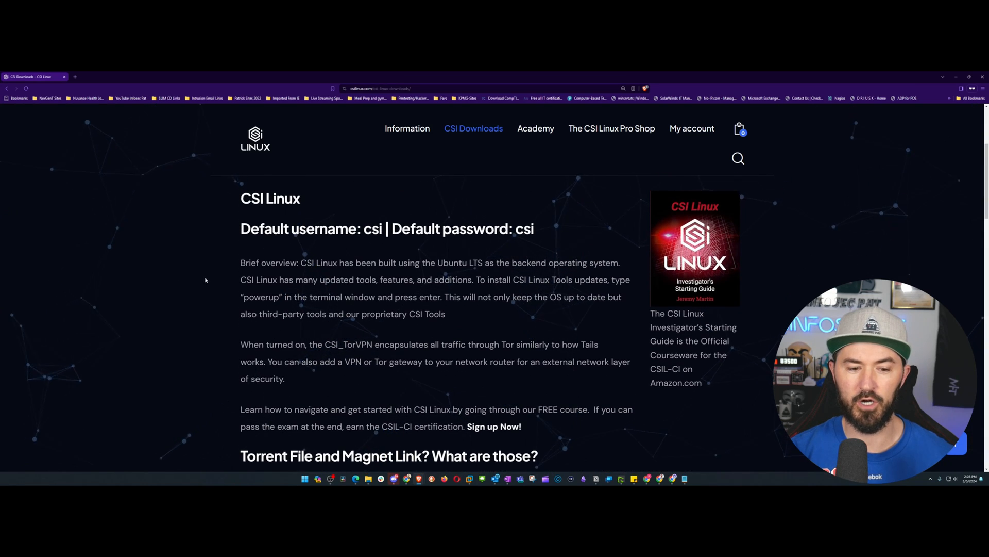
scroll("down", 3)
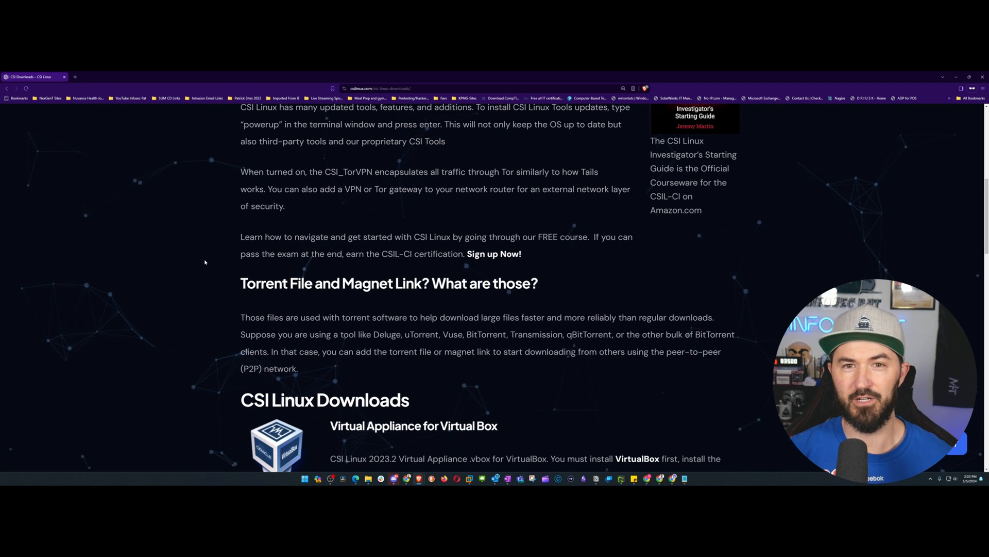
scroll("down", 3)
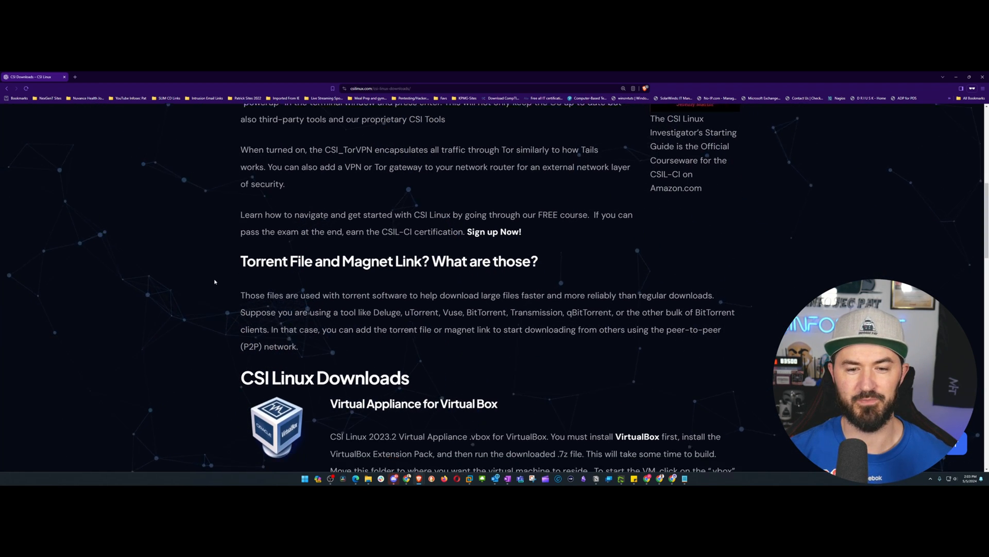
scroll("down", 3)
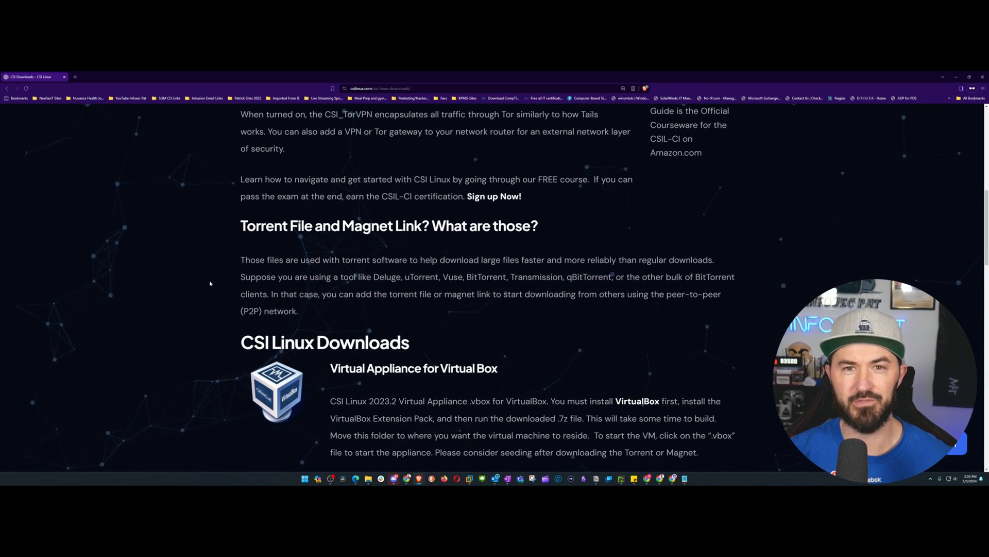
scroll("down", 3)
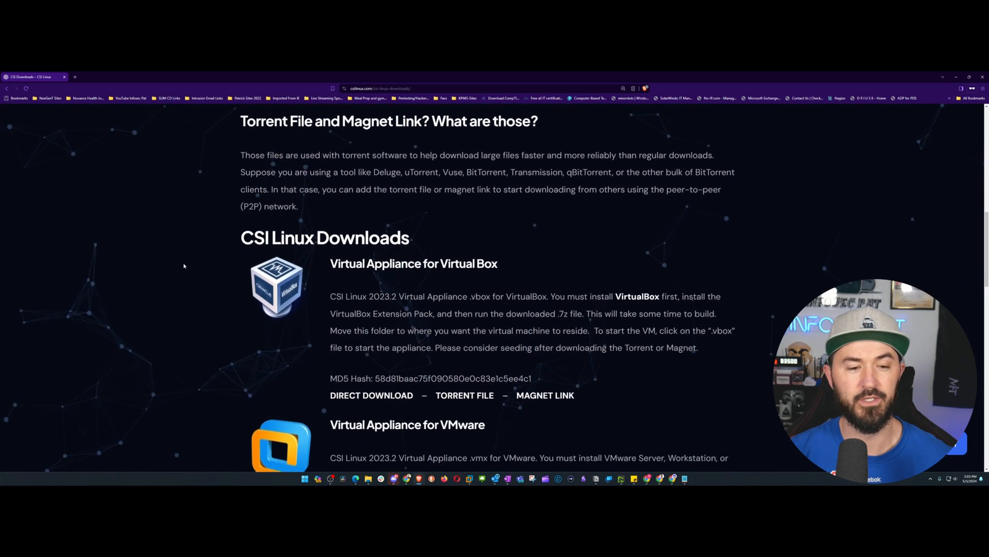
scroll("down", 3)
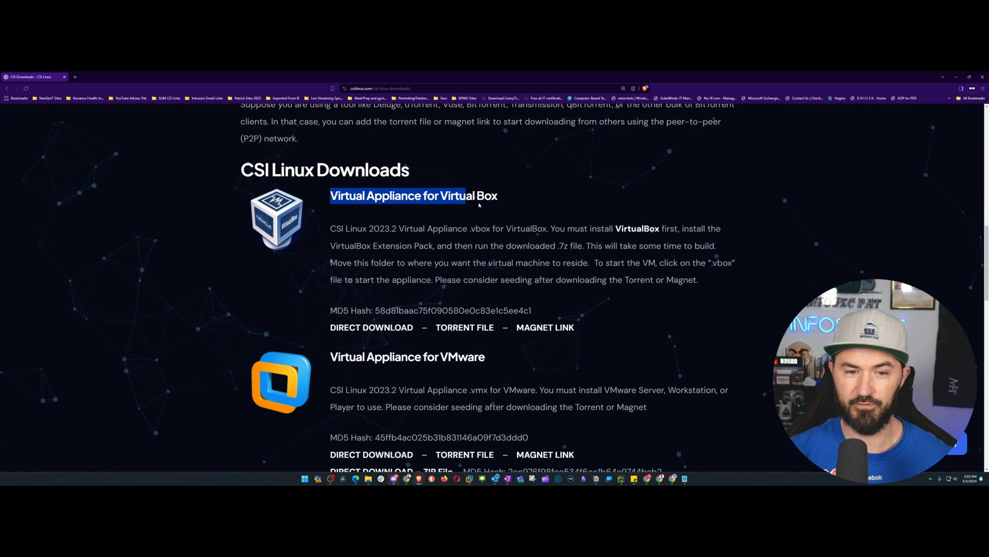
double_click(408, 357)
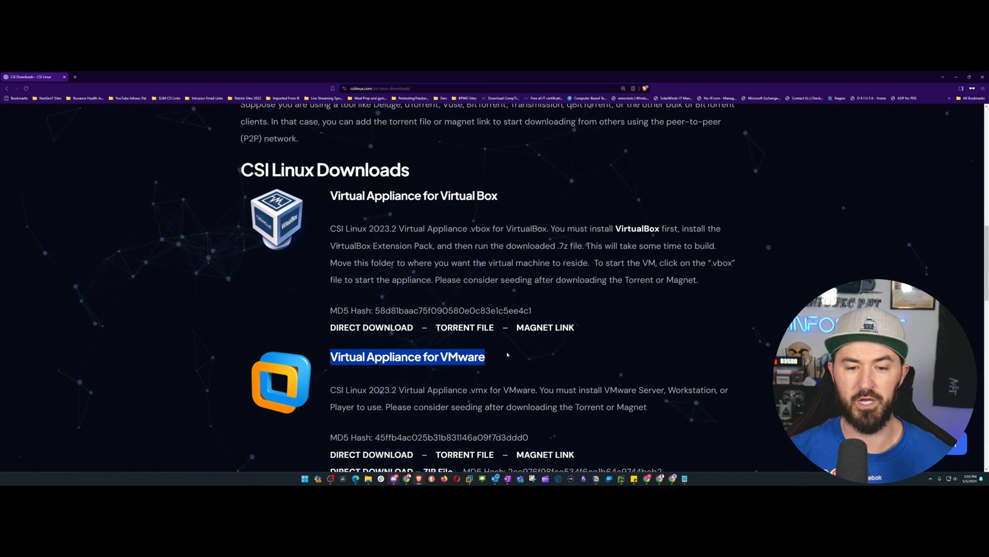
scroll("down", 3)
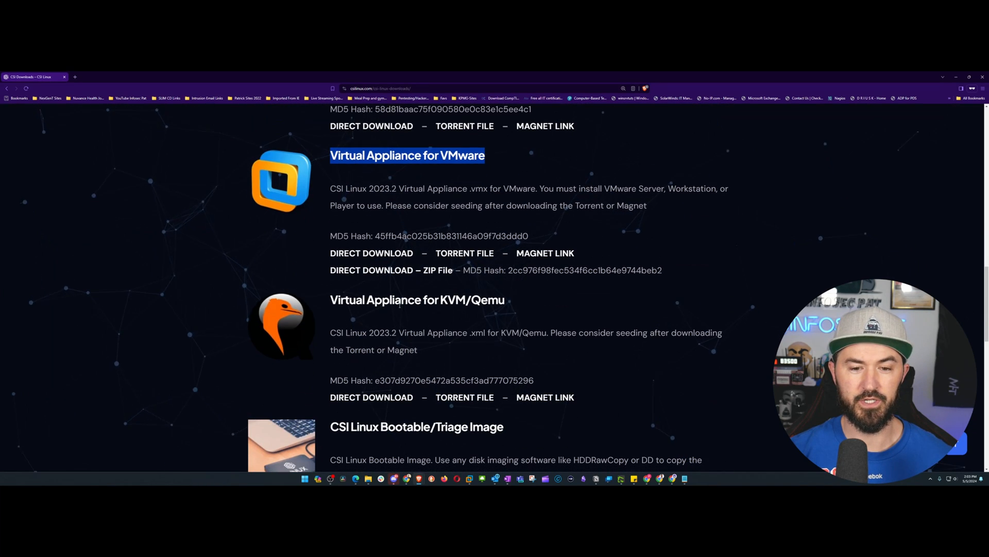
double_click(416, 299)
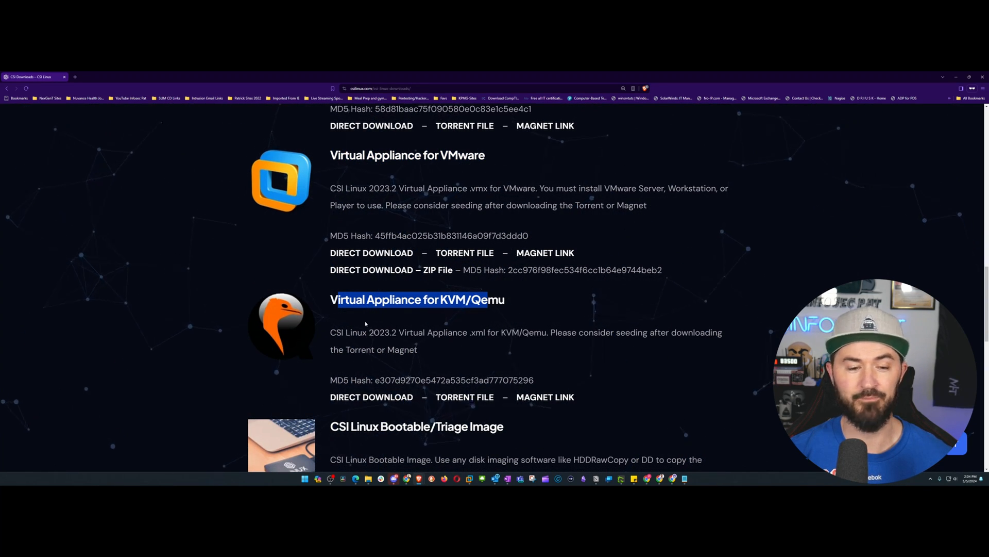
Step: Scroll further through the virtual appliance download links and options
scroll("down", 3)
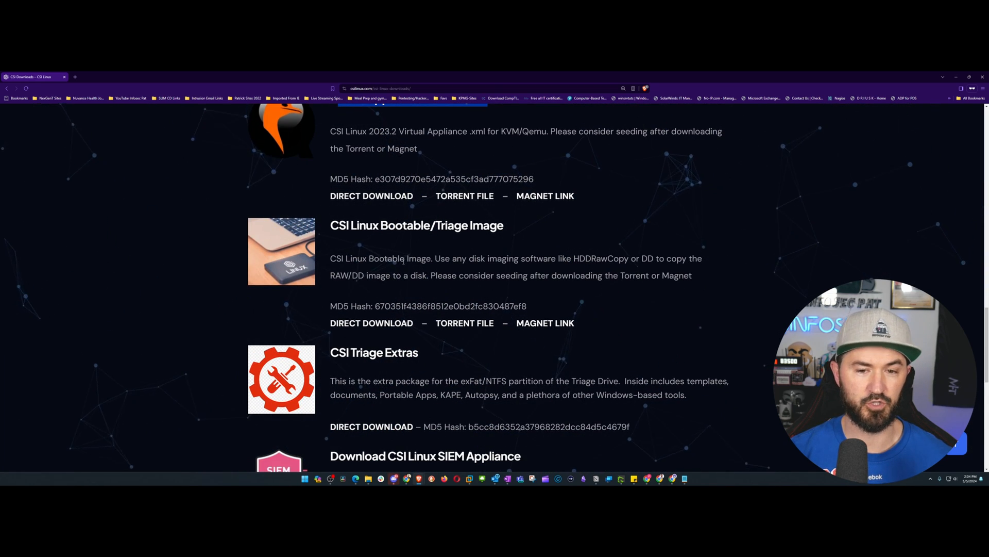
scroll("down", 3)
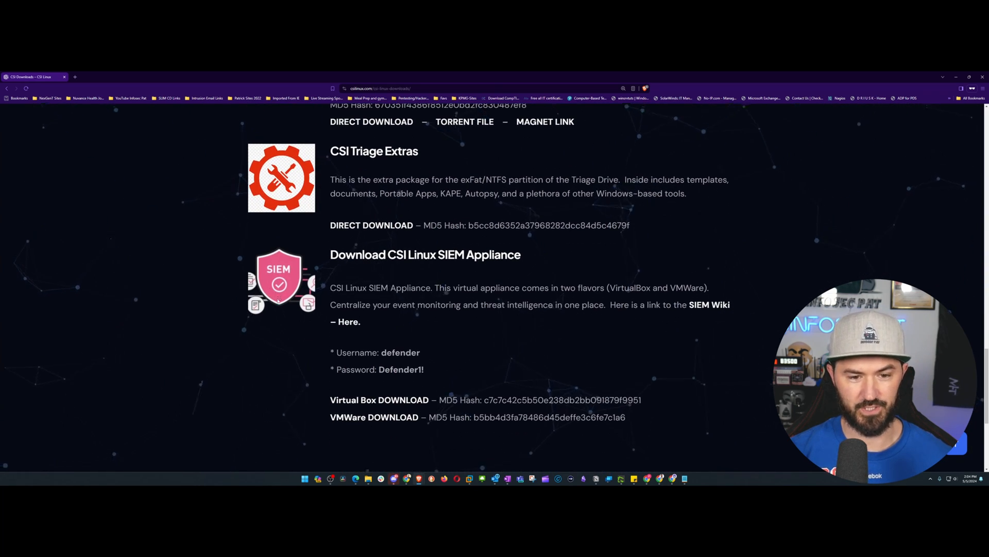
scroll("up", 3)
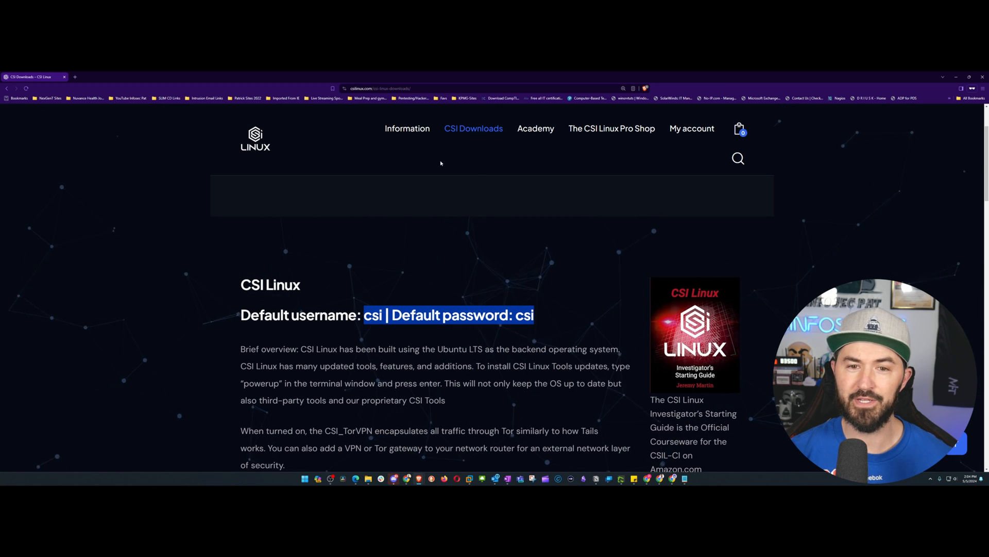
scroll("down", 3)
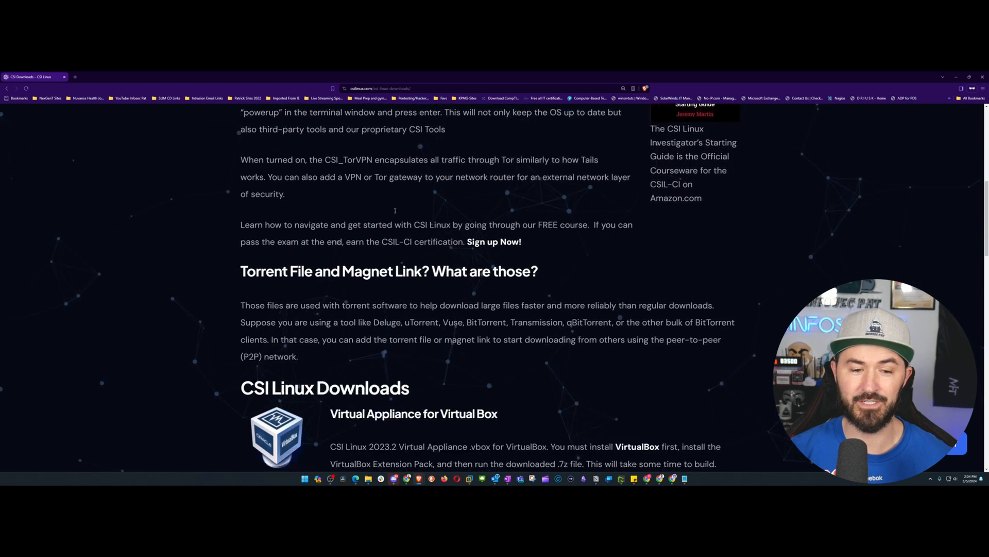
scroll("down", 3)
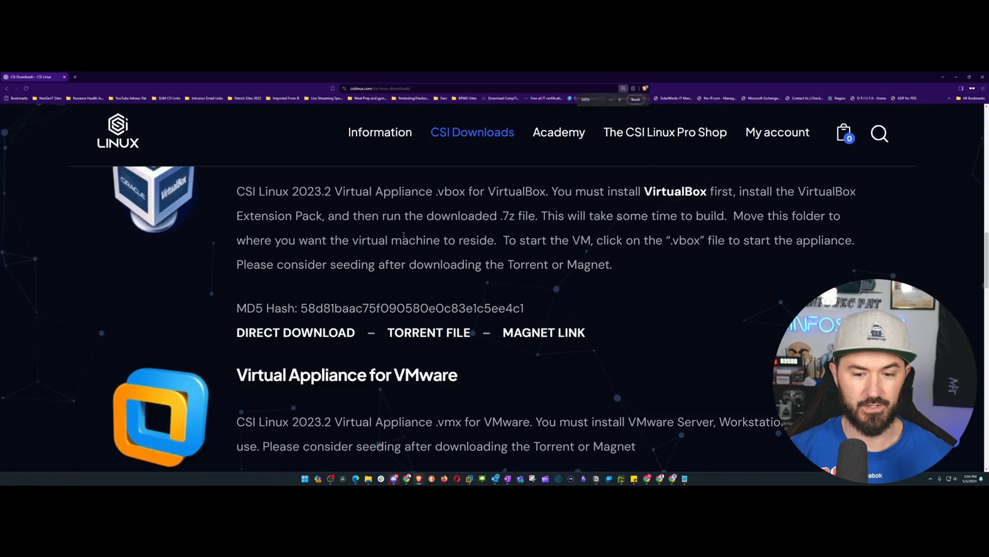
scroll("down", 3)
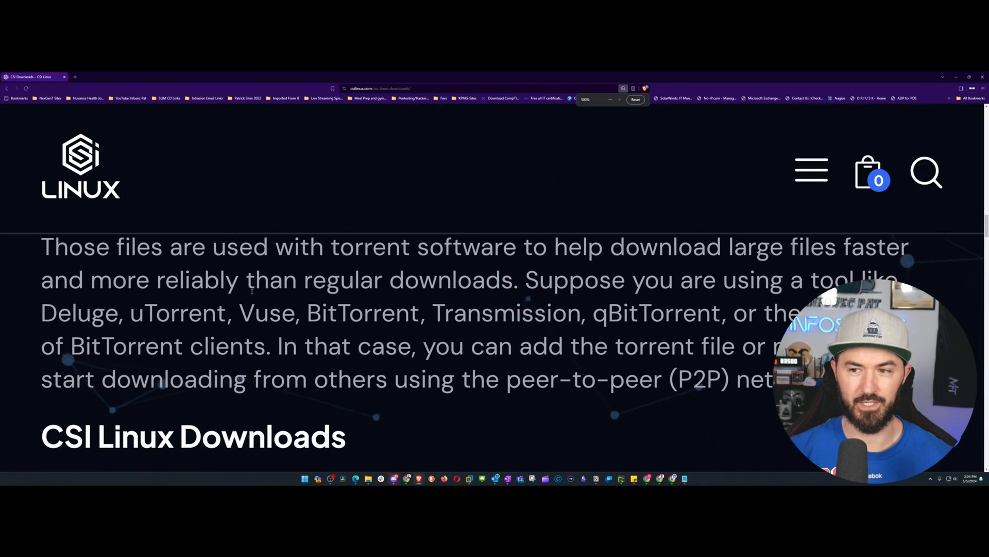
scroll("down", 3)
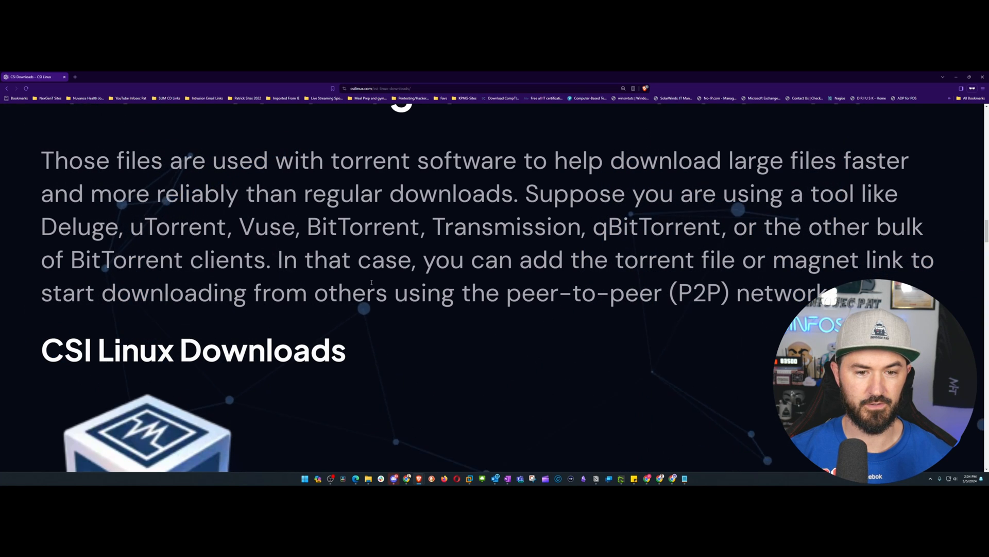
scroll("up", 3)
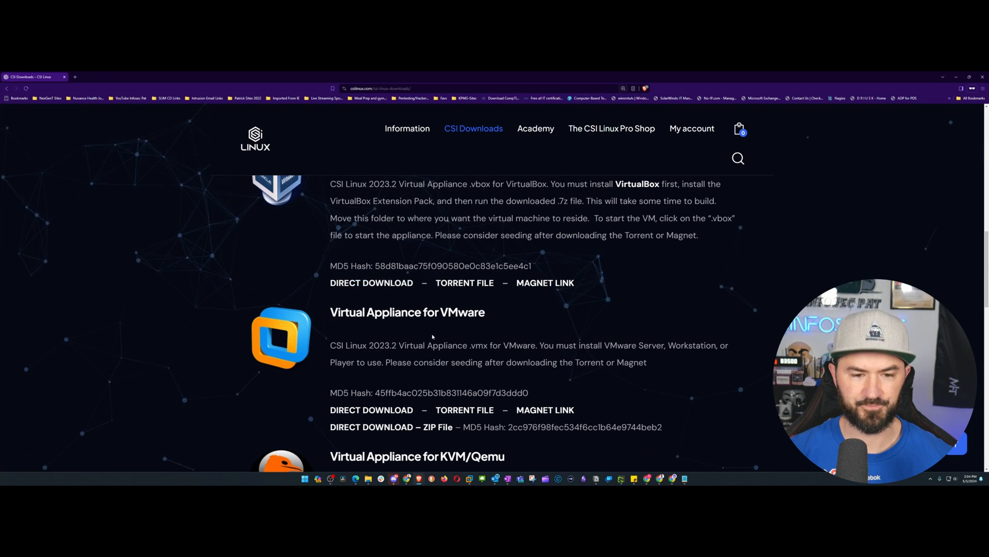
scroll("down", 3)
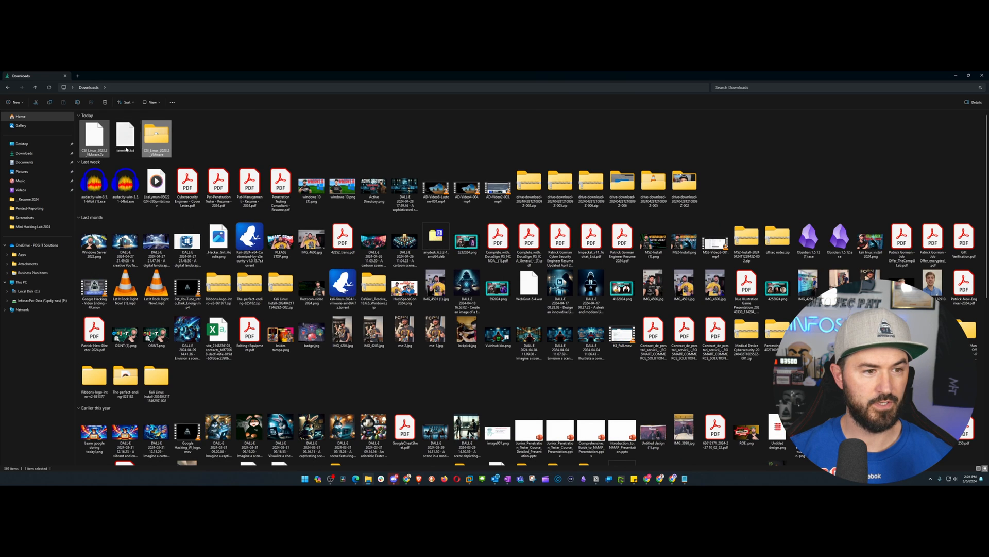
Step: Review the CSI_Linux_2023.2_VMware archive's full file actions in Downloads, then return to the downloads page
double_click(156, 134)
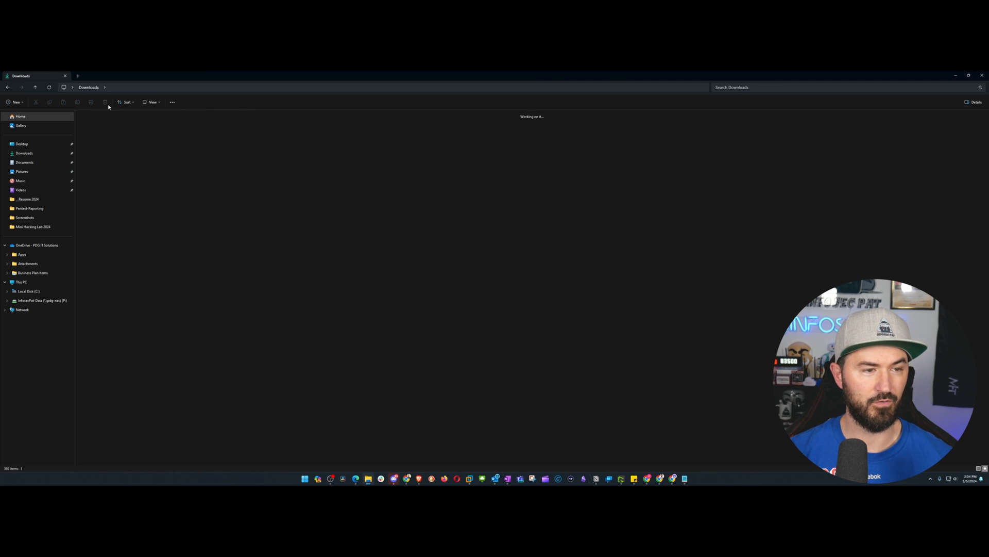
right_click(156, 133)
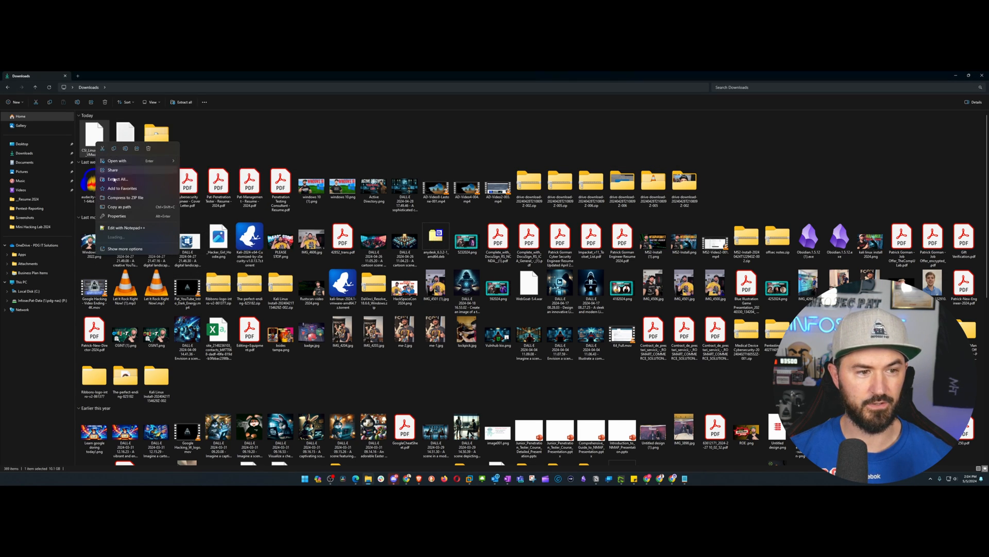
left_click(125, 248)
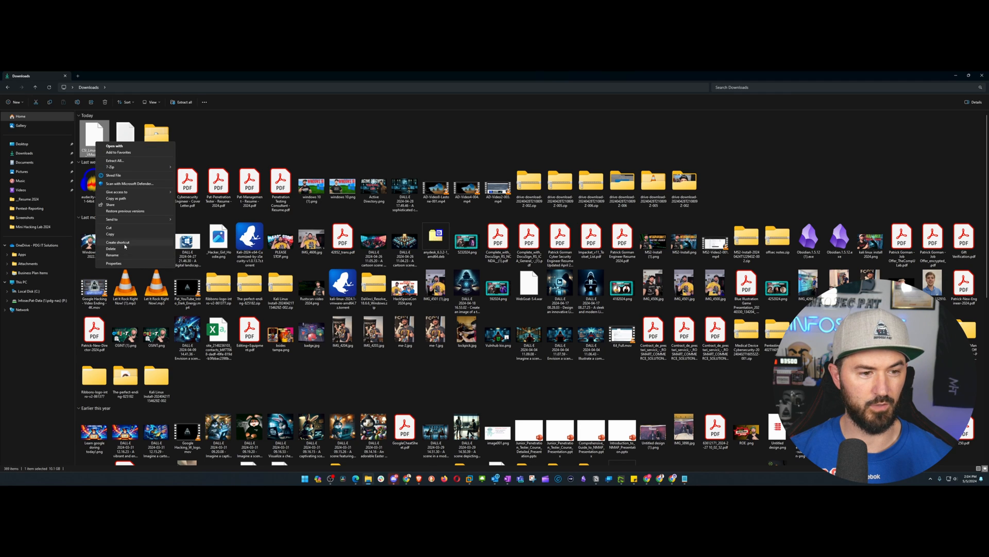
left_click(114, 263)
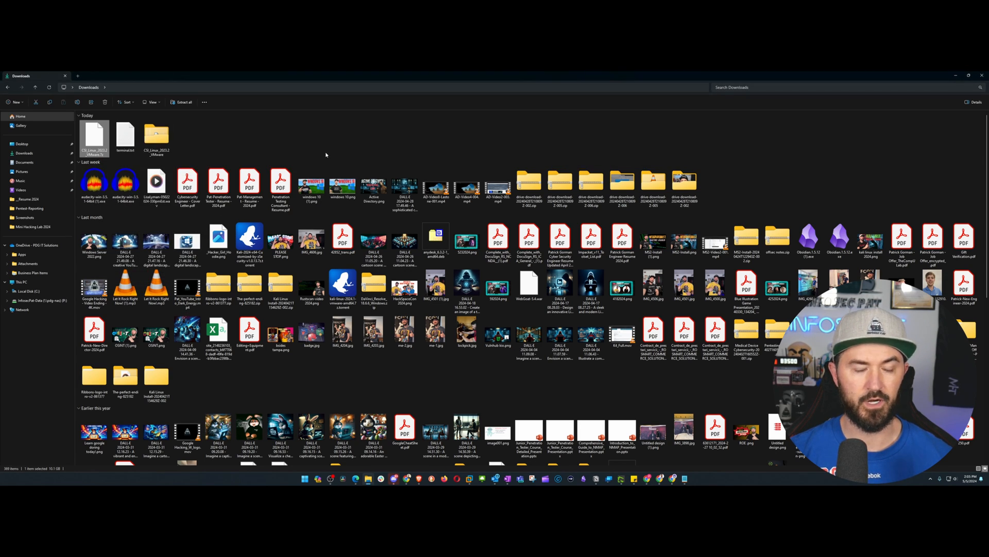
left_click(157, 134)
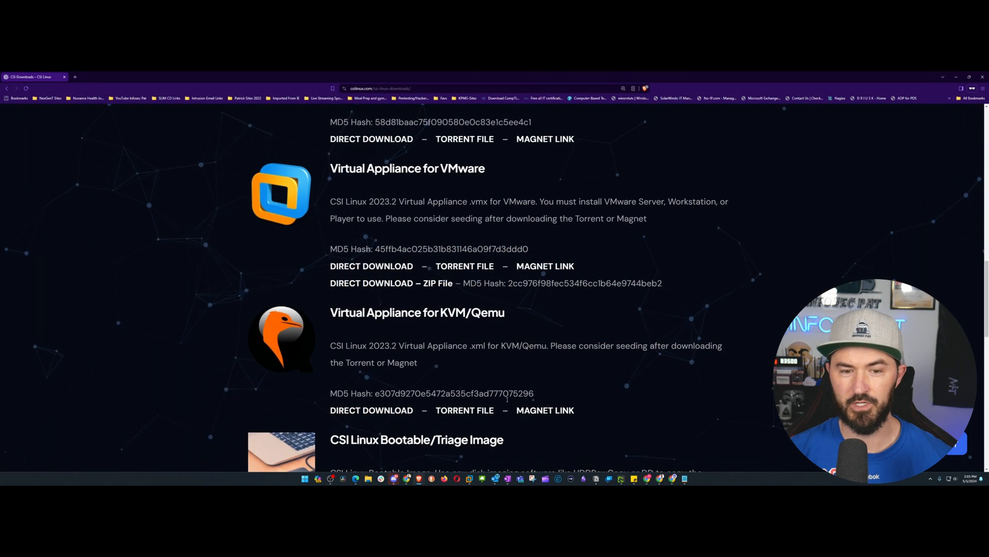
mouse_move(459, 479)
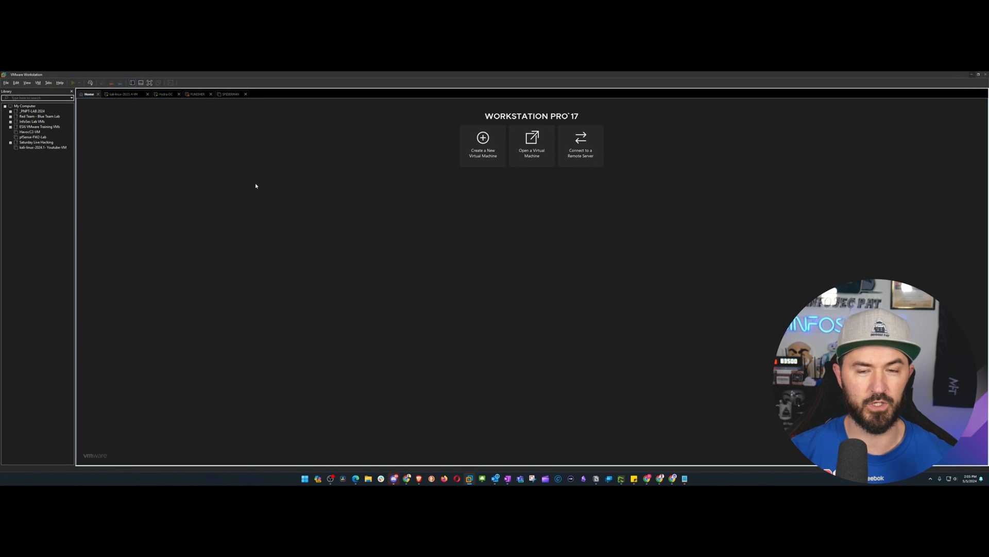
mouse_move(223, 241)
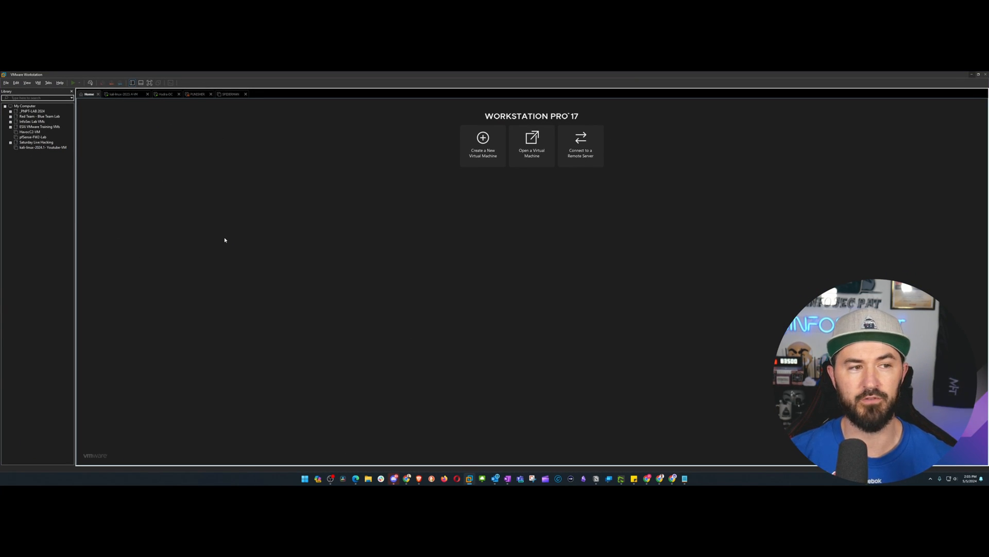
mouse_move(300, 216)
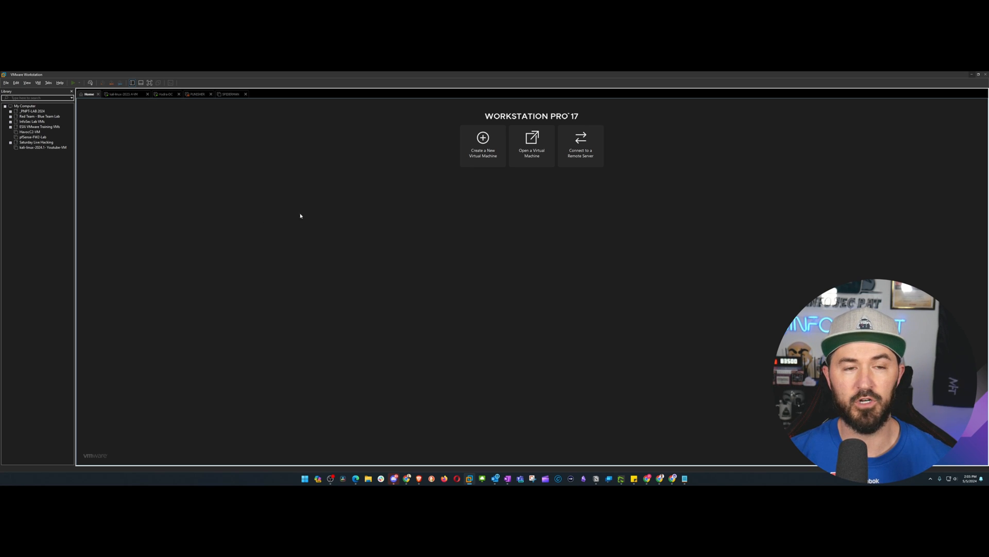
mouse_move(115, 152)
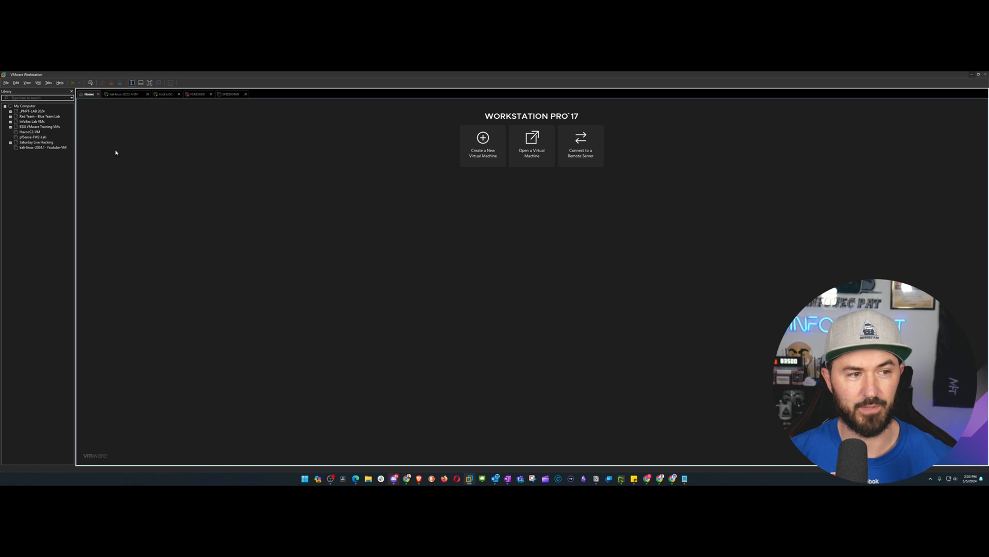
mouse_move(184, 175)
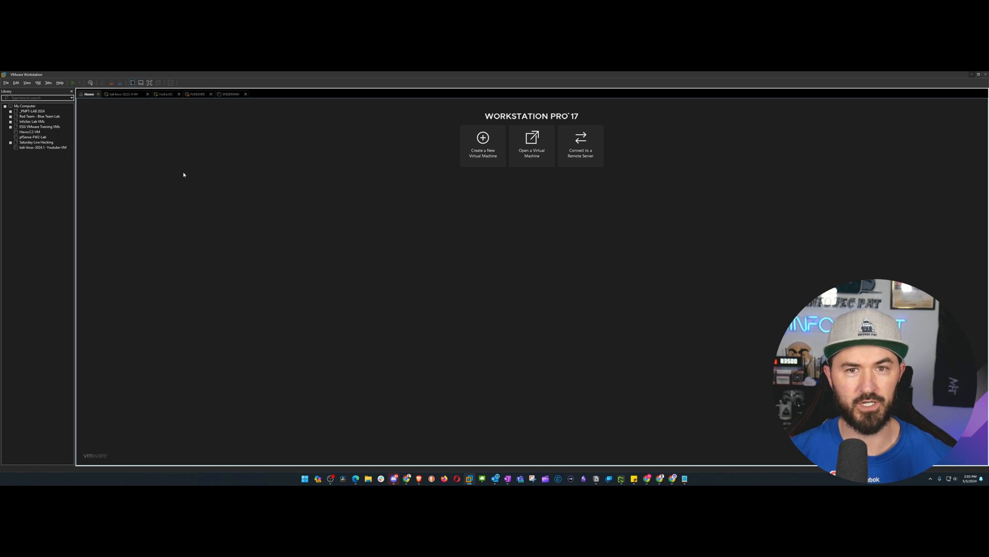
mouse_move(146, 173)
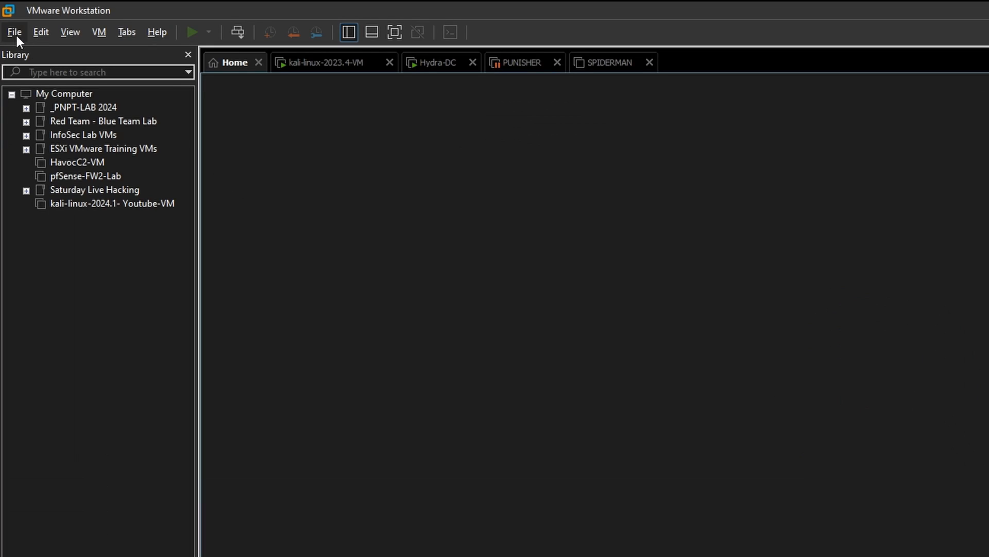
Step: Use File > Open and browse Downloads into the CSI_Linux_2023.2_VMware folder for the .vmx file
left_click(14, 32)
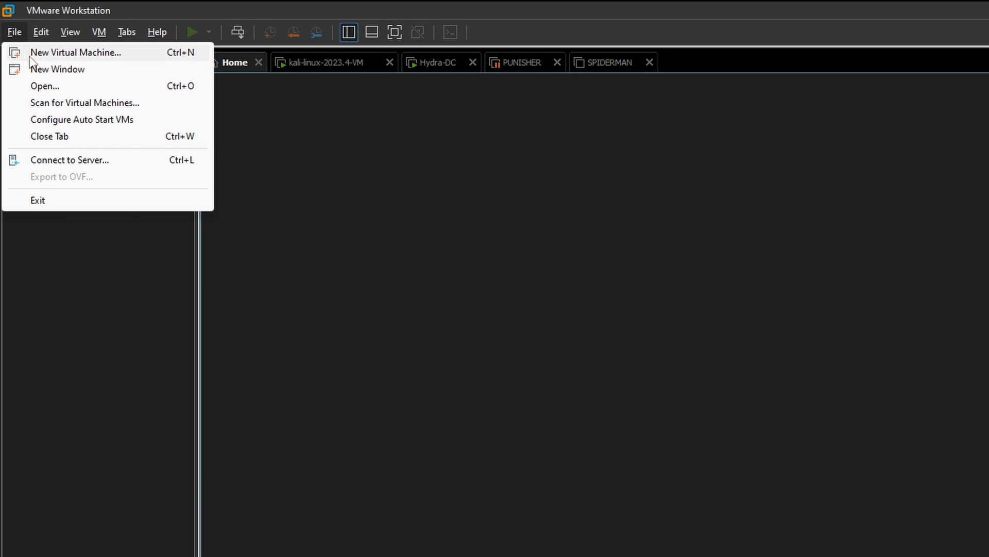
left_click(44, 86)
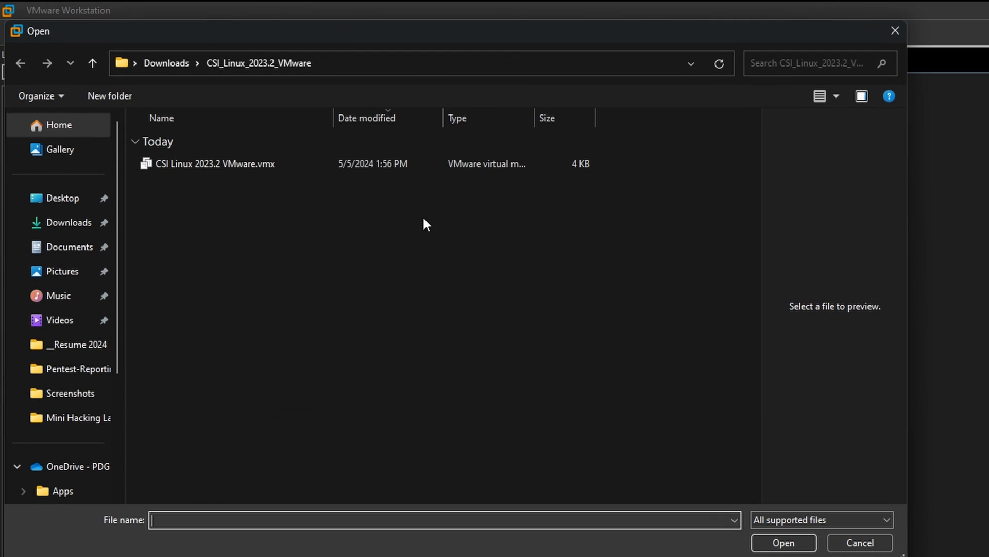
left_click(166, 62)
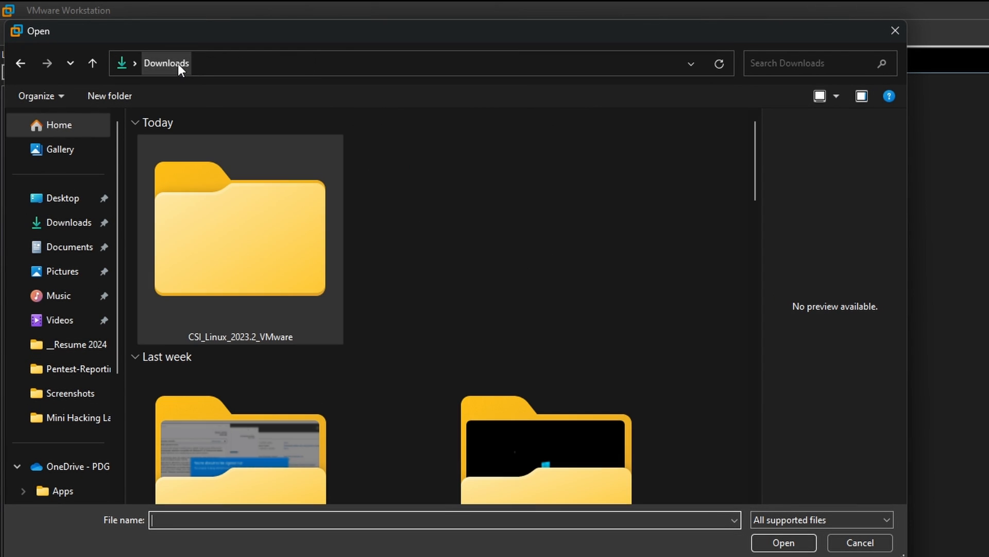
mouse_move(243, 253)
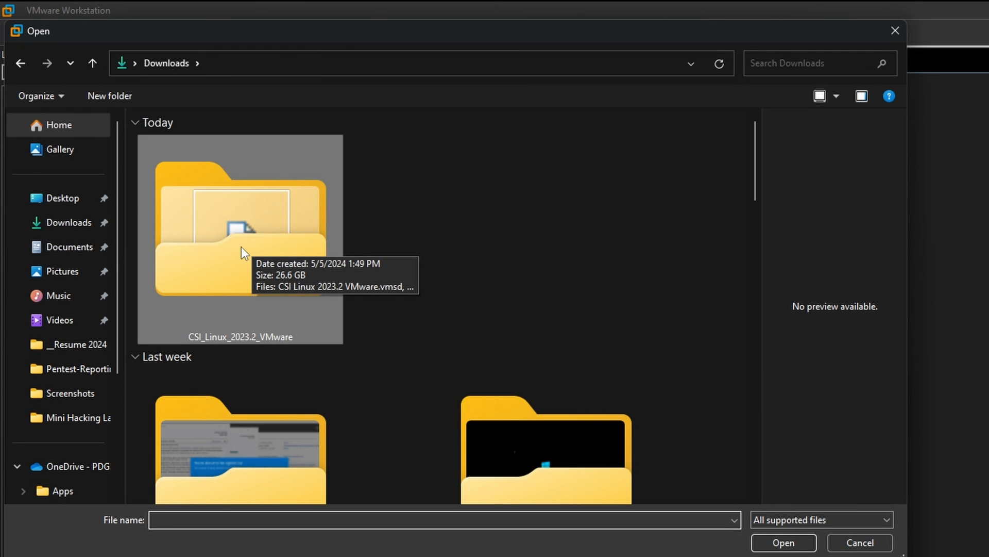
double_click(240, 227)
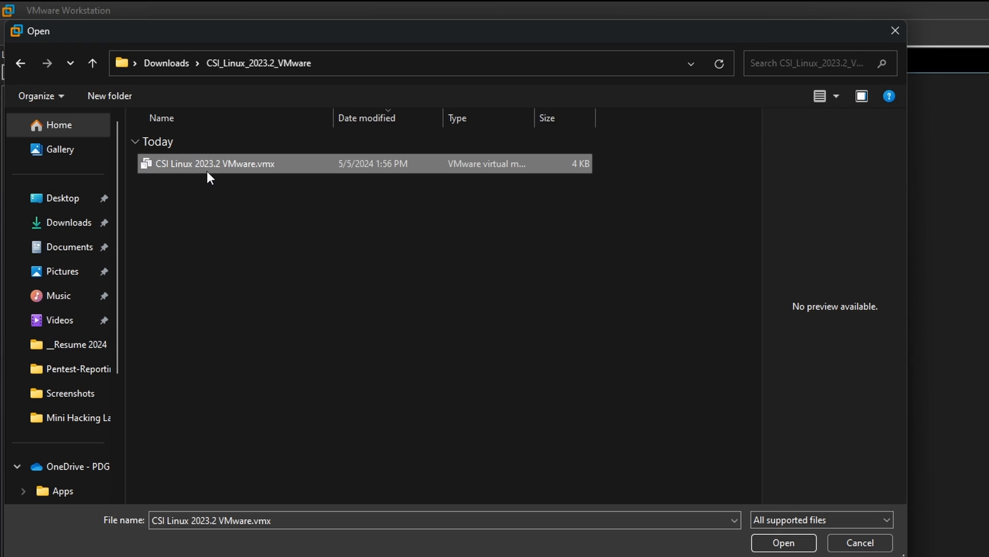
mouse_move(192, 180)
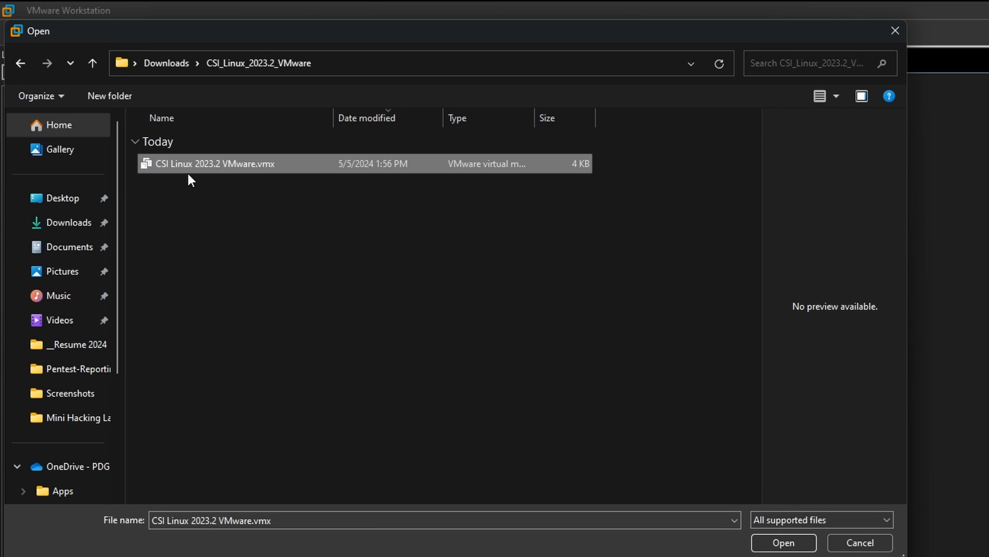
left_click(784, 542)
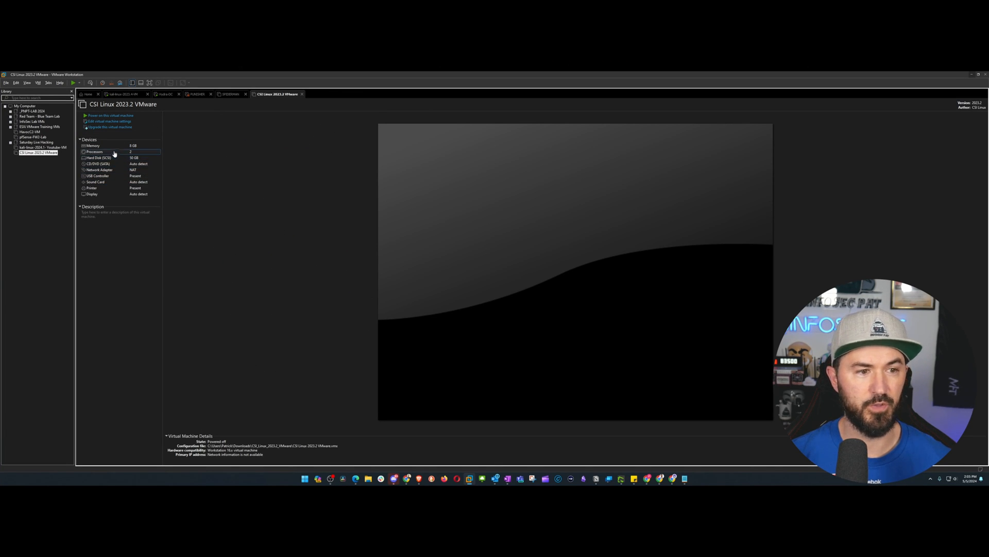
left_click(975, 74)
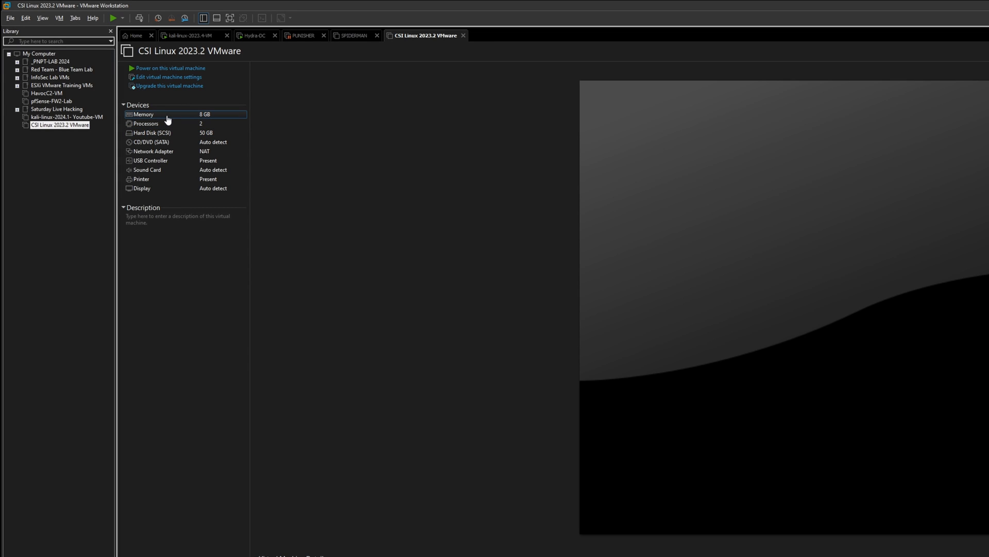
left_click(167, 141)
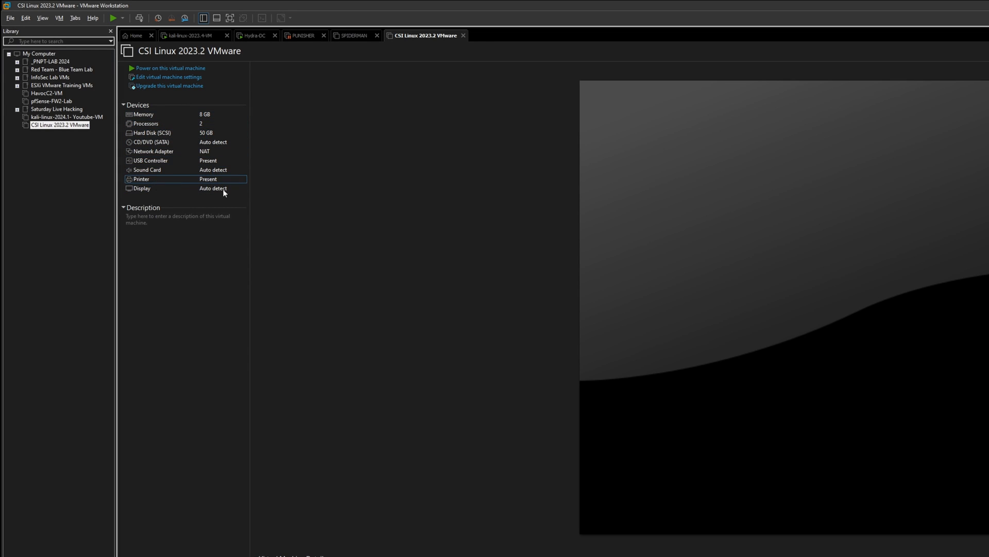
left_click(166, 76)
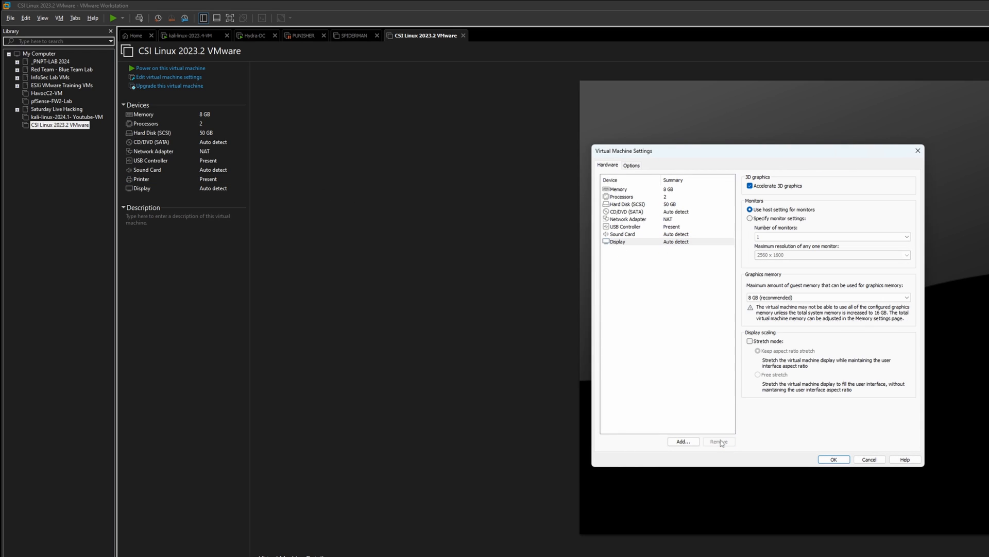
mouse_move(645, 252)
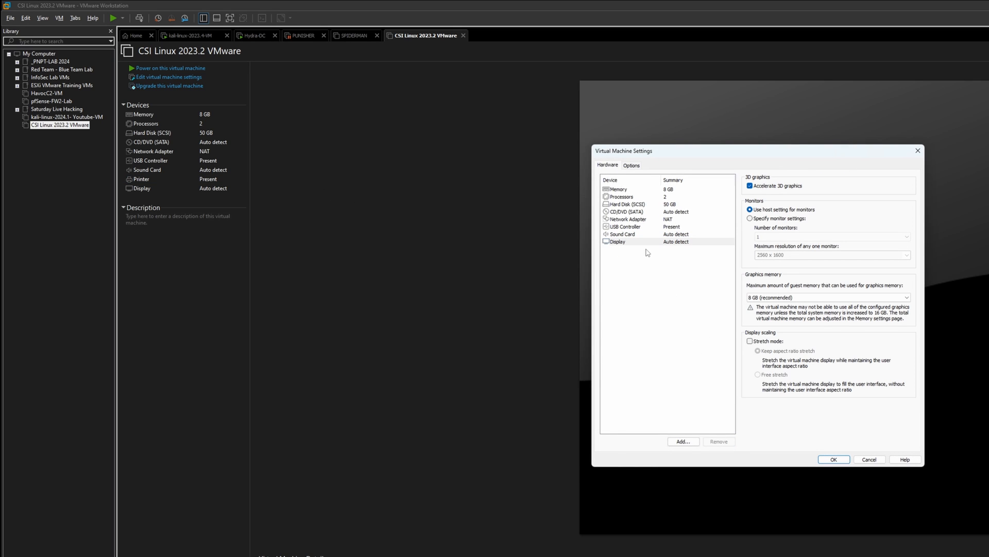
mouse_move(647, 215)
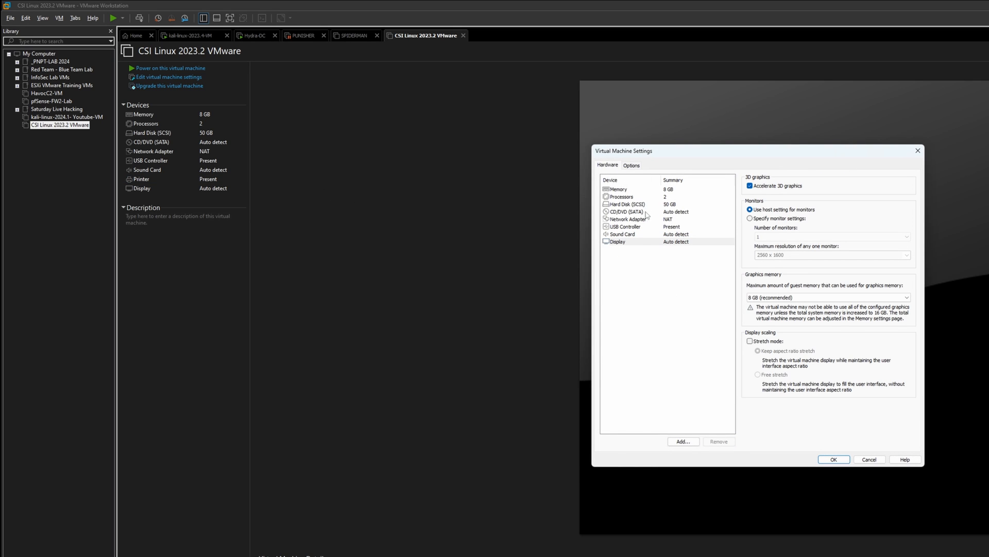
mouse_move(653, 229)
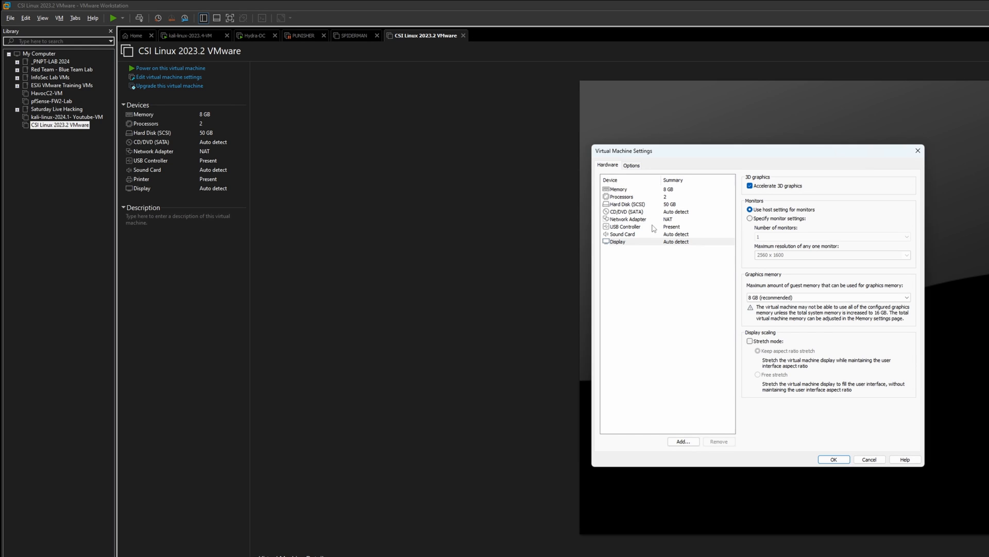
left_click(626, 211)
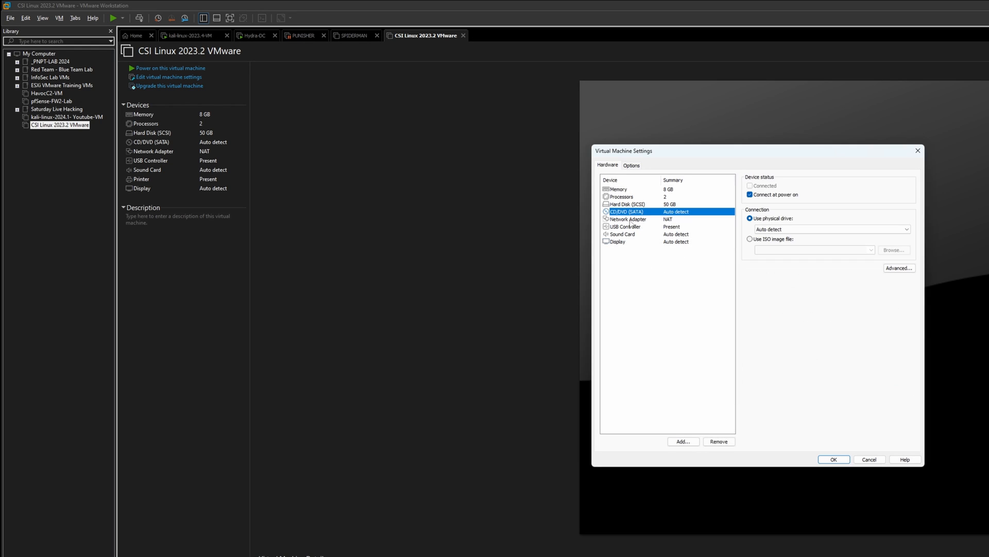
left_click(624, 203)
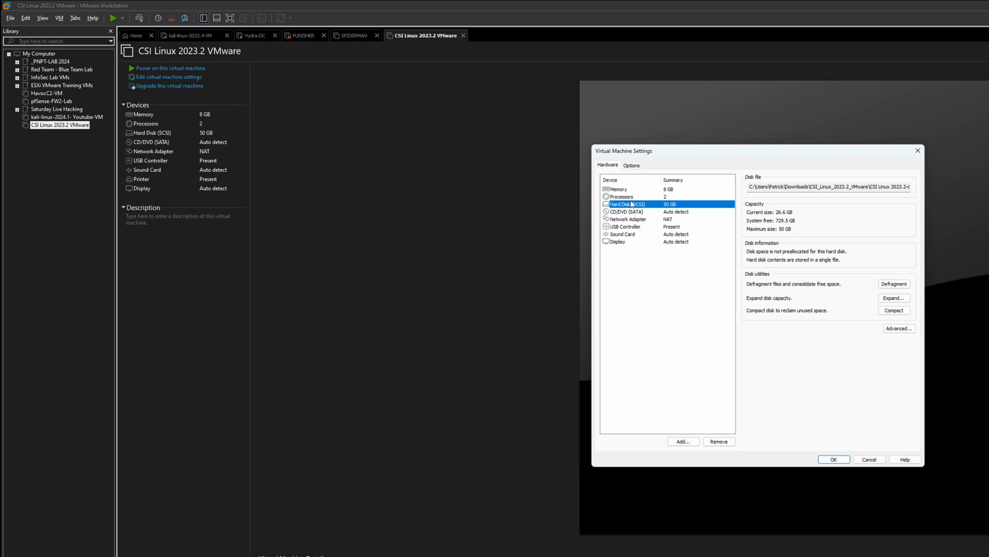
left_click(621, 196)
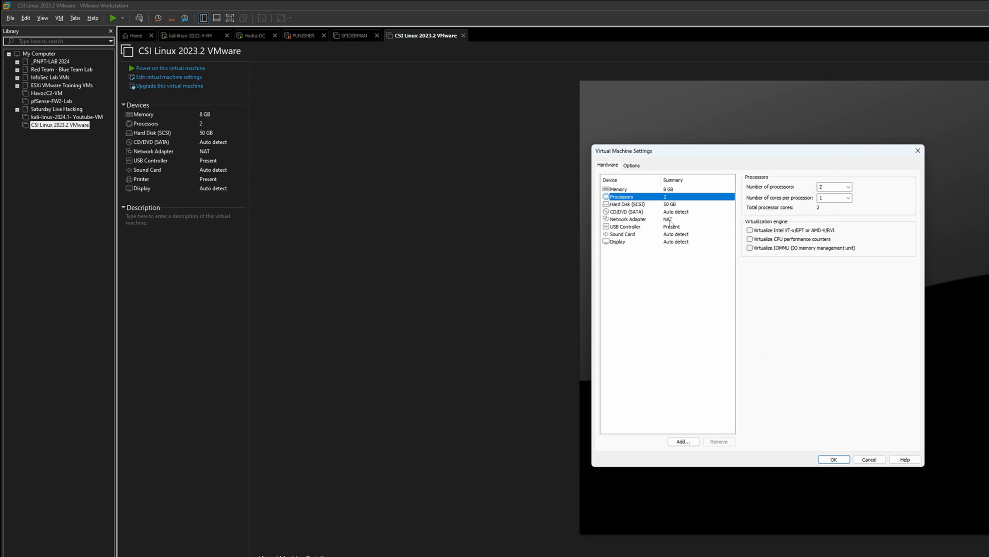
left_click(631, 165)
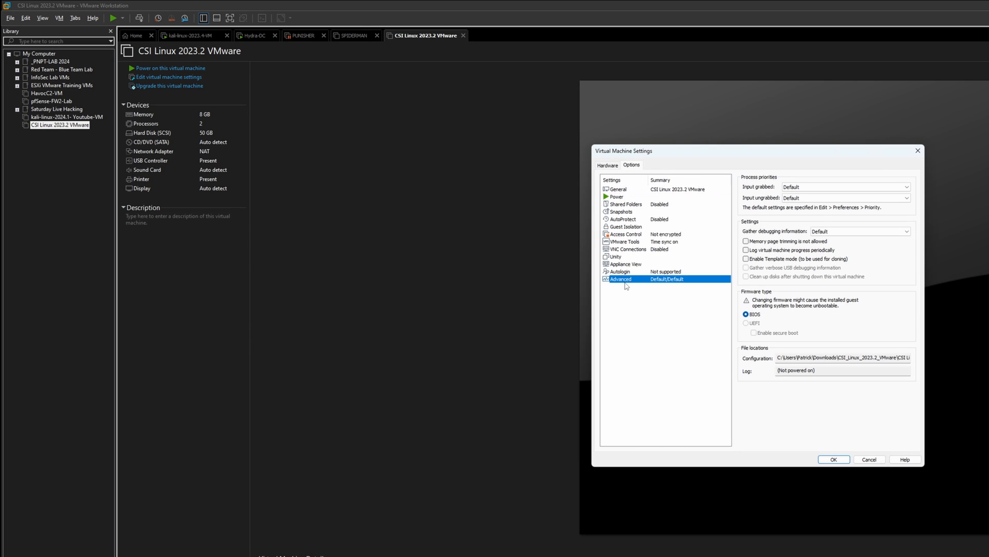
mouse_move(774, 266)
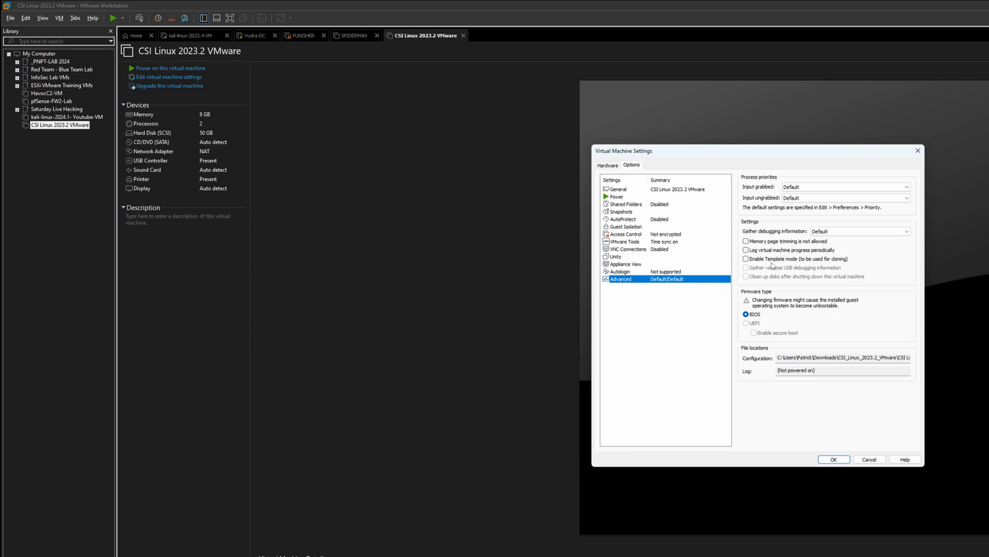
mouse_move(769, 315)
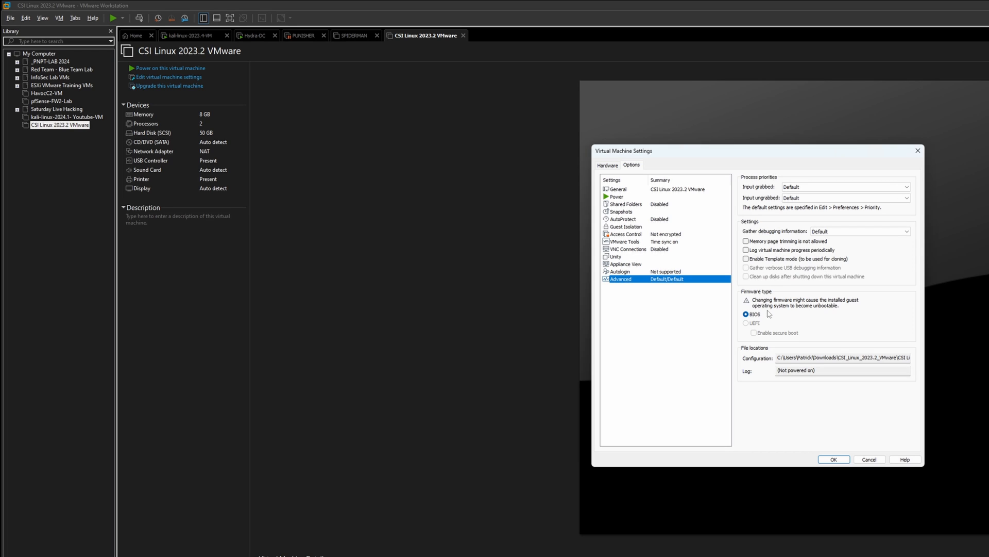
mouse_move(870, 459)
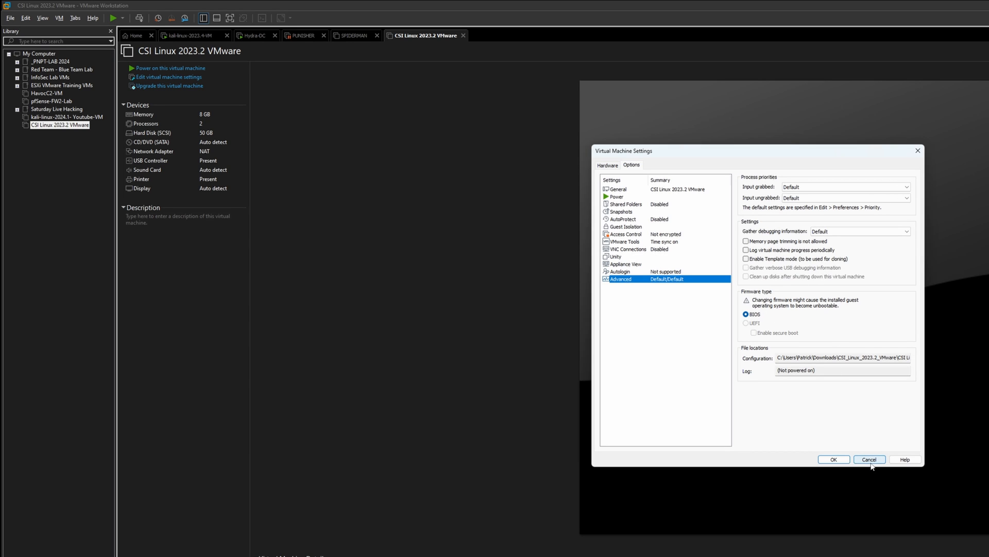
left_click(867, 459)
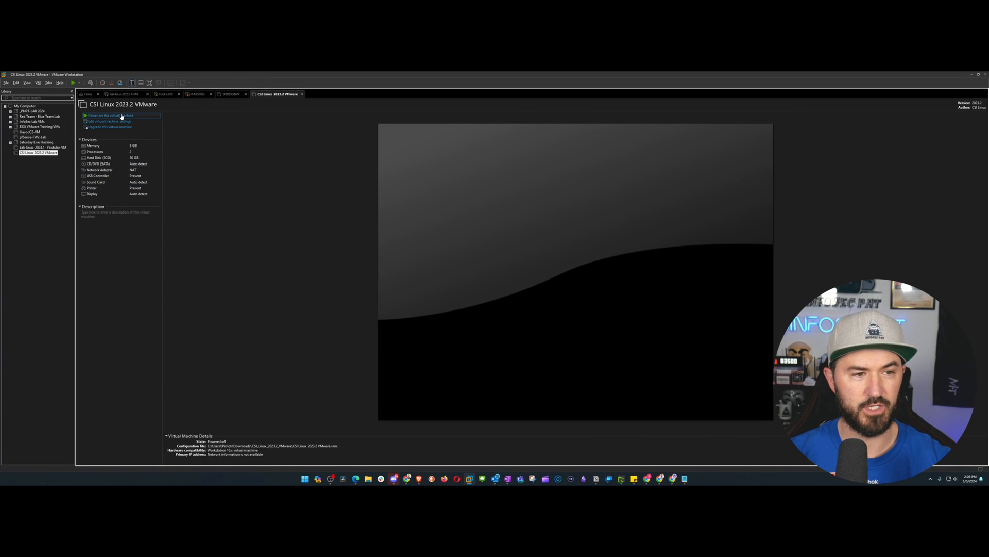
Step: Power on the CSI Linux VM, answer 'I Copied It' and dismiss the device connection warning
left_click(108, 114)
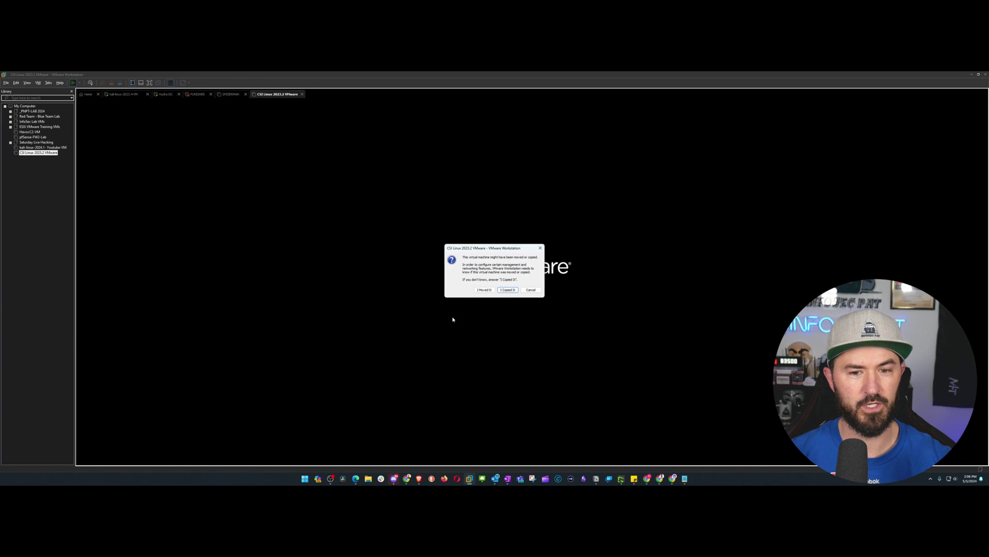
mouse_move(508, 290)
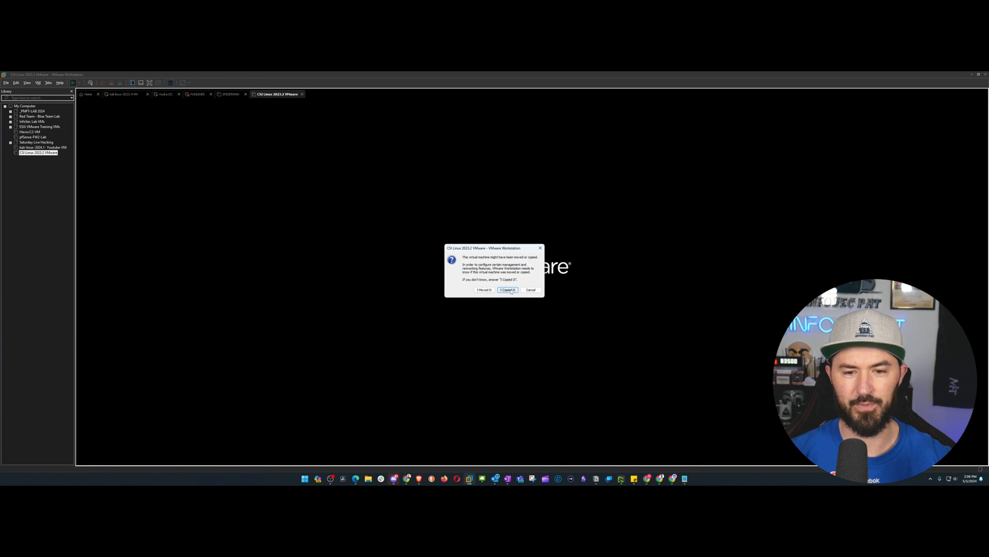
left_click(507, 289)
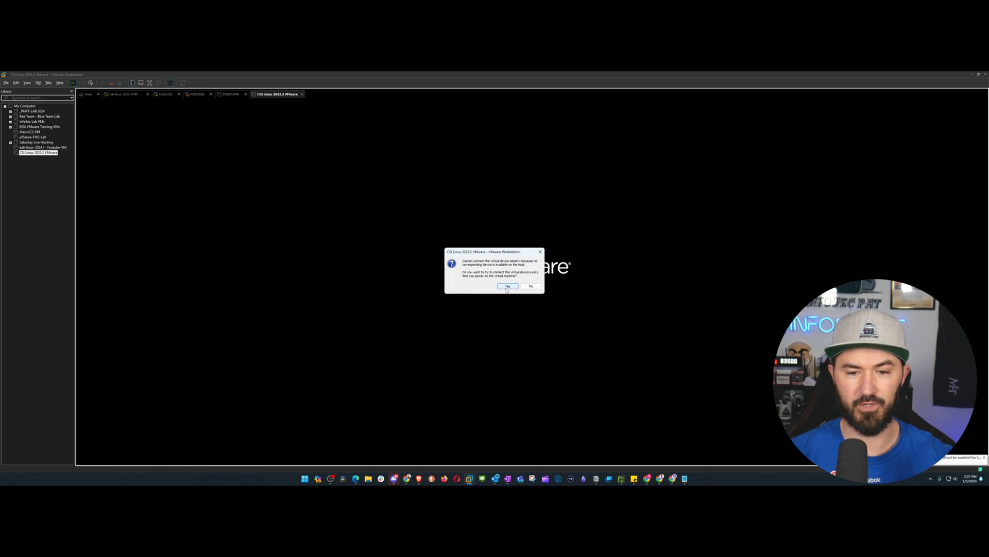
left_click(507, 286)
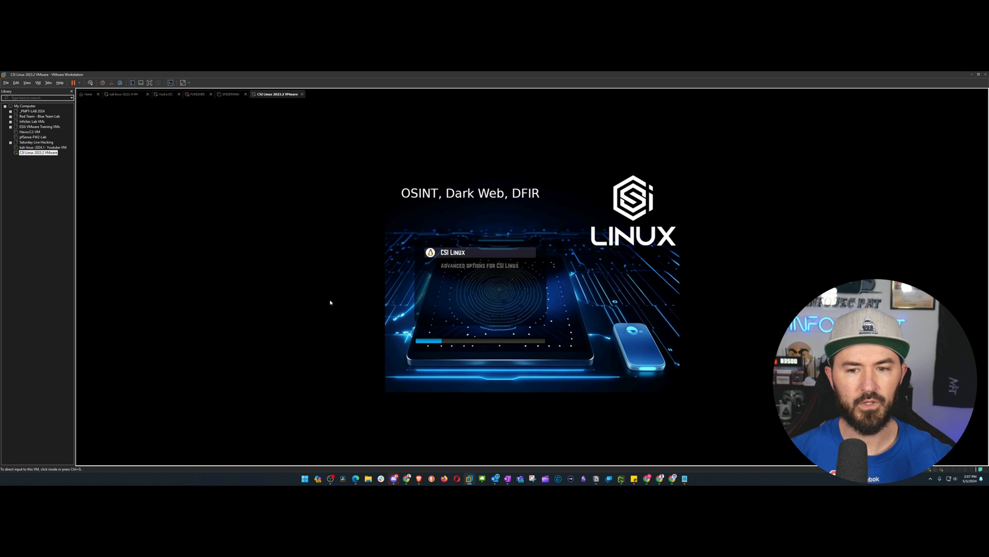
mouse_move(511, 208)
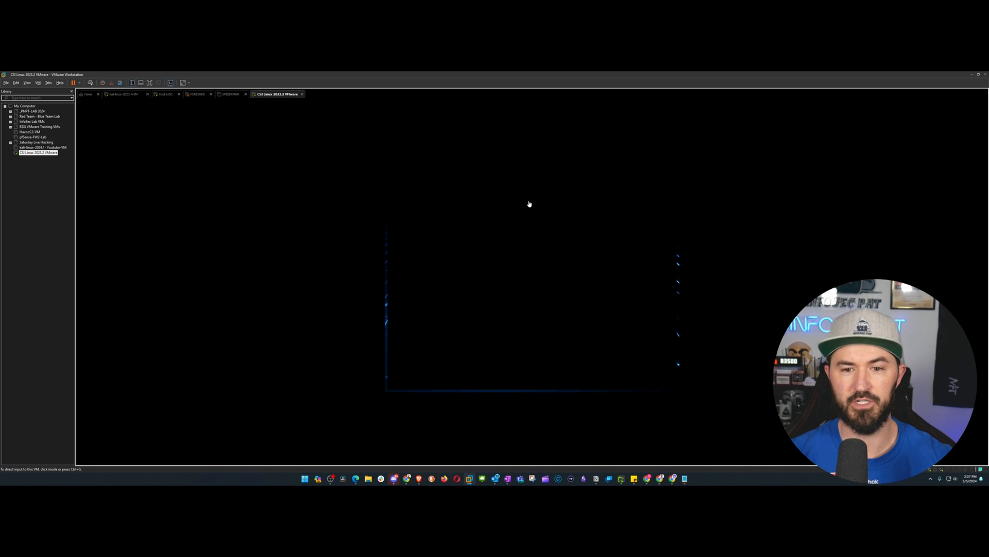
mouse_move(358, 287)
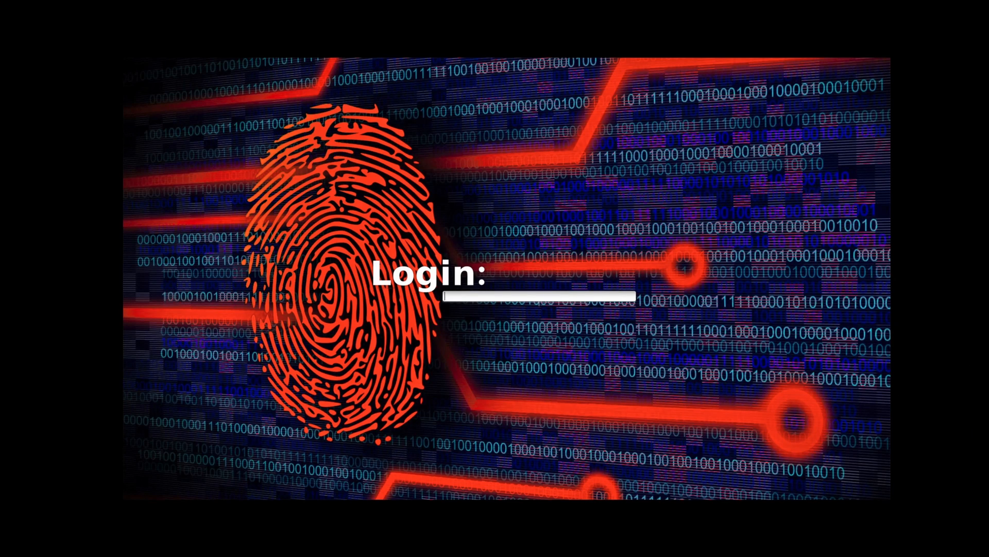
Step: Log in with the password, browse the Desktop Settings wallpapers and close the dialog
type("***")
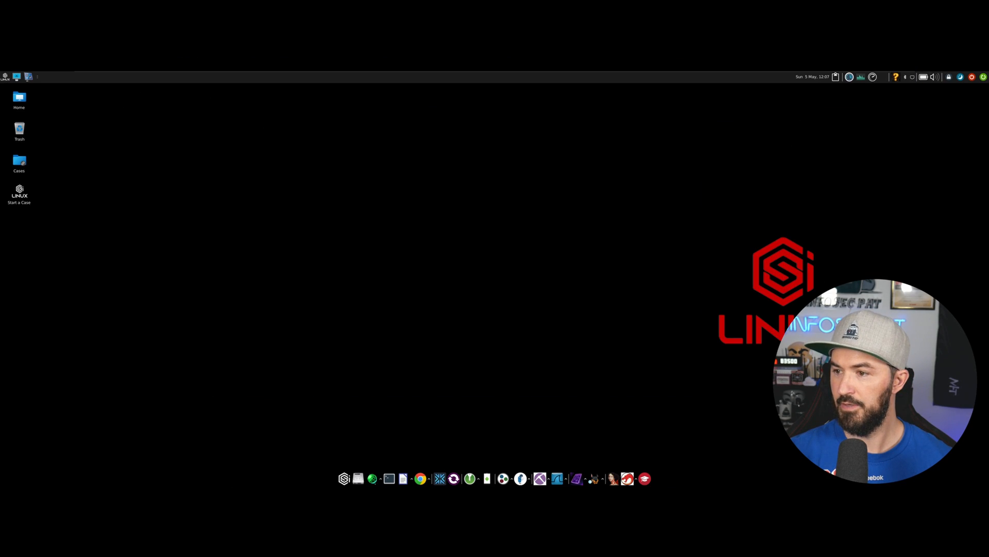
mouse_move(344, 222)
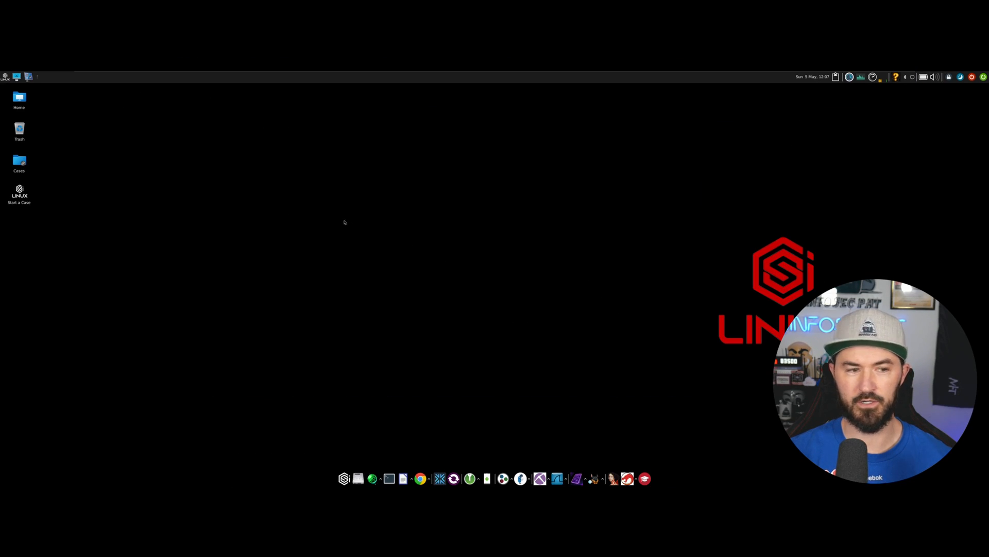
right_click(344, 222)
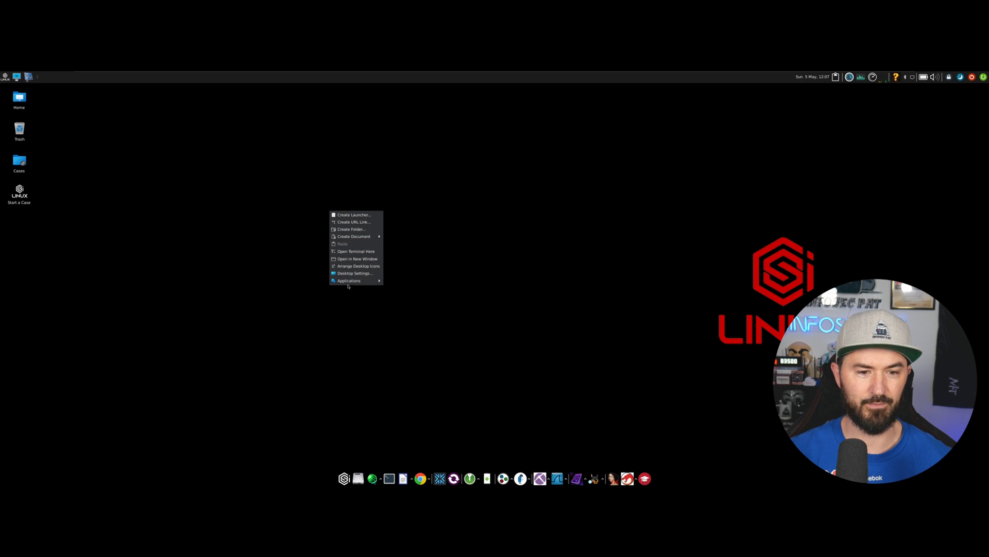
mouse_move(354, 273)
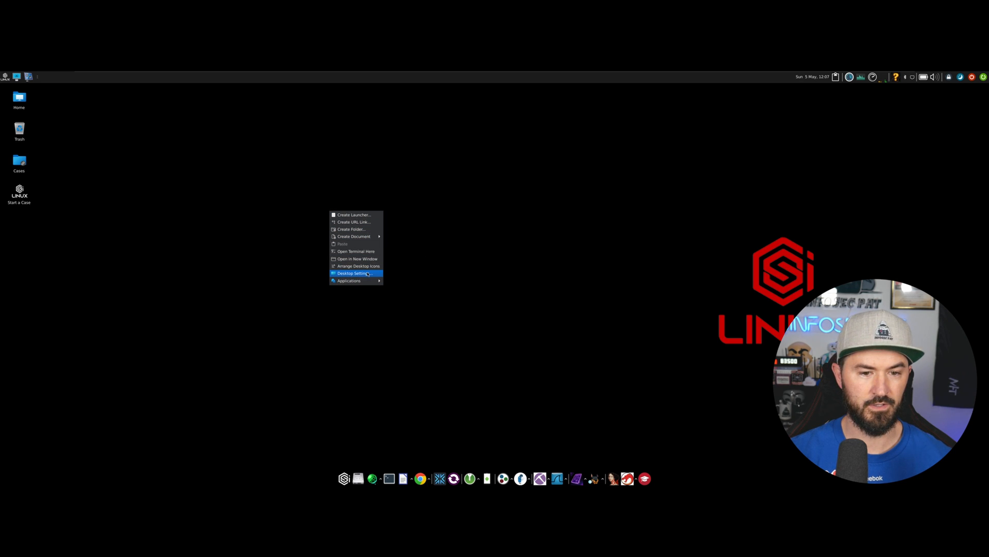
left_click(354, 274)
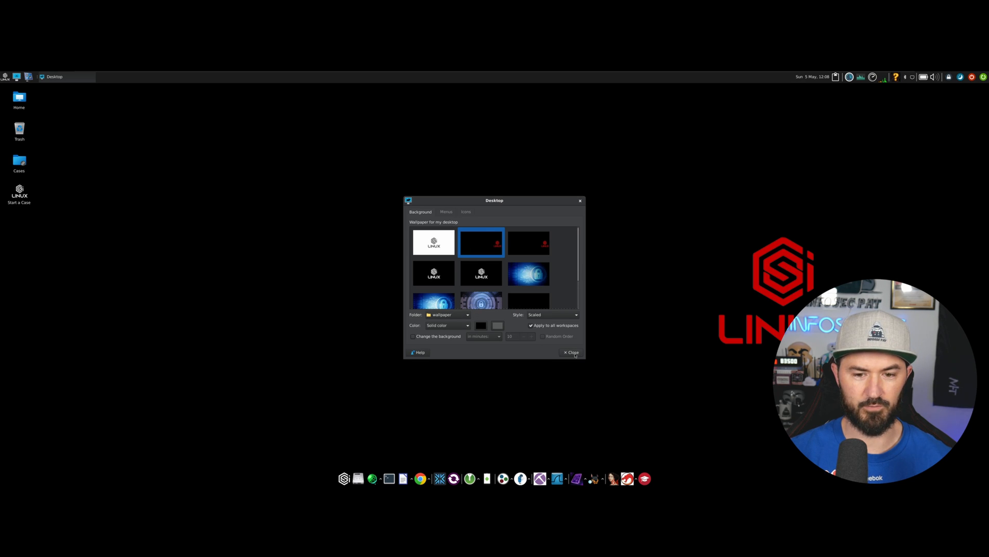
scroll("down", 3)
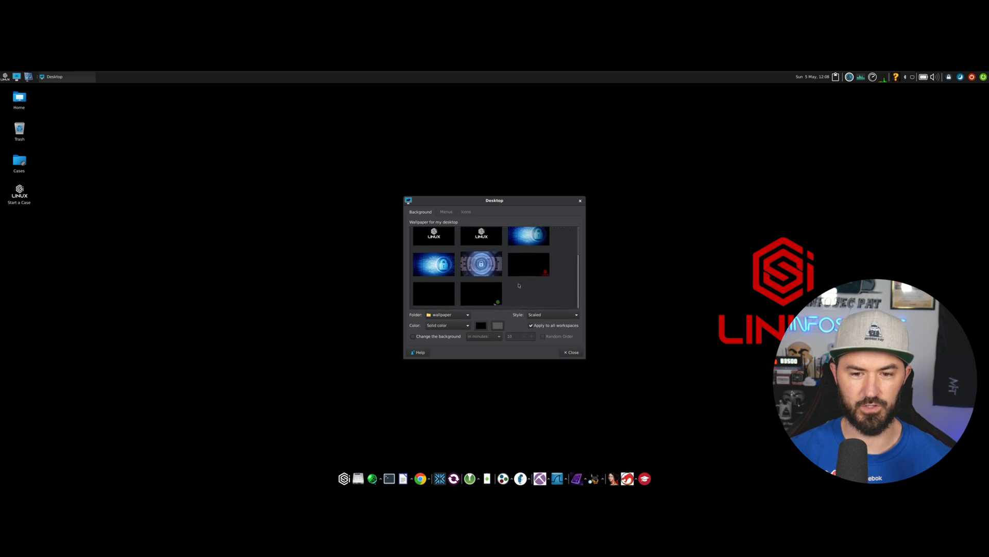
left_click(571, 352)
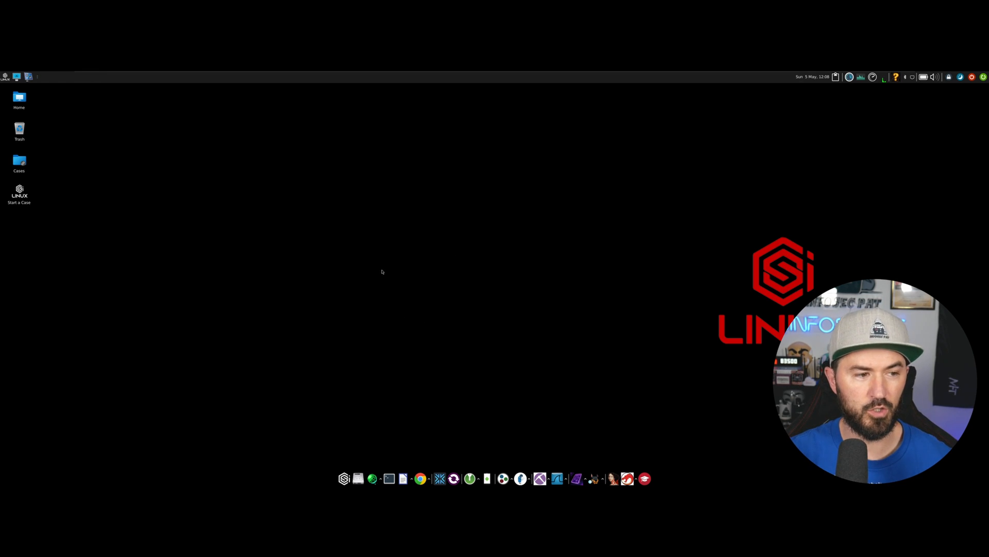
mouse_move(163, 240)
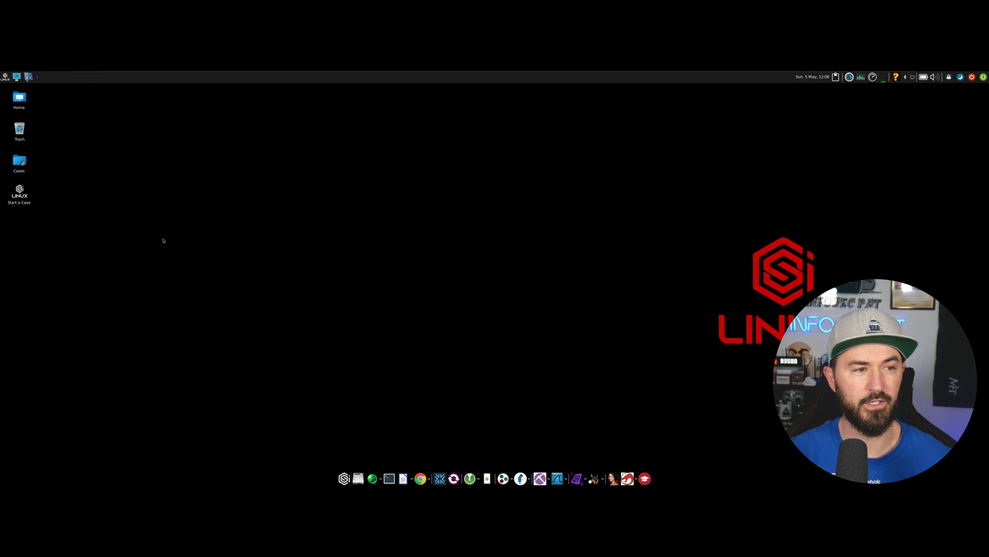
mouse_move(420, 442)
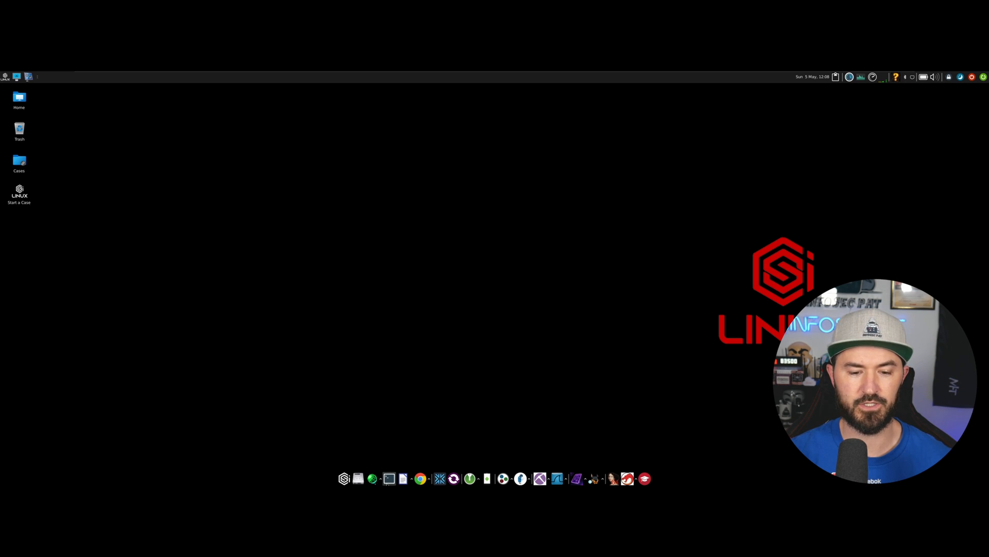
Step: Become root in a terminal with sudo su
left_click(388, 477)
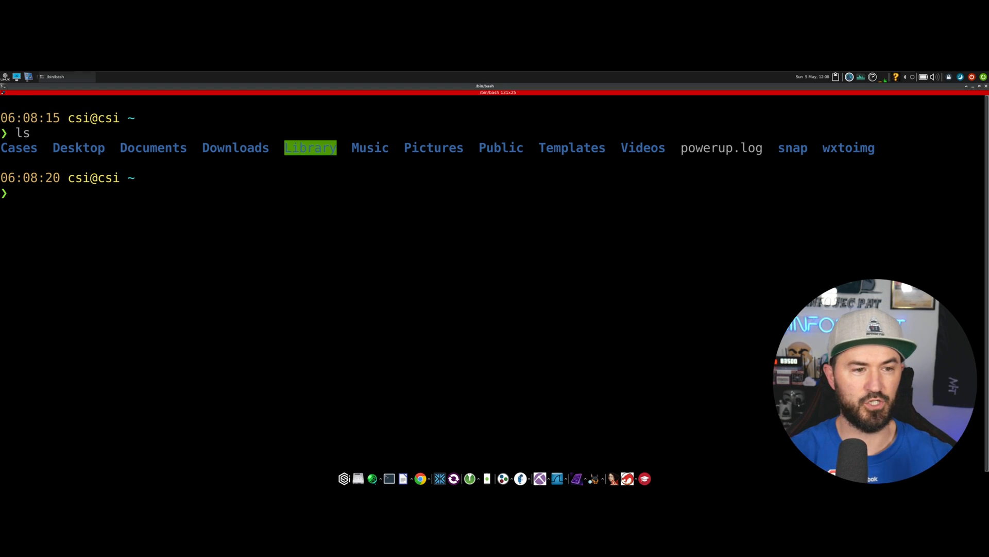
type("sudo")
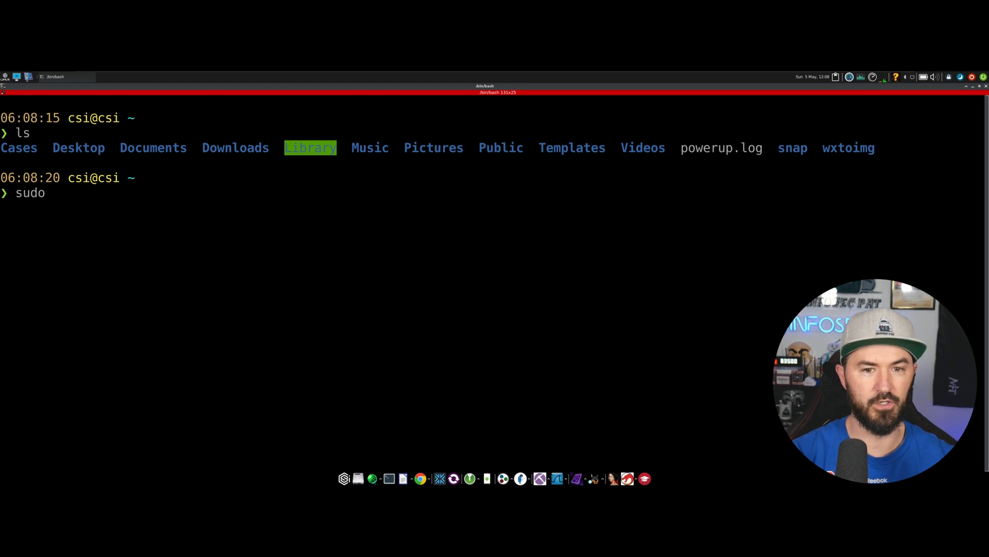
type("su")
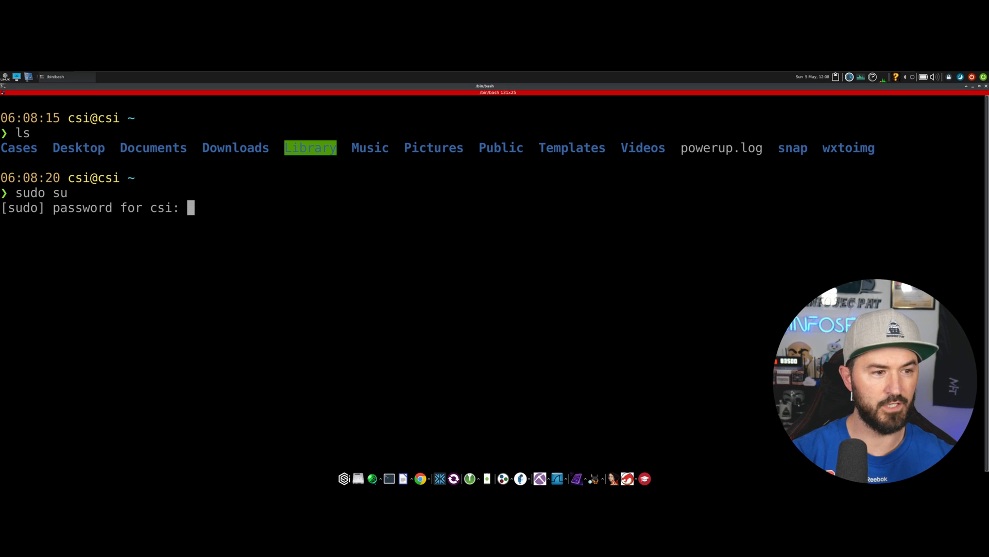
key("Return")
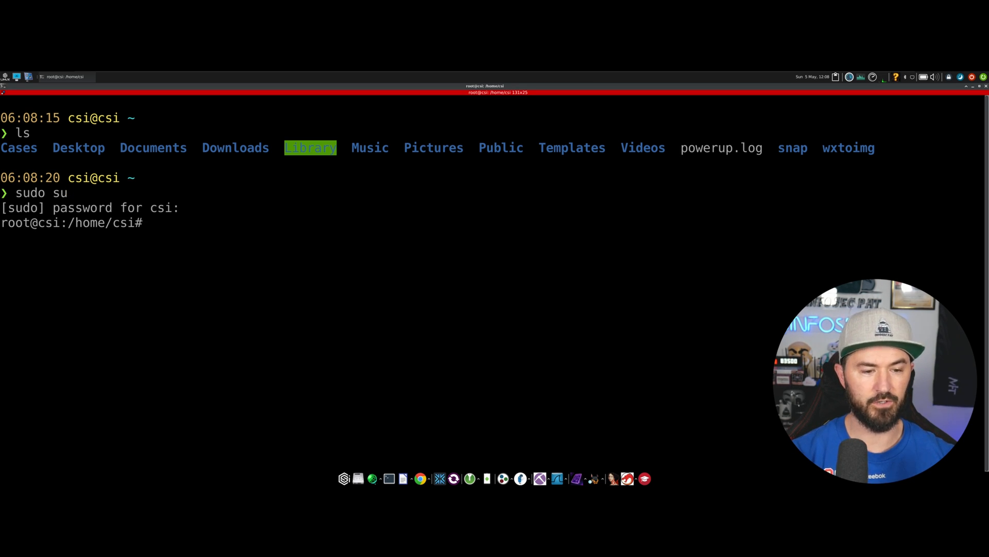
Step: Check logged-in users with w and change into the Desktop folder
type("whoami")
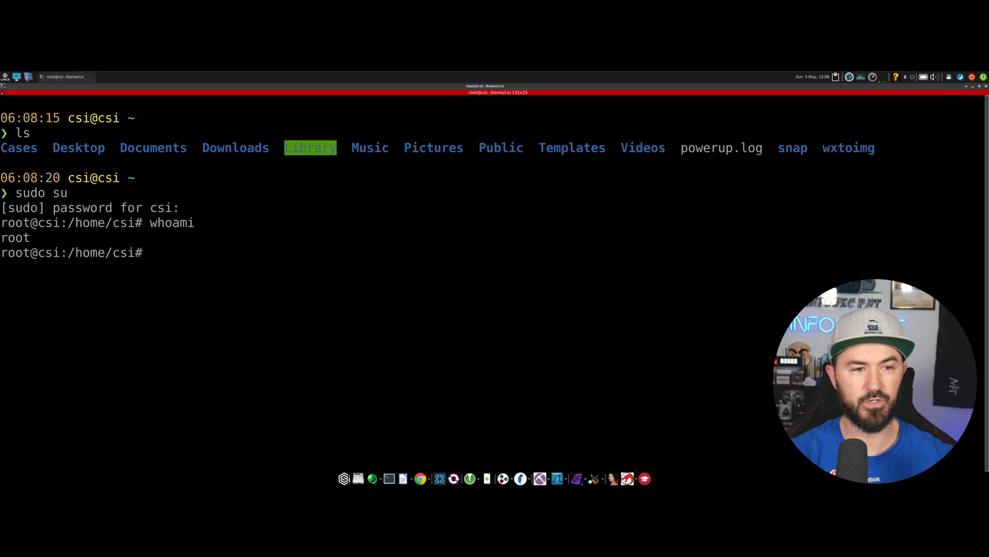
type("cd D")
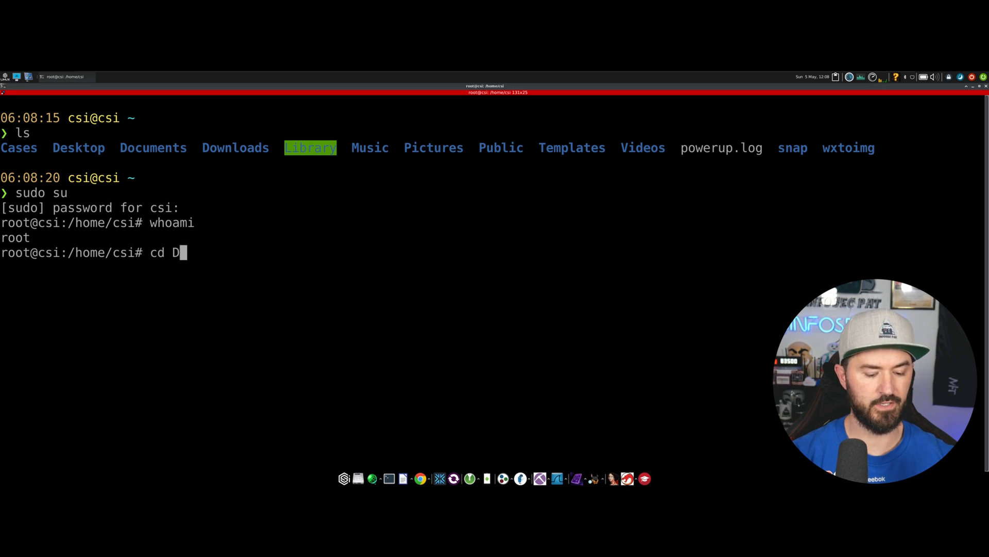
key("Return")
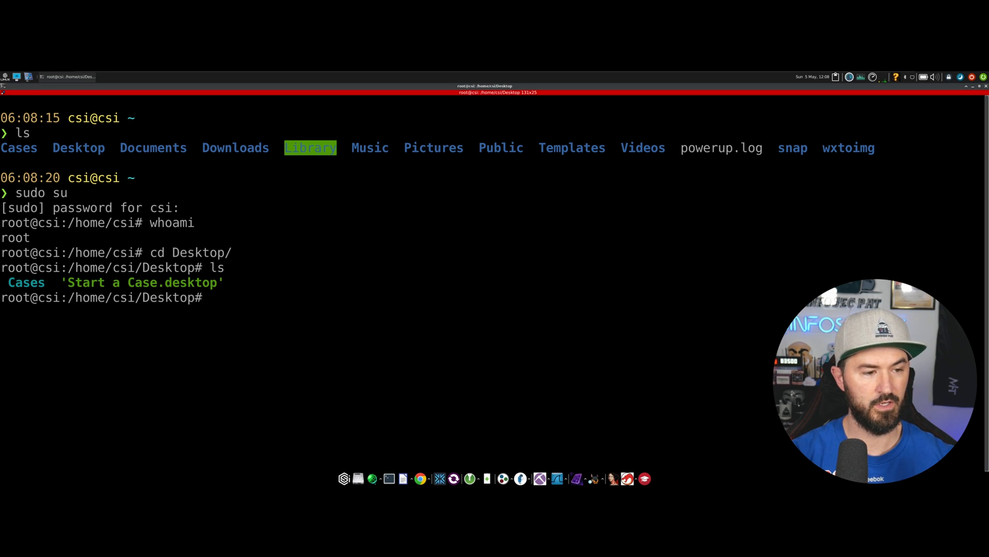
type("cds")
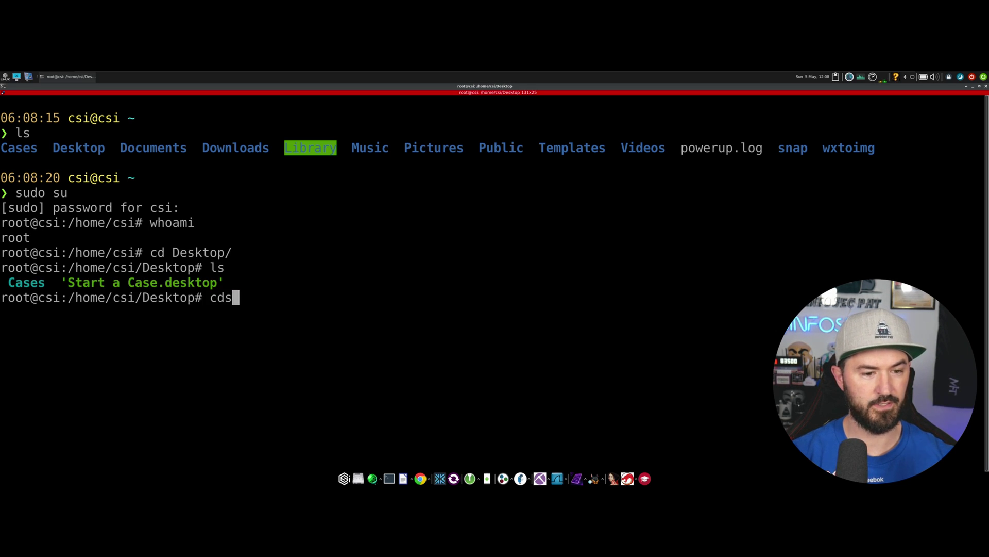
key("Return")
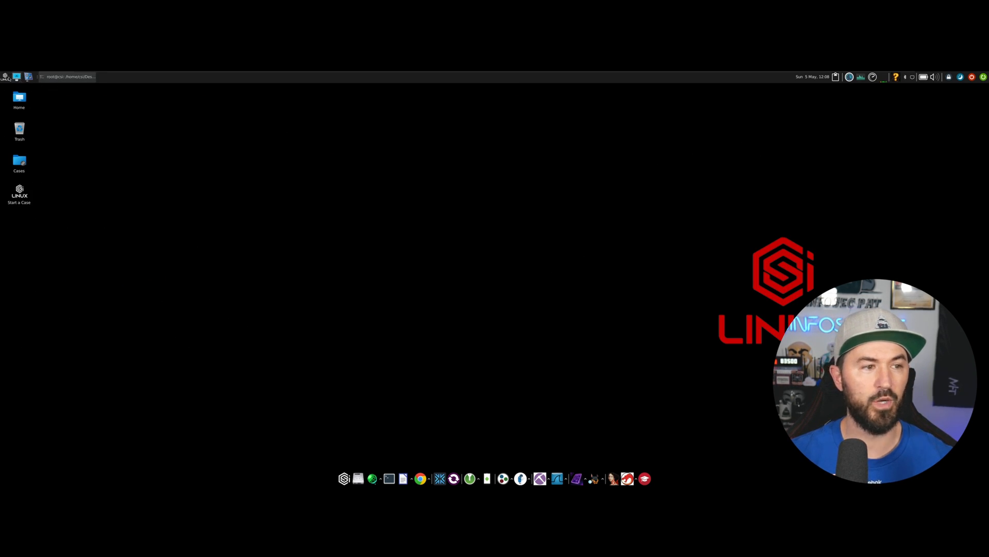
left_click(10, 10)
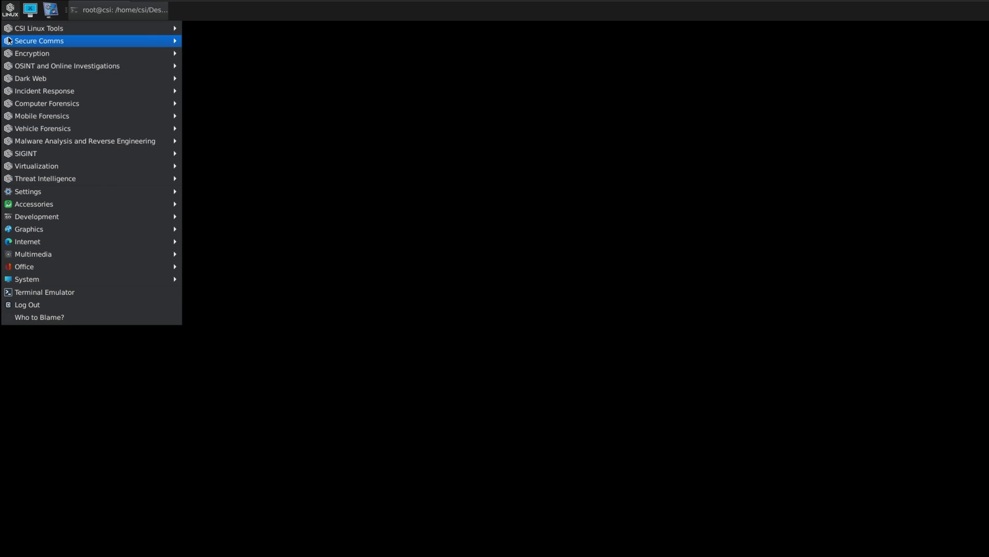
mouse_move(13, 16)
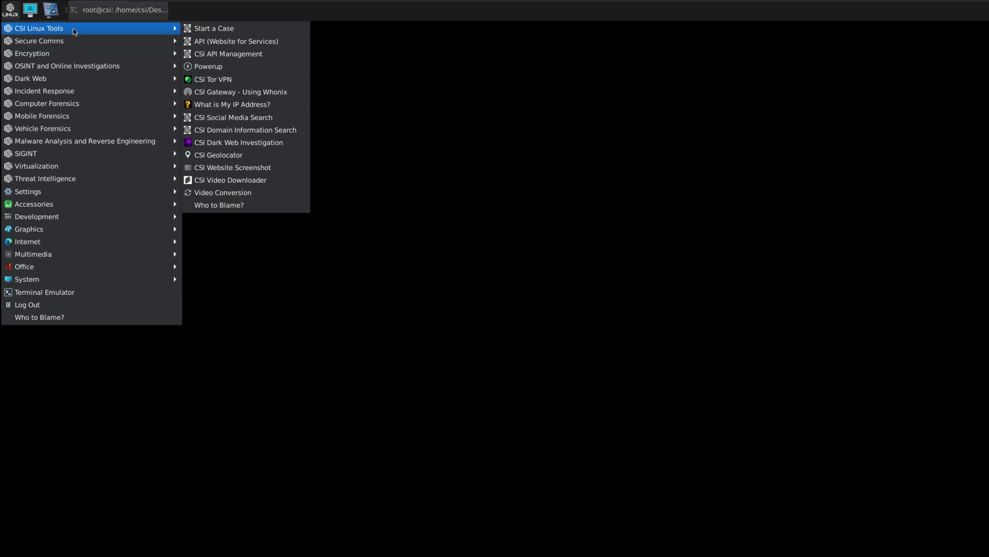
mouse_move(251, 29)
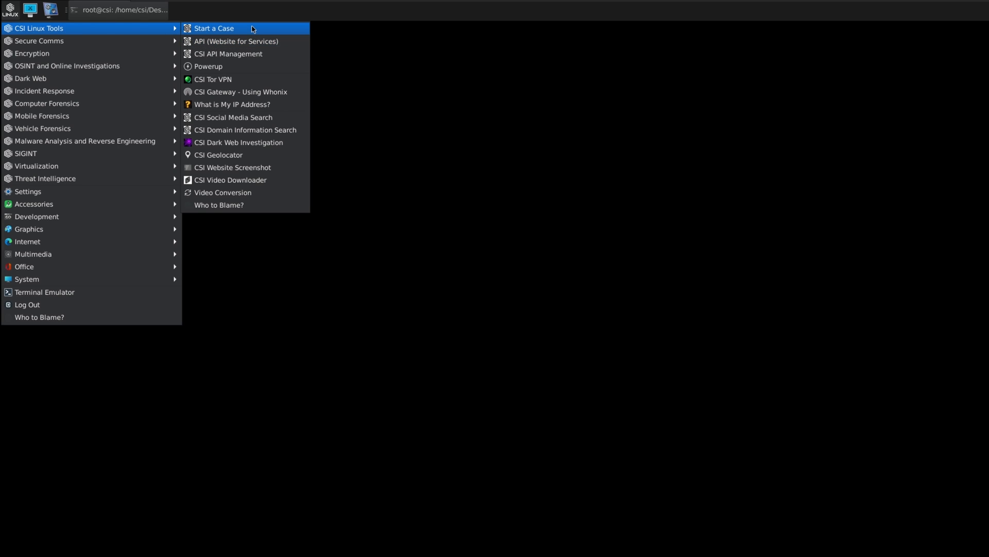
mouse_move(66, 66)
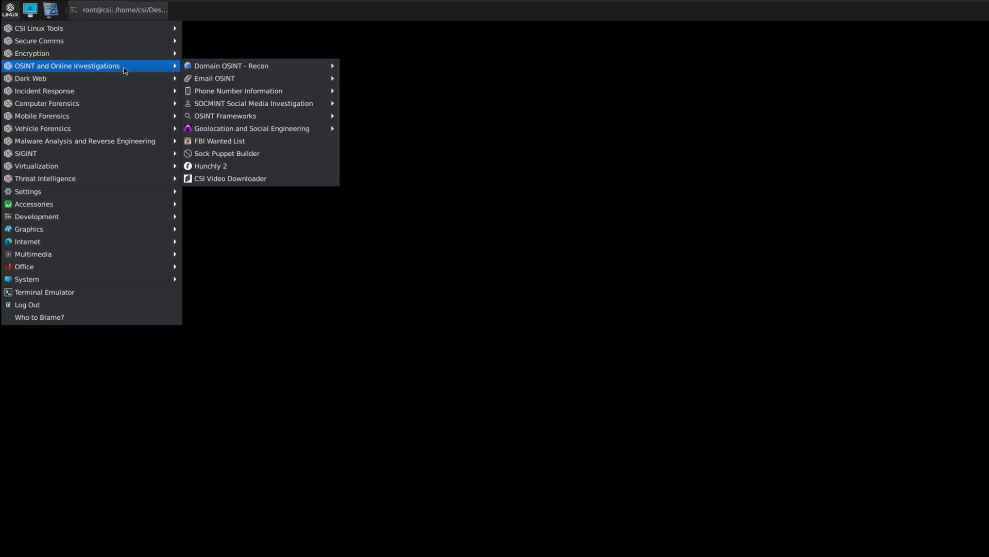
mouse_move(94, 78)
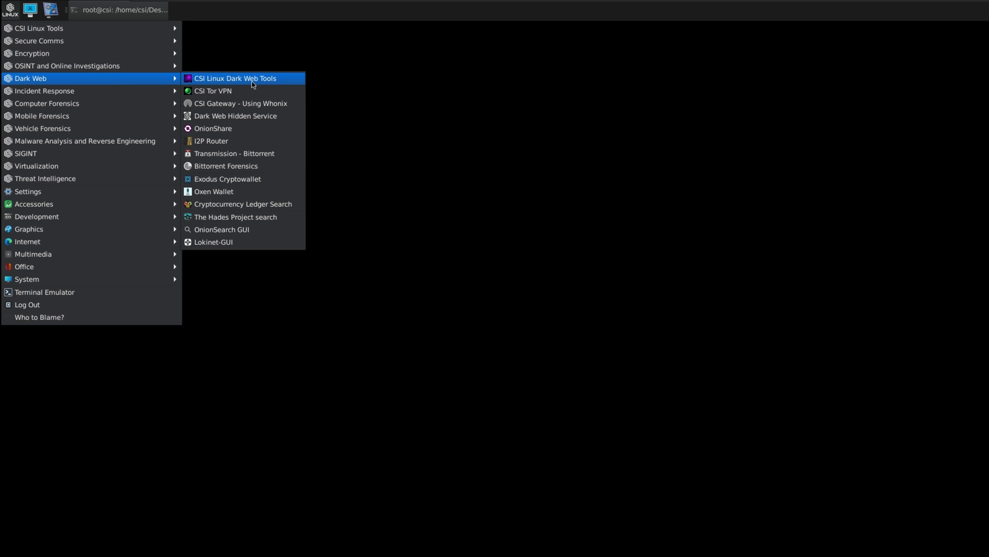
mouse_move(213, 192)
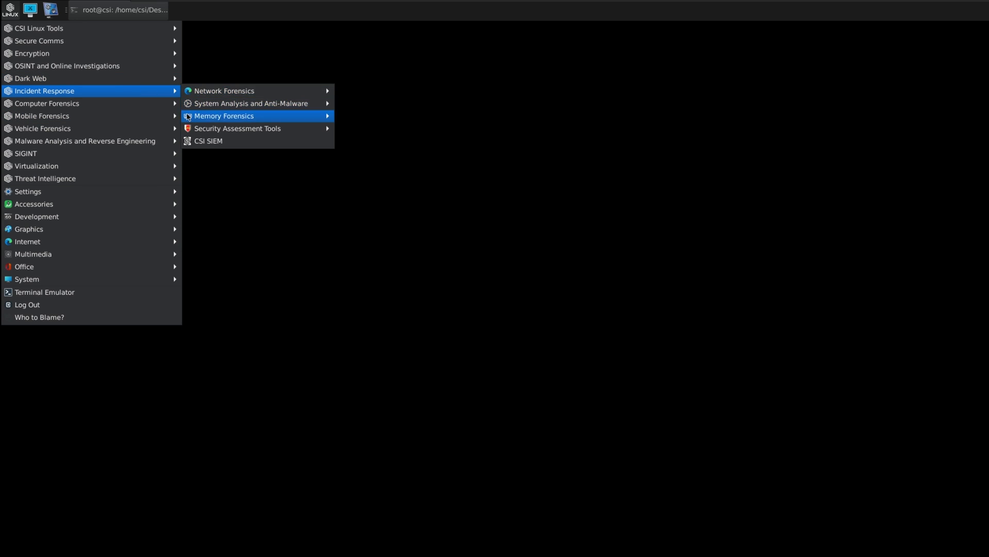
mouse_move(89, 115)
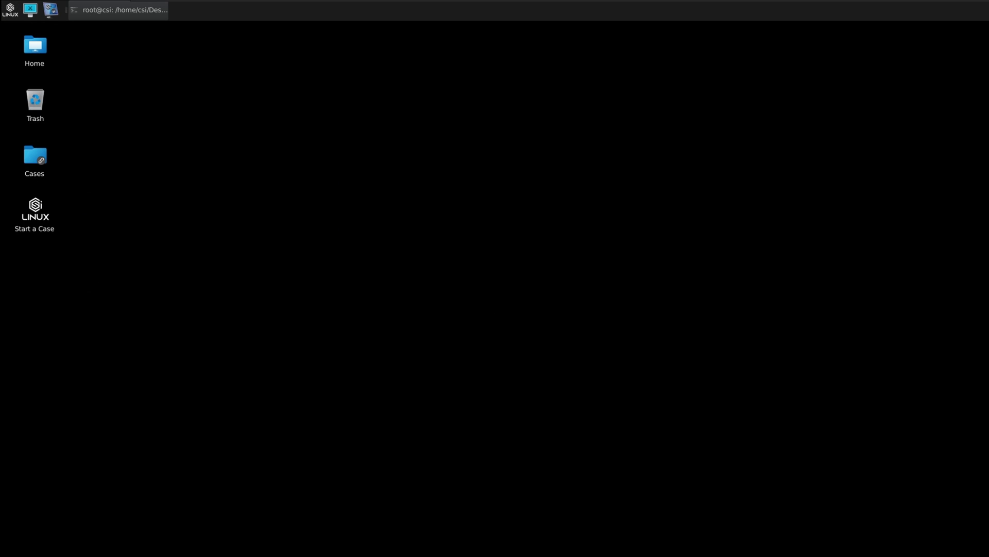
left_click(9, 9)
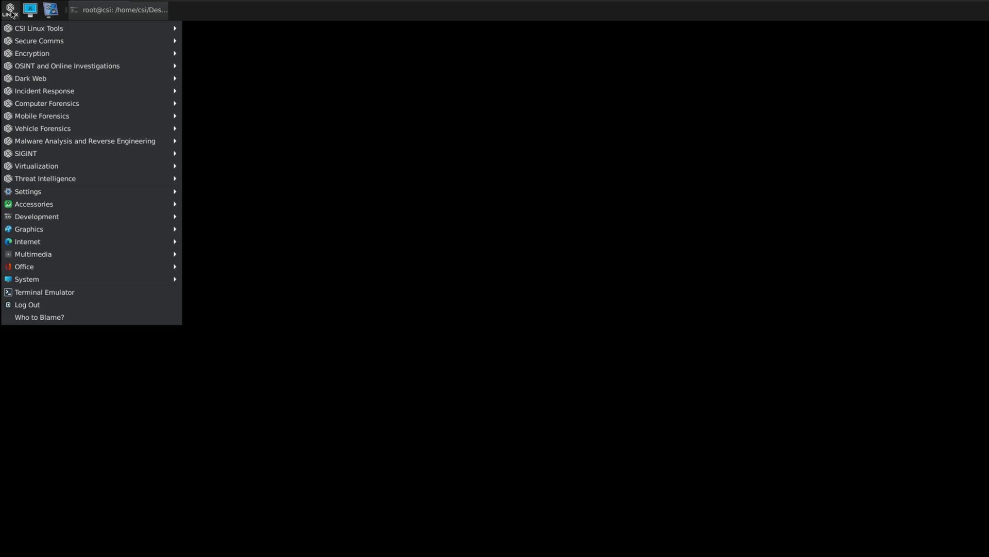
mouse_move(53, 253)
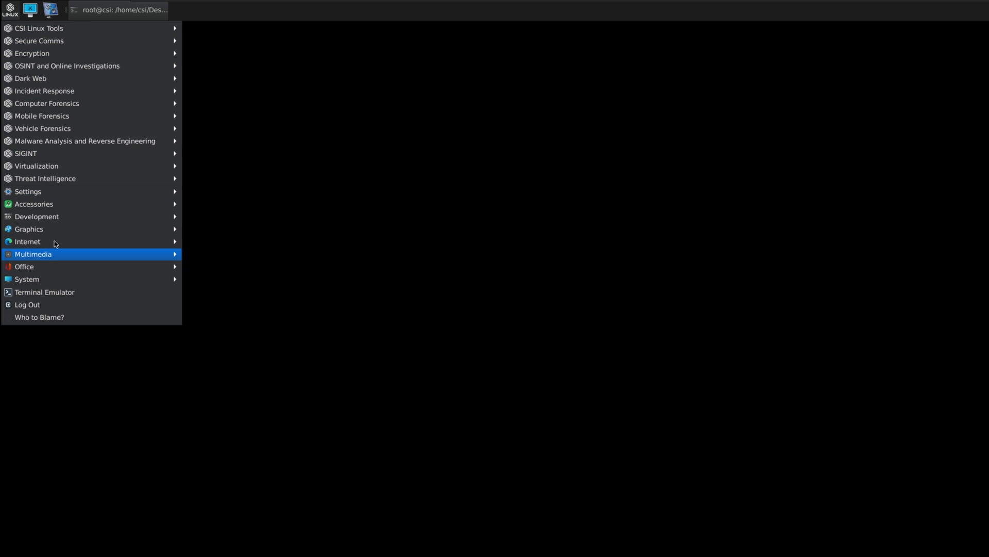
mouse_move(45, 179)
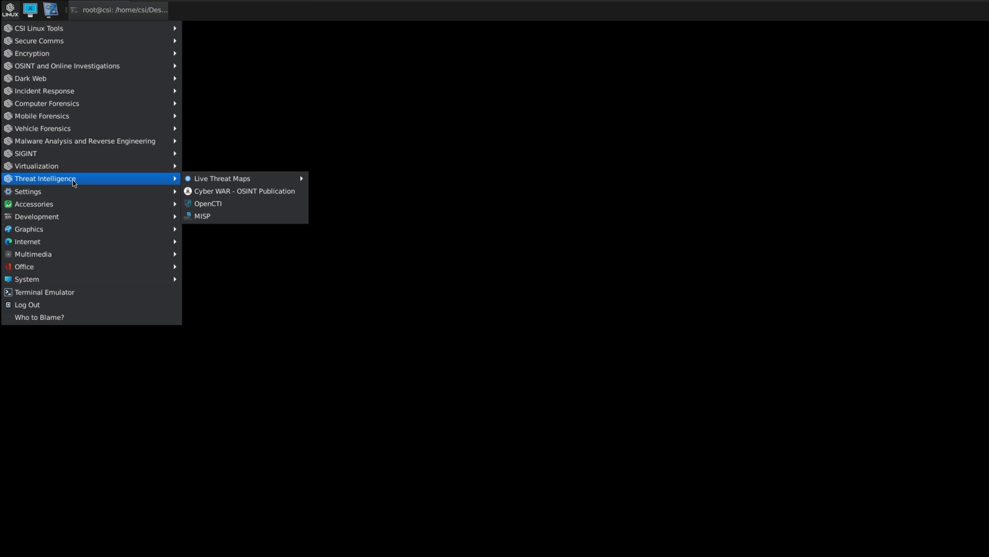
mouse_move(223, 178)
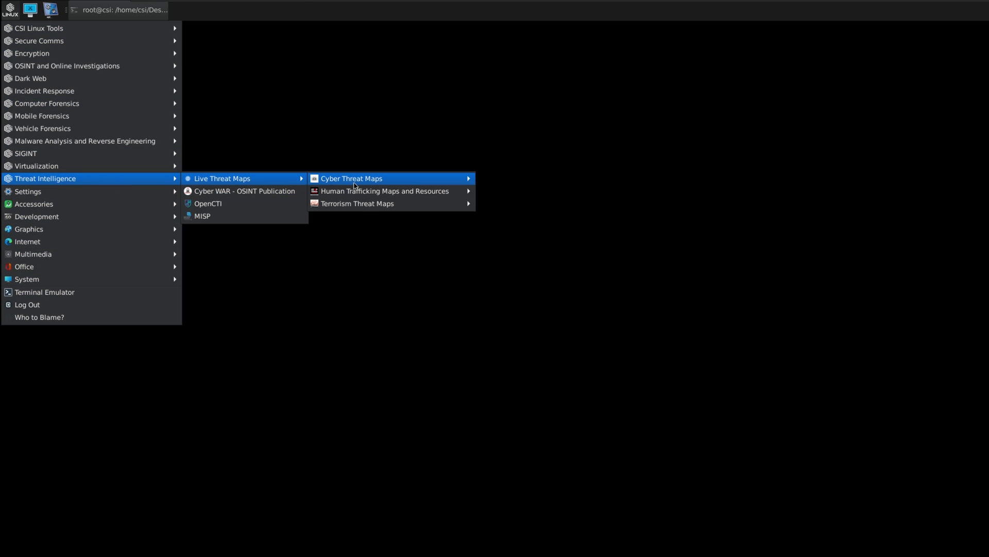
mouse_move(91, 91)
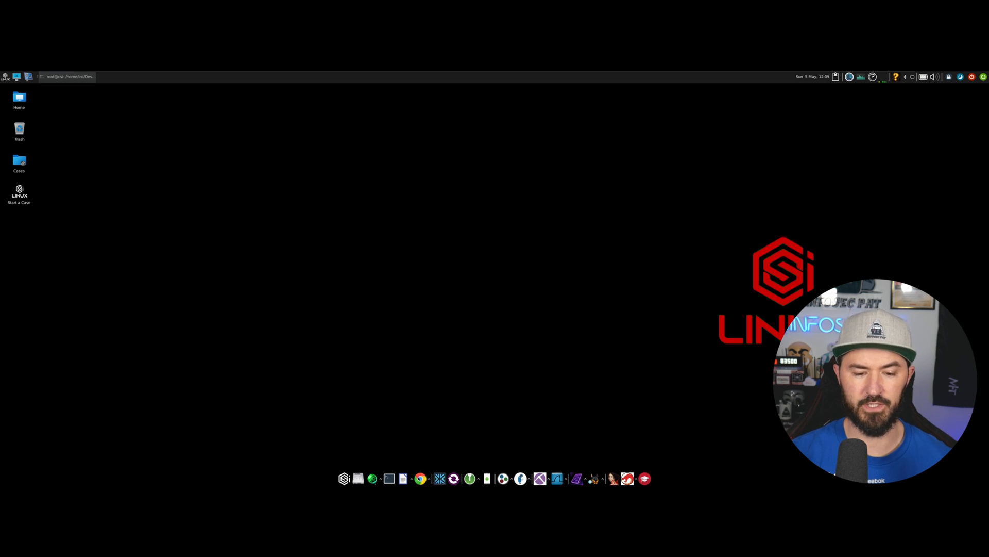
mouse_move(345, 478)
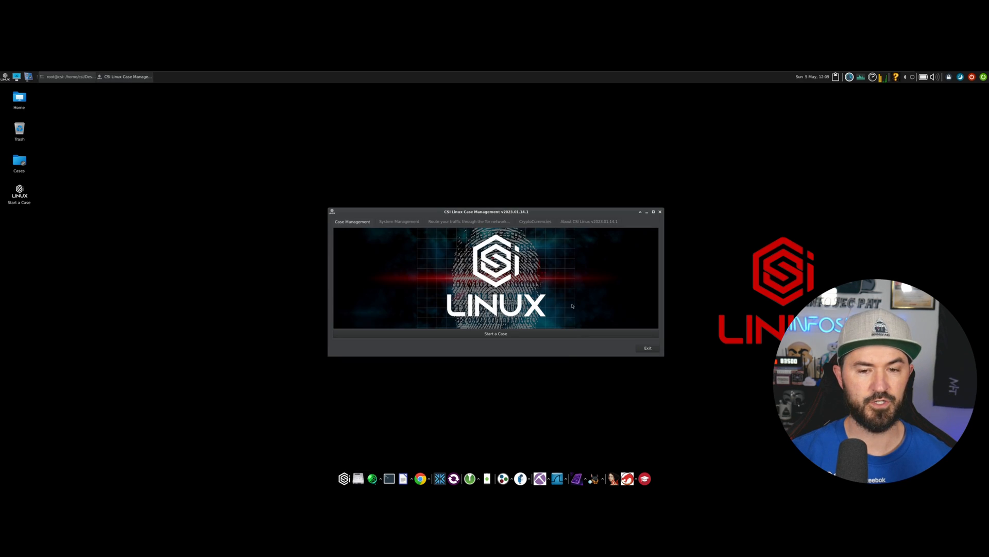
mouse_move(435, 254)
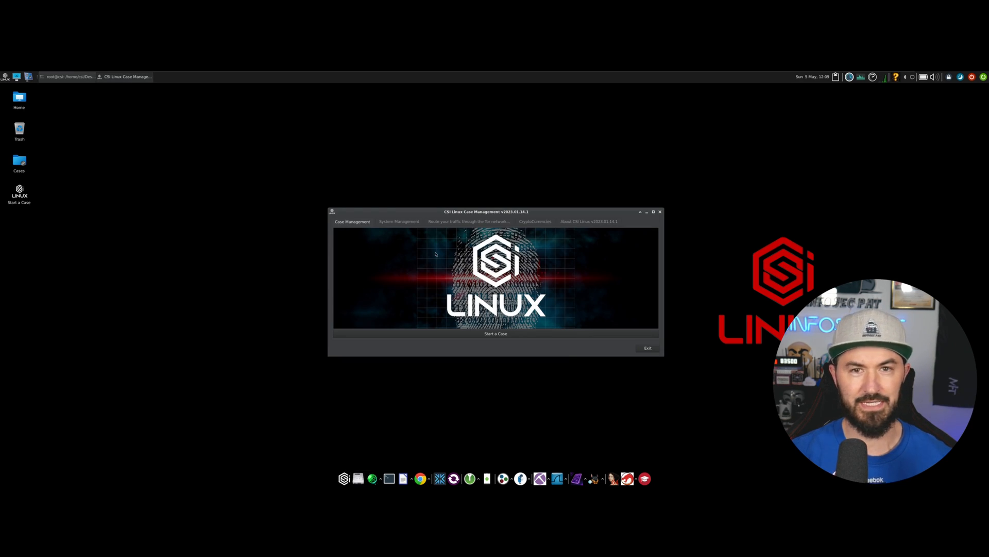
mouse_move(103, 229)
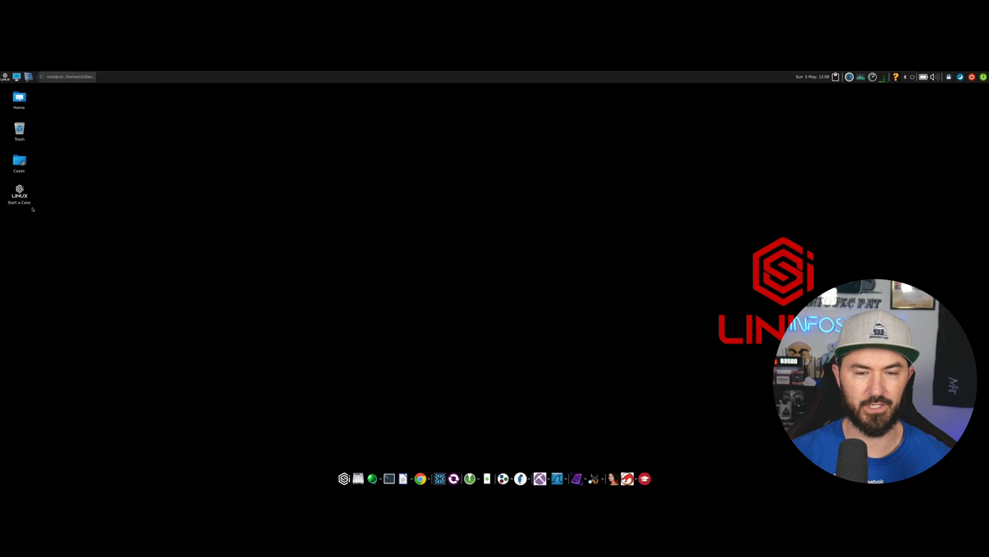
Step: Launch Start a Case, view the Tor routing and About tabs, and return to Case Management
left_click_drag(19, 192, 108, 196)
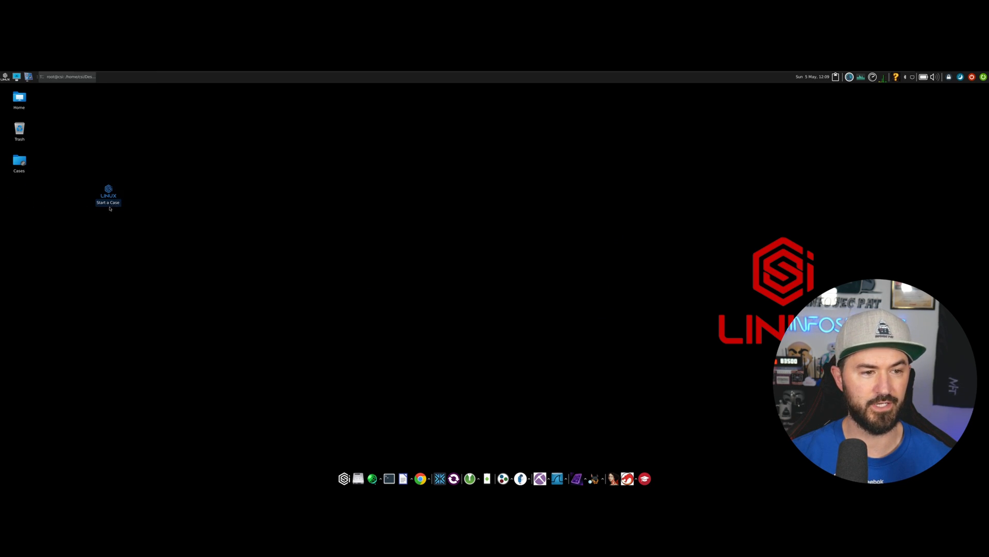
double_click(108, 196)
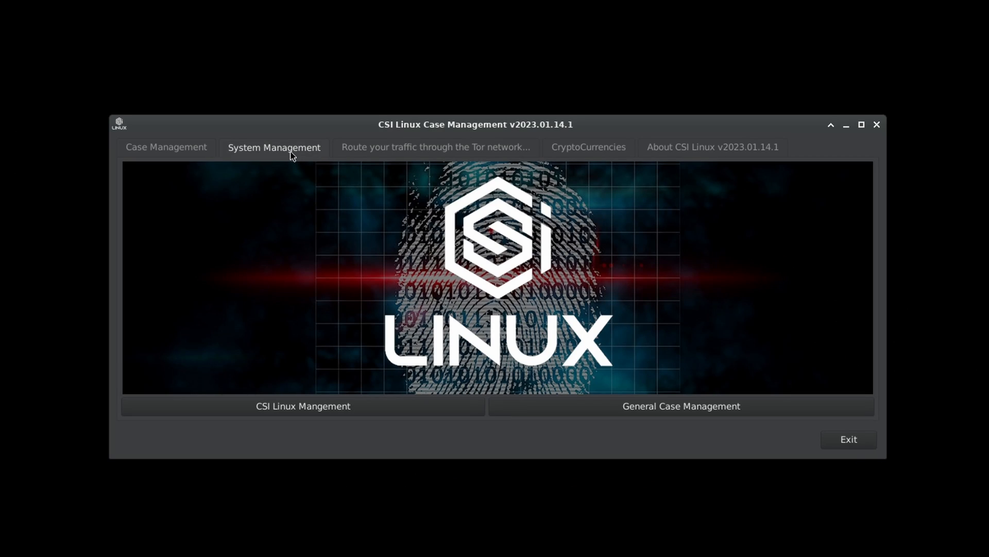
left_click(435, 147)
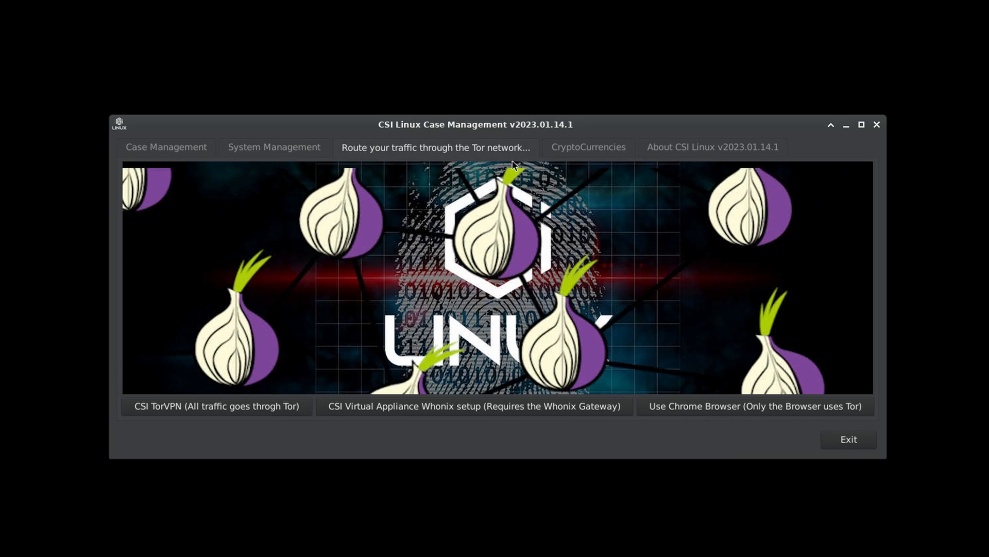
left_click(712, 147)
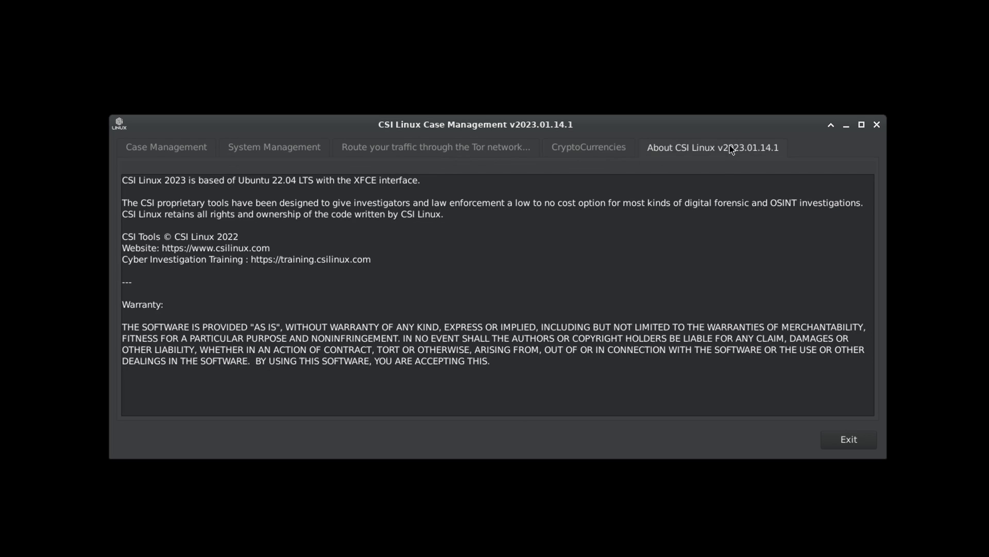
left_click(166, 148)
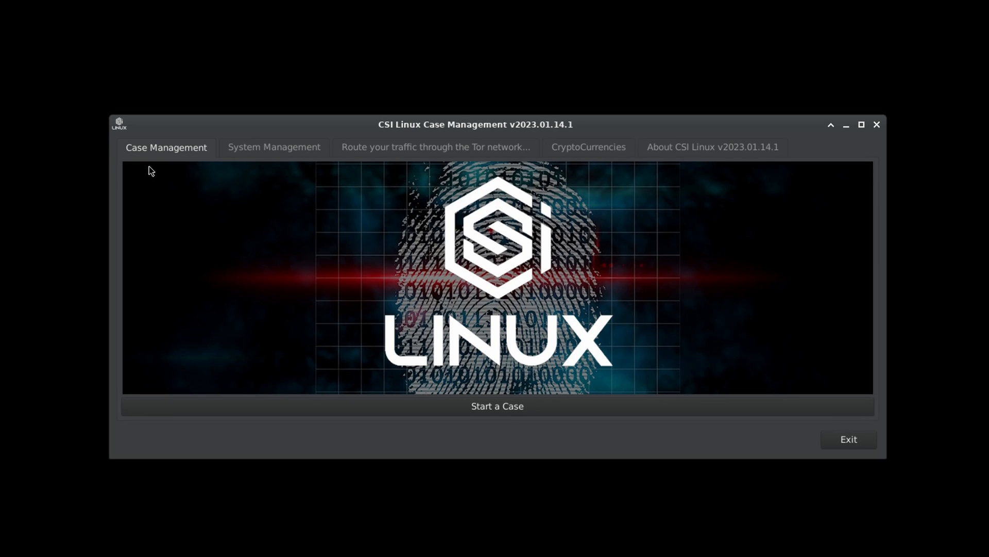
mouse_move(497, 406)
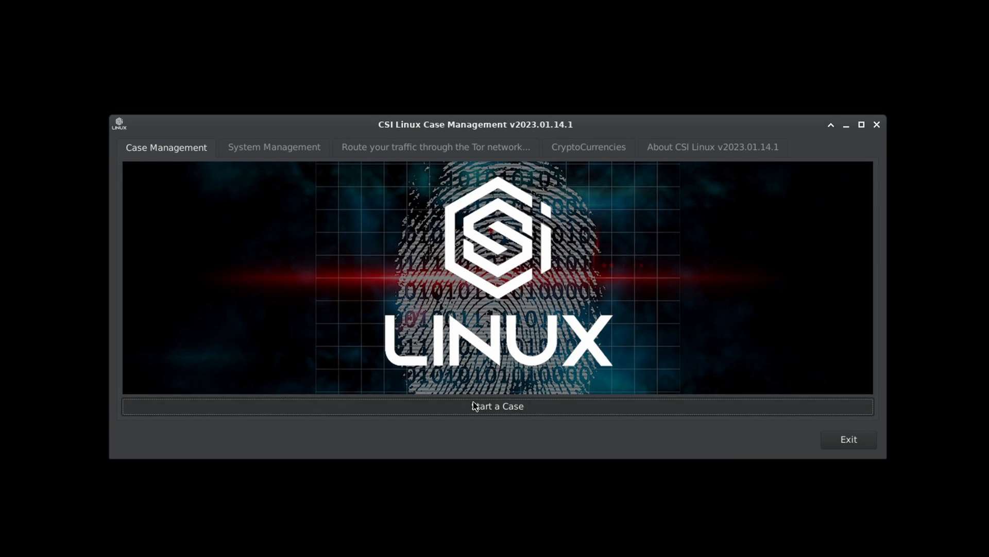
Step: Start a new case and enter the case name, investigator and OSINT case type
left_click(497, 406)
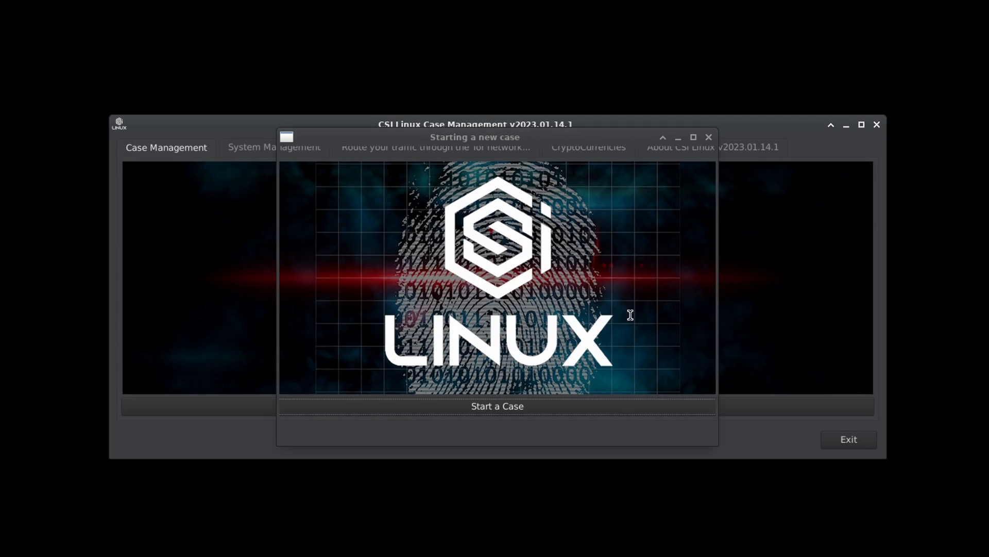
left_click(496, 406)
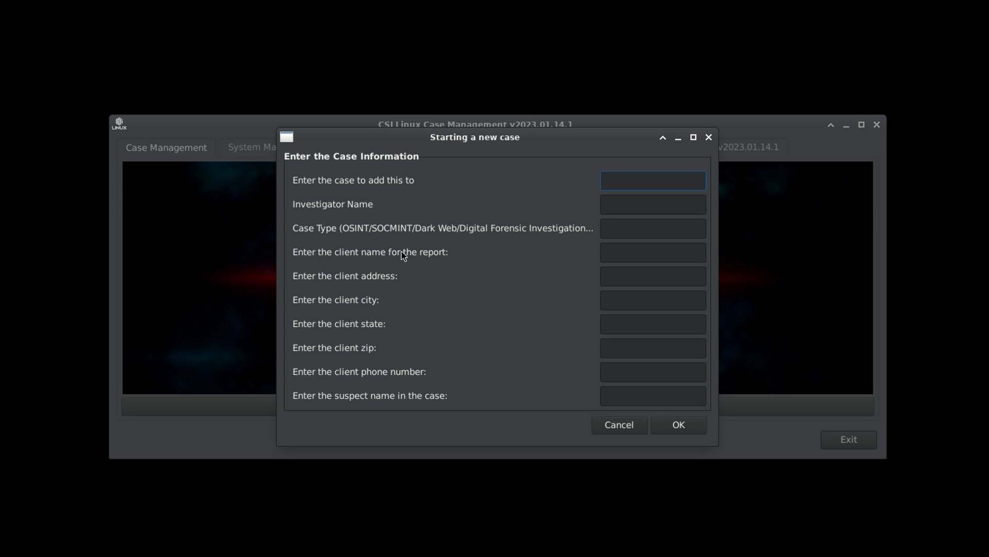
left_click(651, 179)
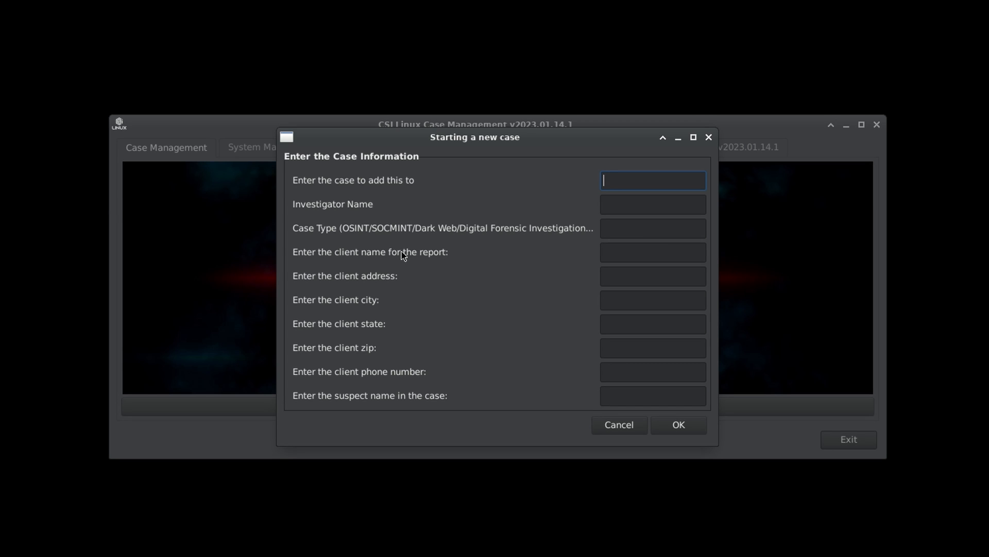
mouse_move(596, 187)
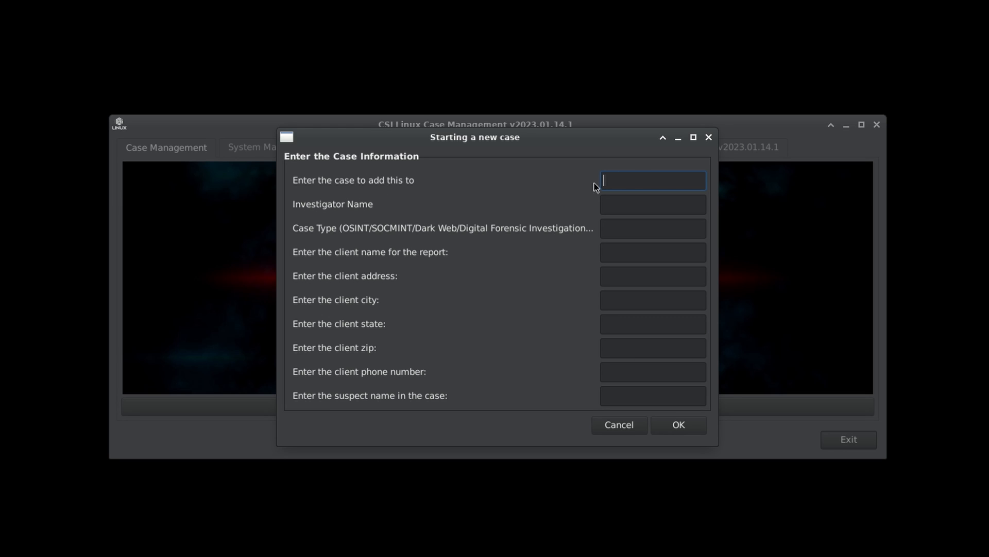
mouse_move(638, 183)
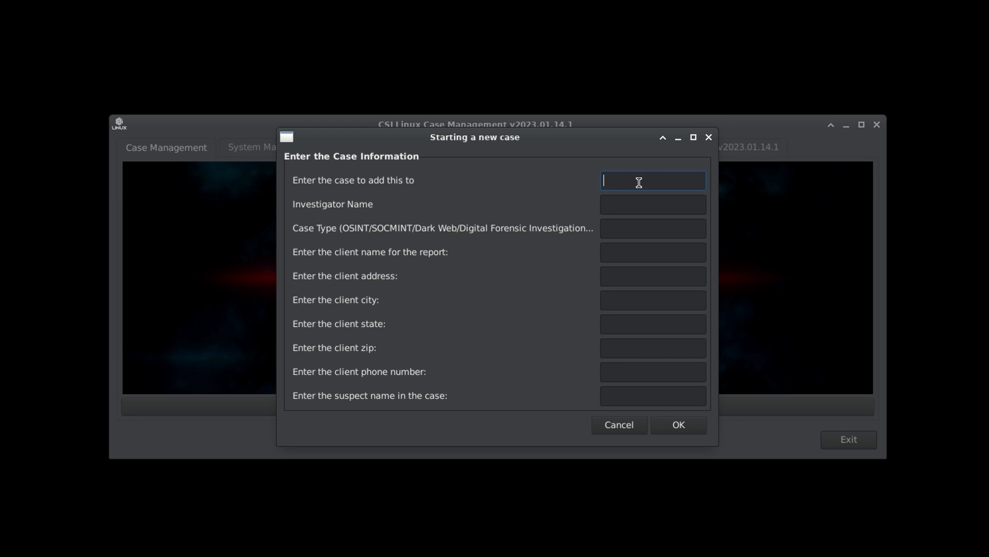
type("Test")
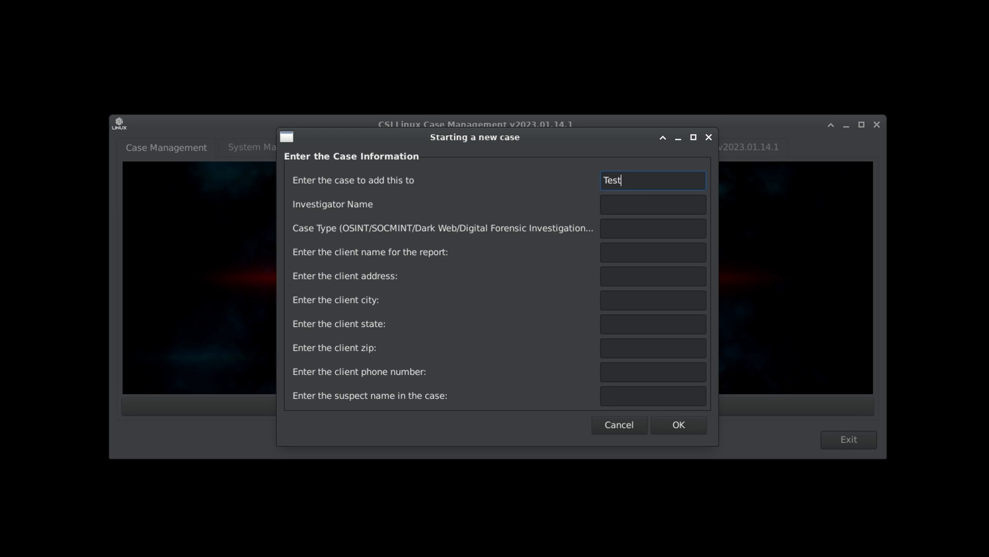
type("Youtune")
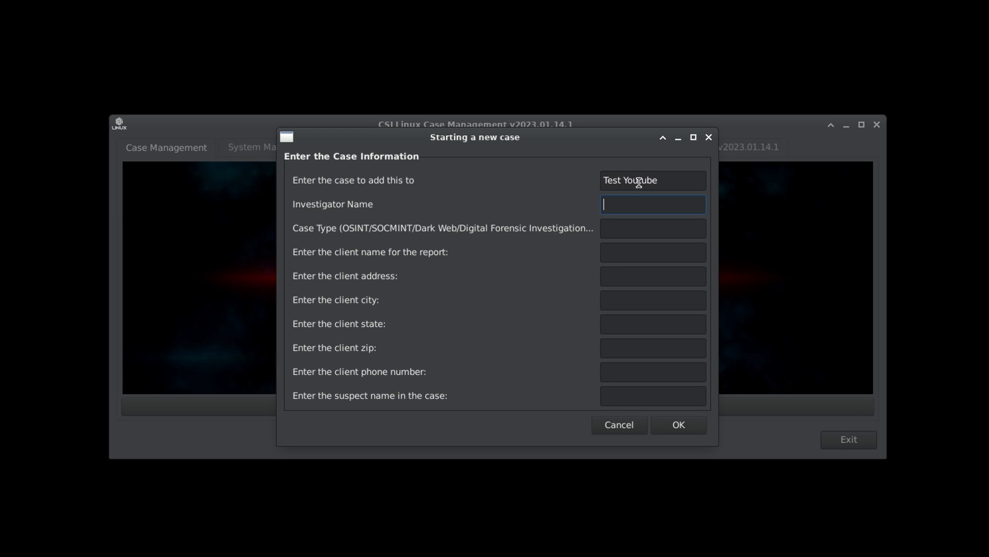
type("InfoSec Pat")
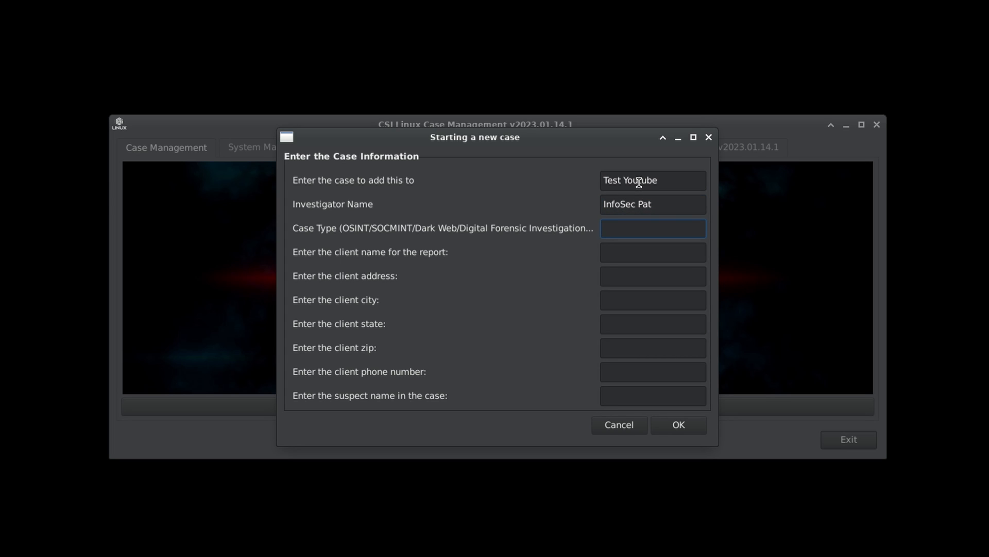
type("OSINT")
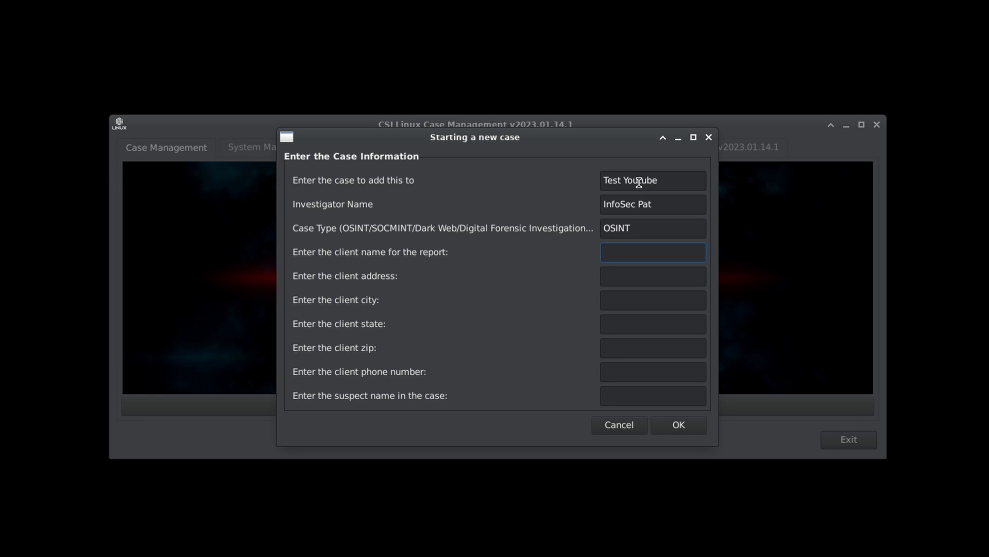
Step: Enter client name Patty and move to the suspect name field
left_click(653, 252)
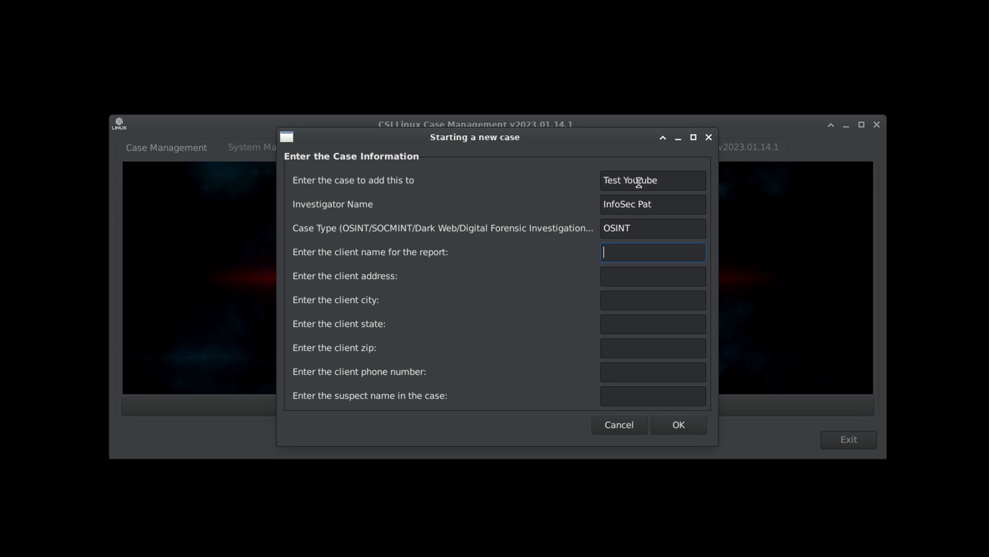
type("Patt")
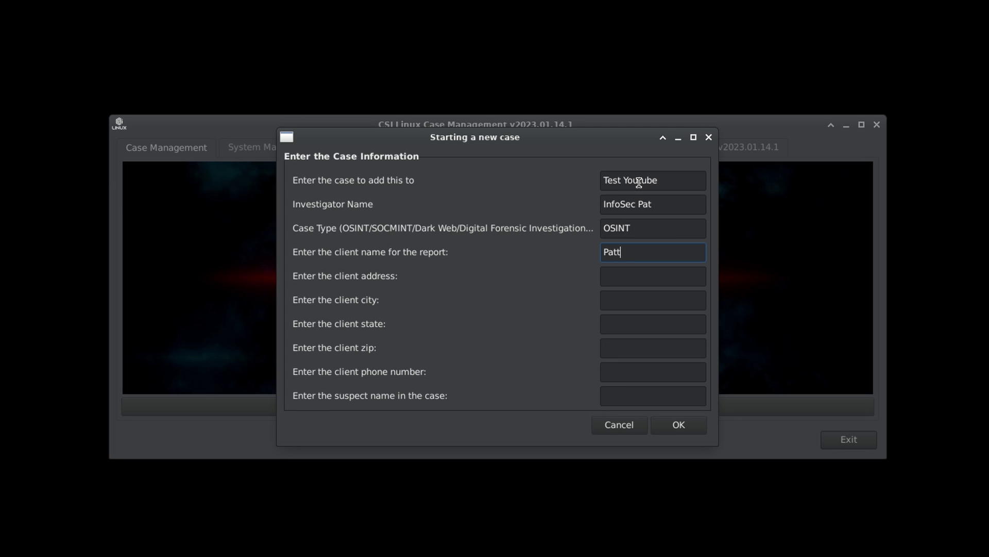
type("y")
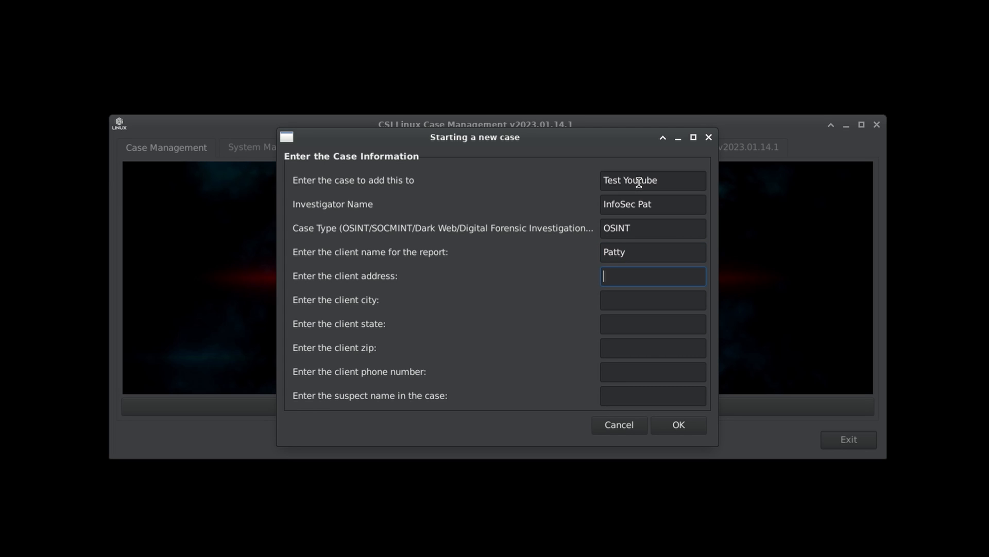
mouse_move(598, 412)
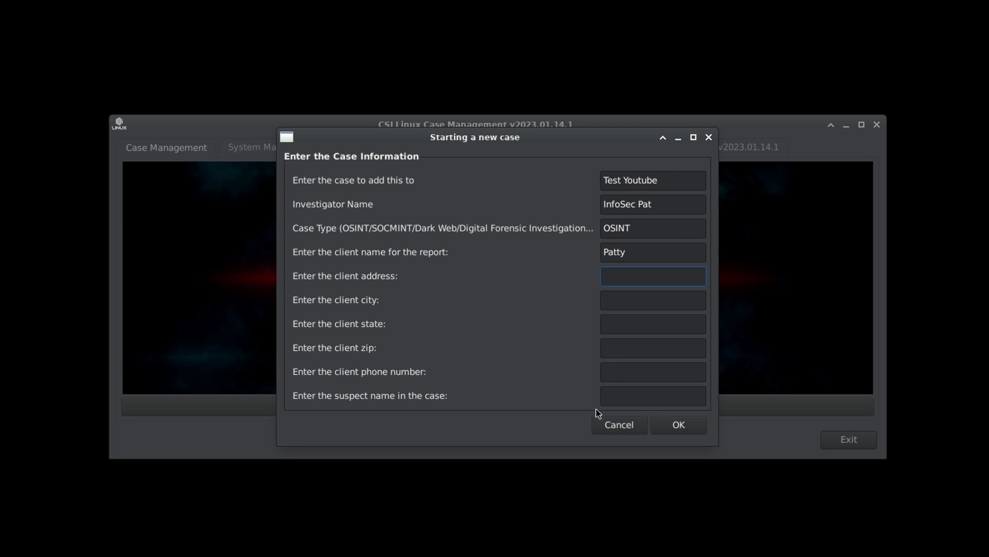
left_click(652, 395)
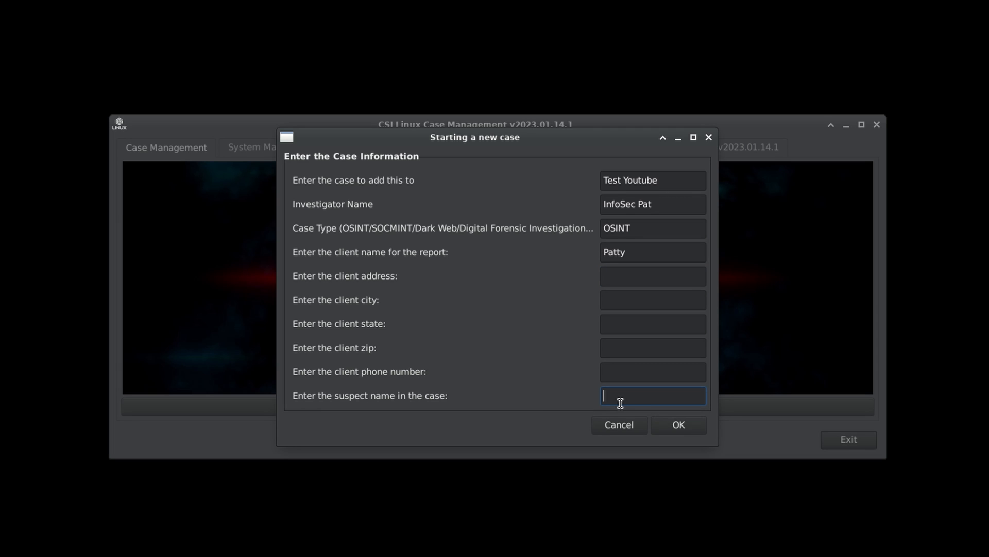
Step: Enter suspect name InfoSec Pat and confirm the new case with OK
type("O")
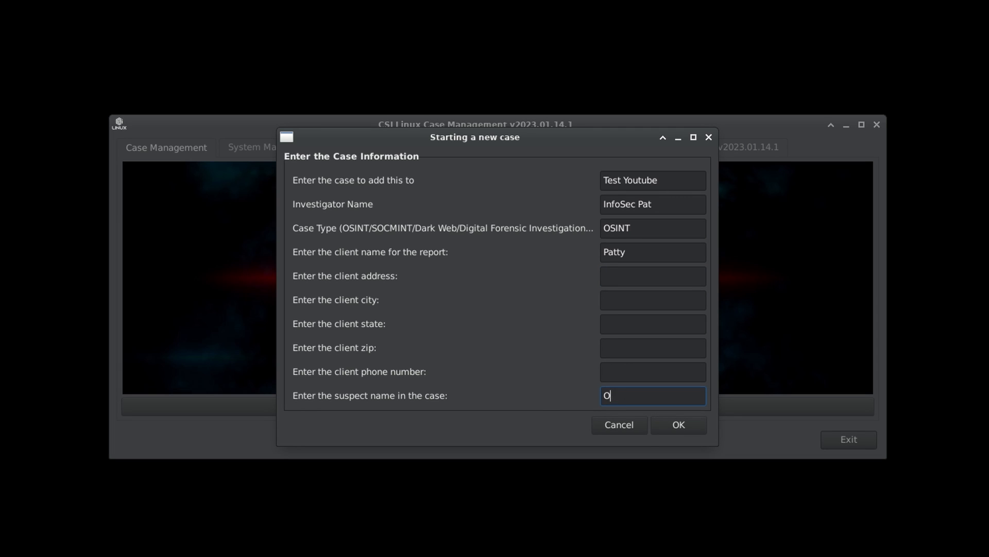
type("InfoSec")
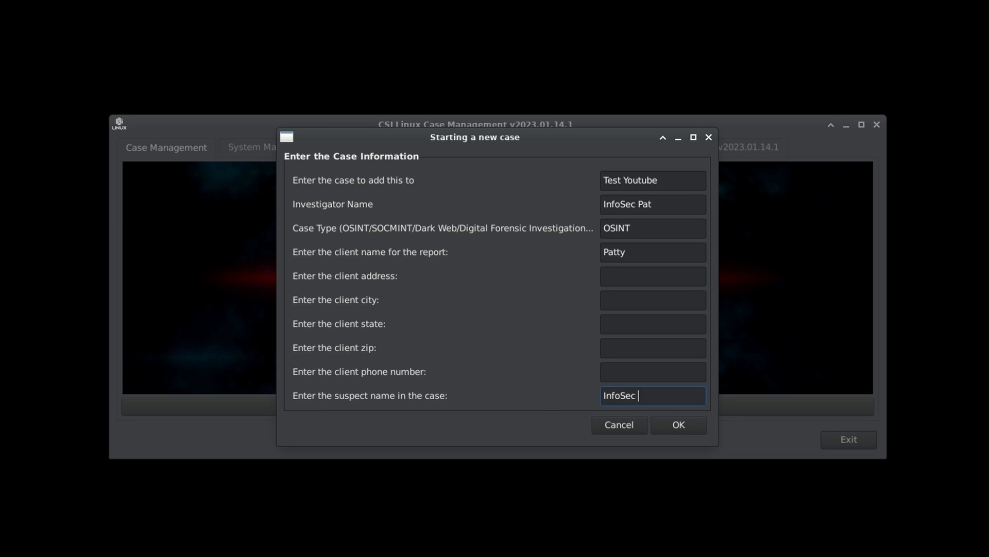
type("Pat")
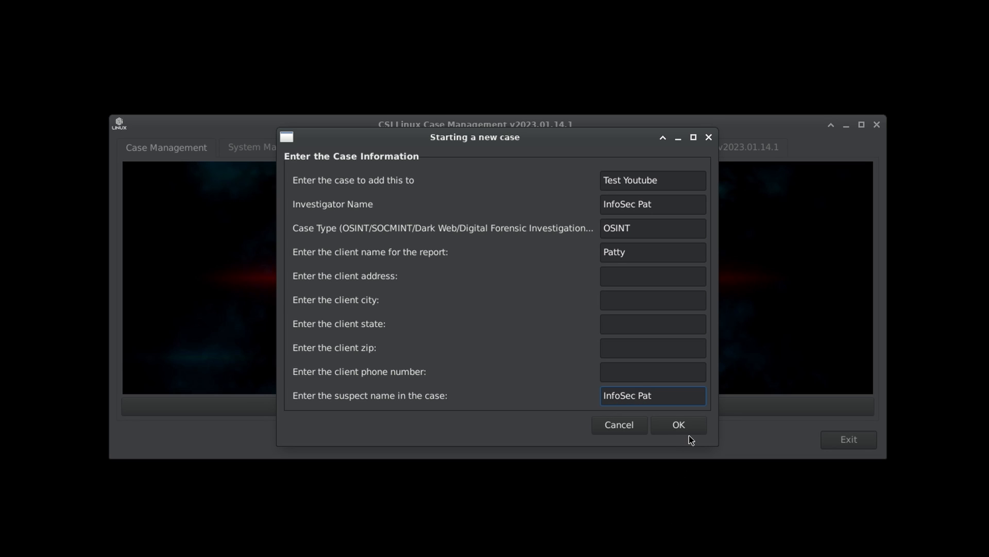
left_click(678, 424)
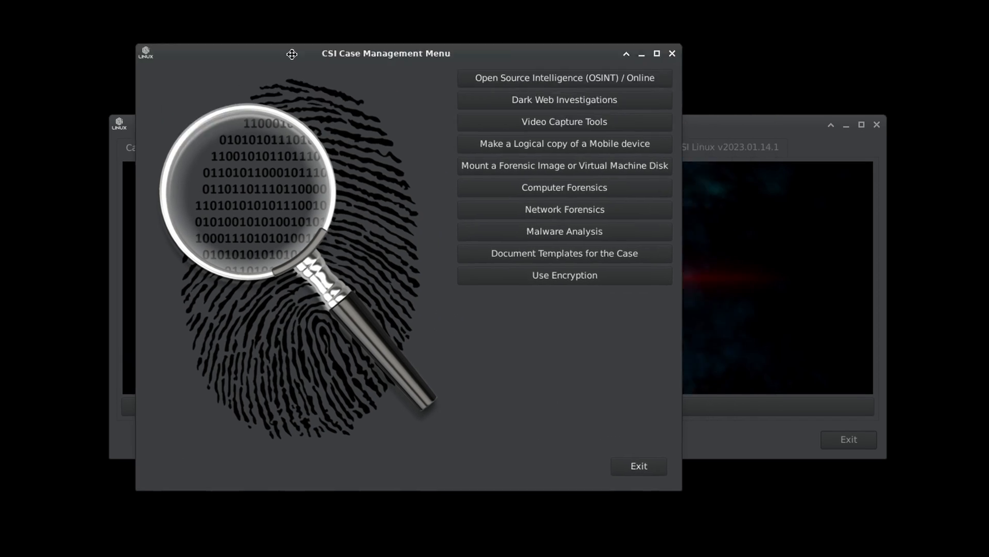
Step: Open 'Open Source Intelligence (OSINT) / Online' from the CSI Case Management Menu
left_click_drag(292, 54, 268, 51)
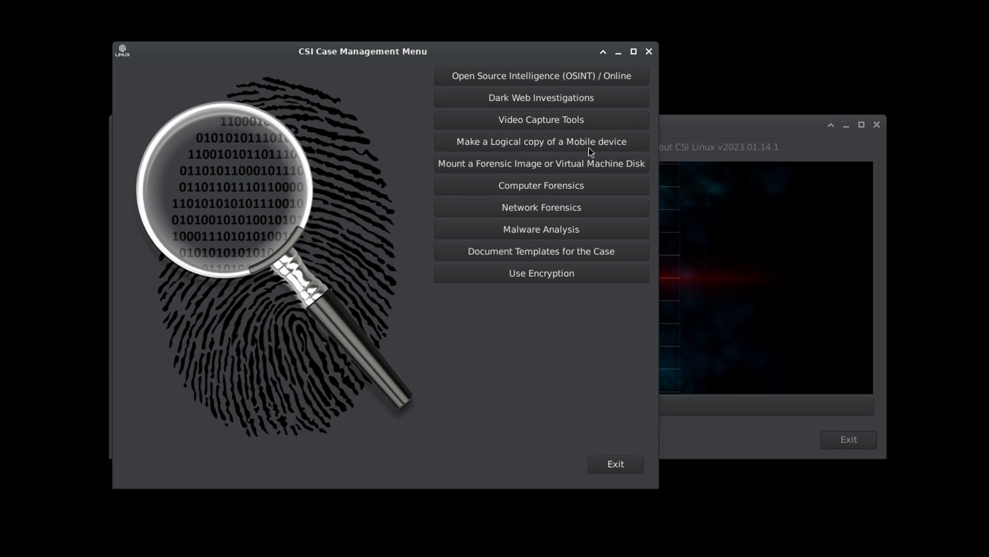
mouse_move(513, 83)
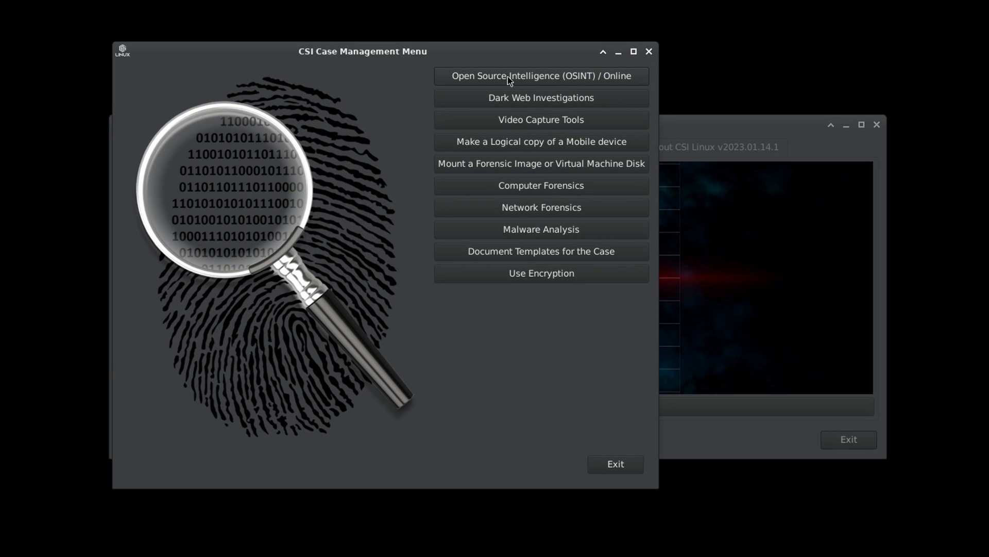
left_click(540, 76)
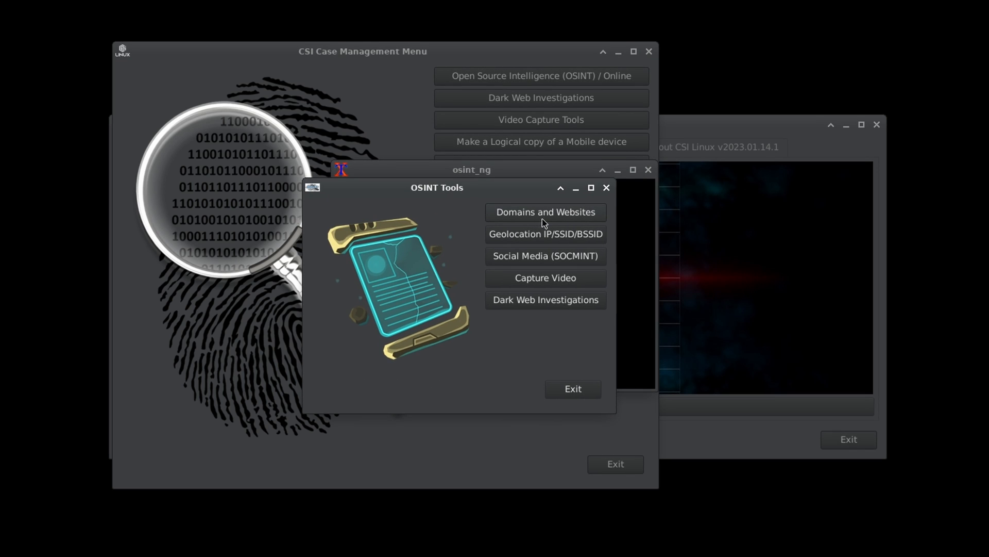
mouse_move(539, 251)
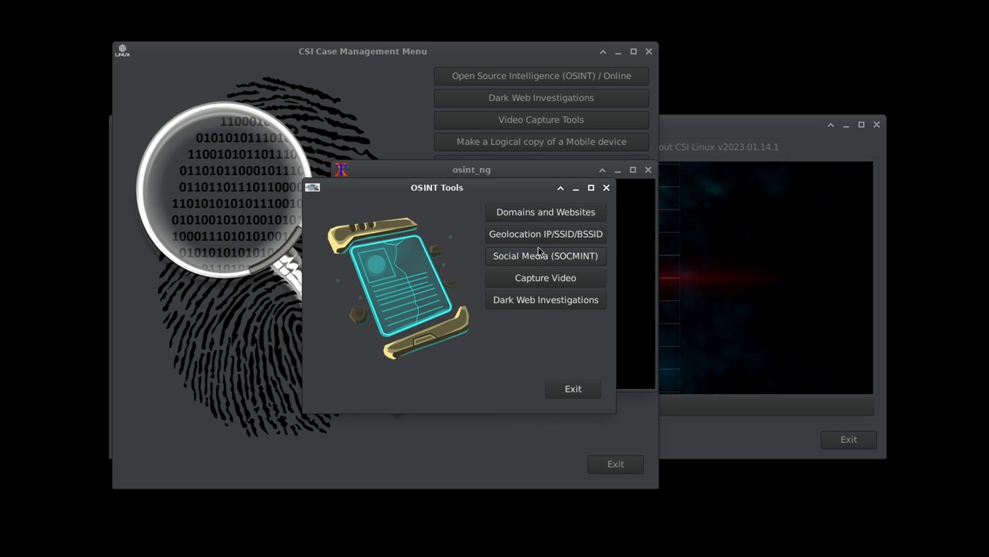
mouse_move(574, 246)
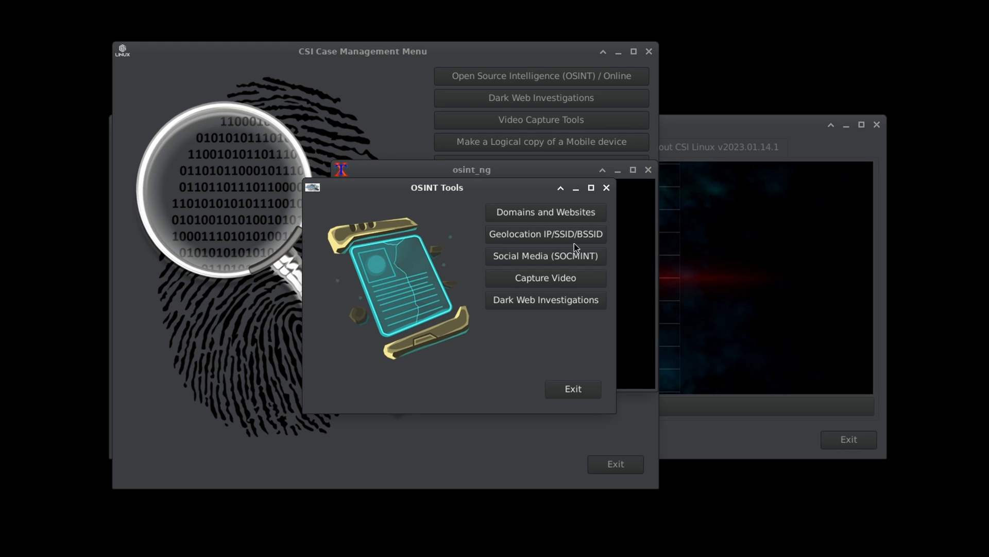
mouse_move(594, 252)
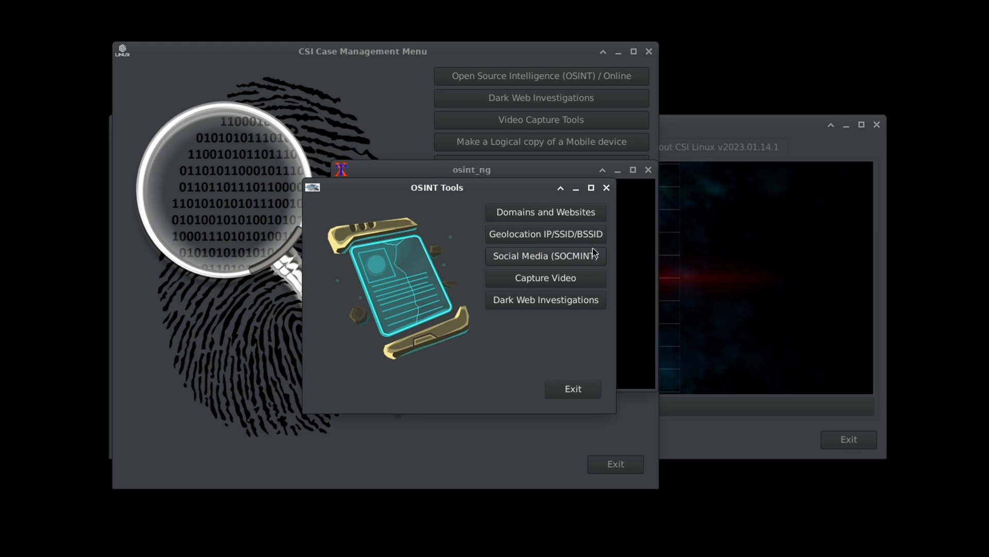
mouse_move(560, 284)
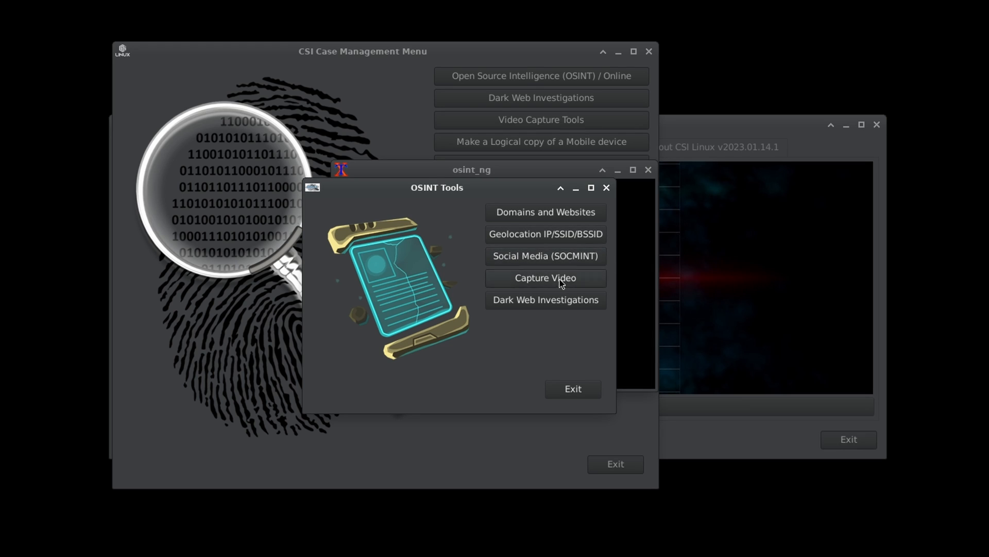
mouse_move(530, 213)
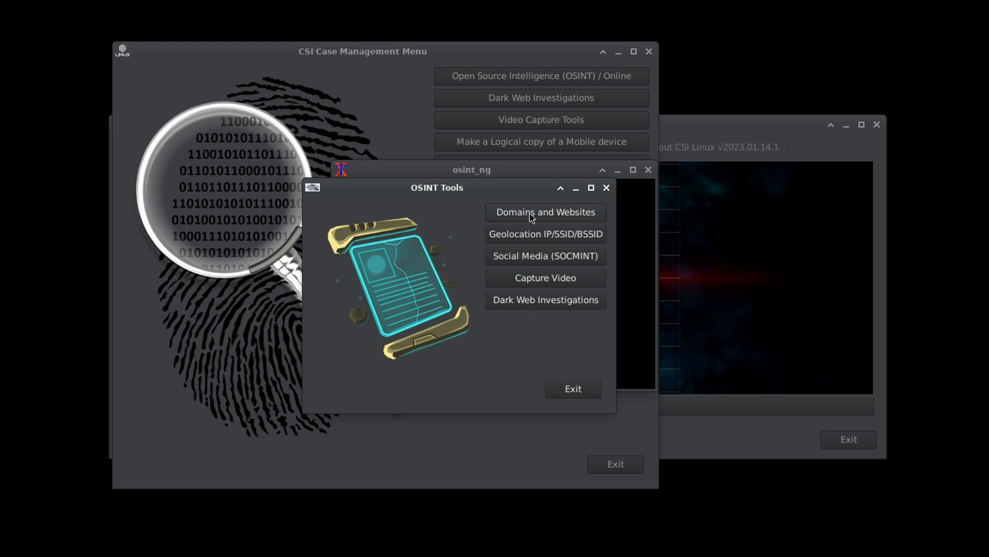
Step: Open 'Domains and Websites' in the OSINT Tools window to reach Domain Recon
left_click(544, 212)
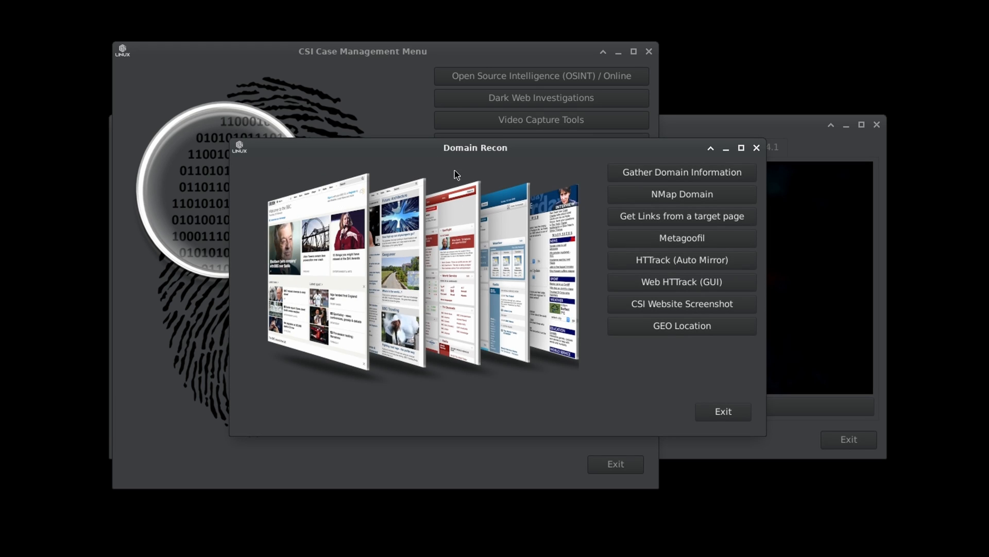
mouse_move(470, 151)
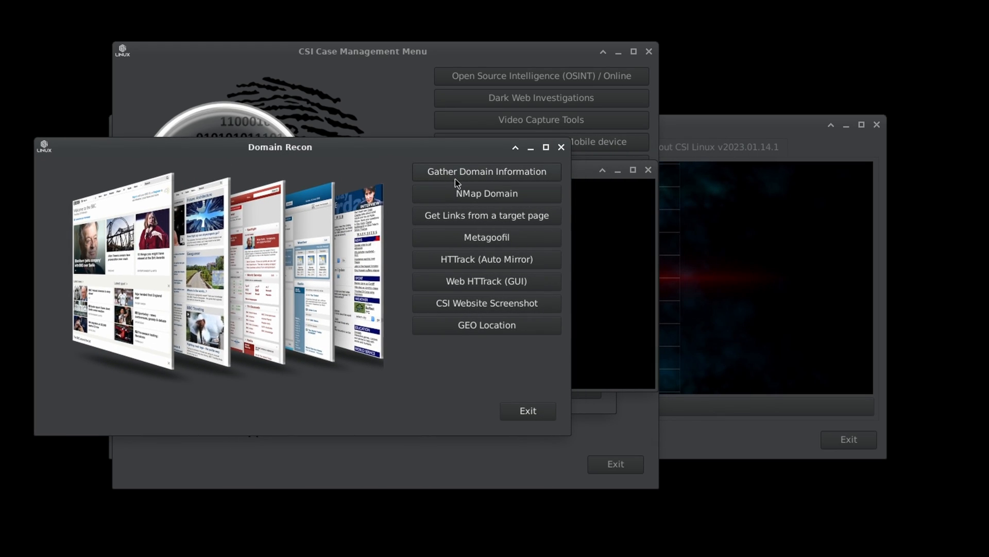
mouse_move(486, 193)
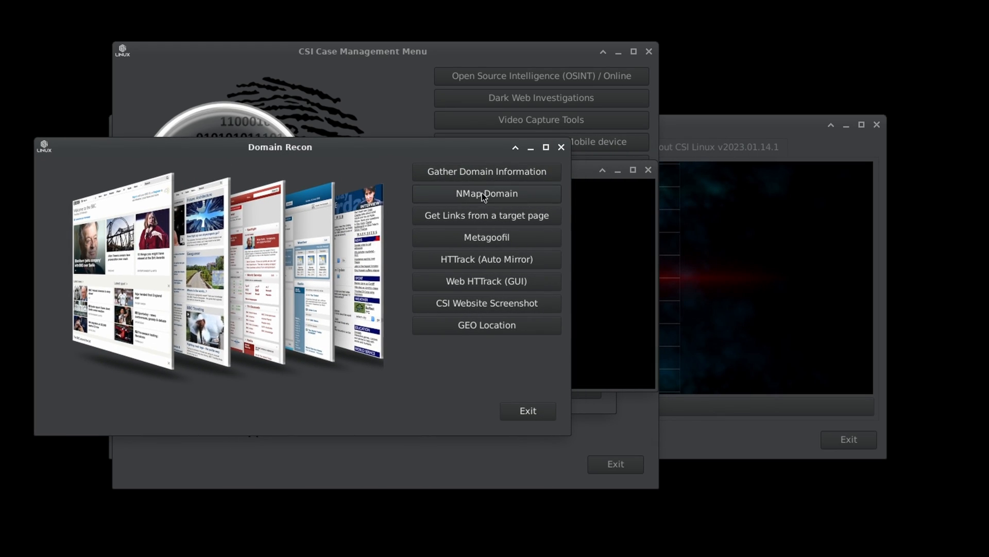
mouse_move(442, 252)
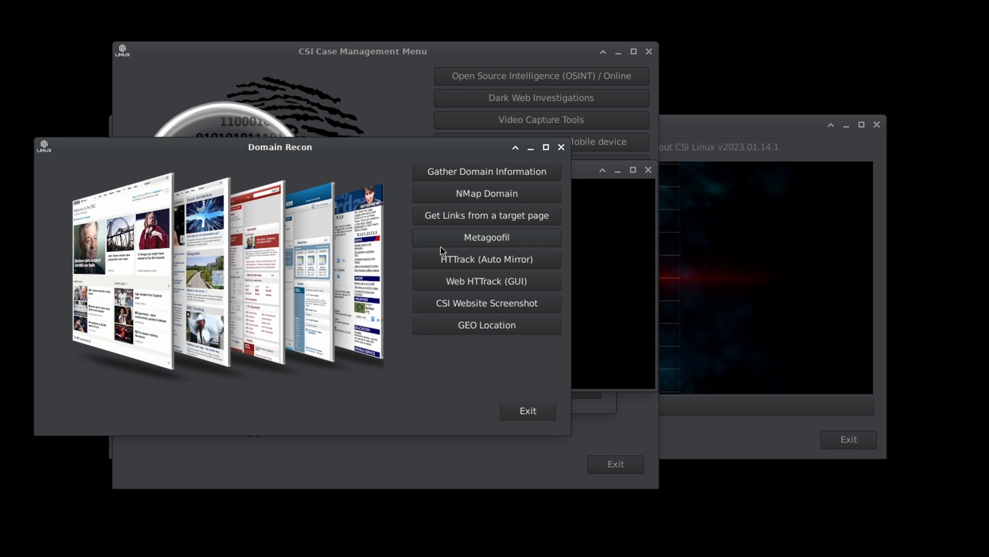
mouse_move(459, 338)
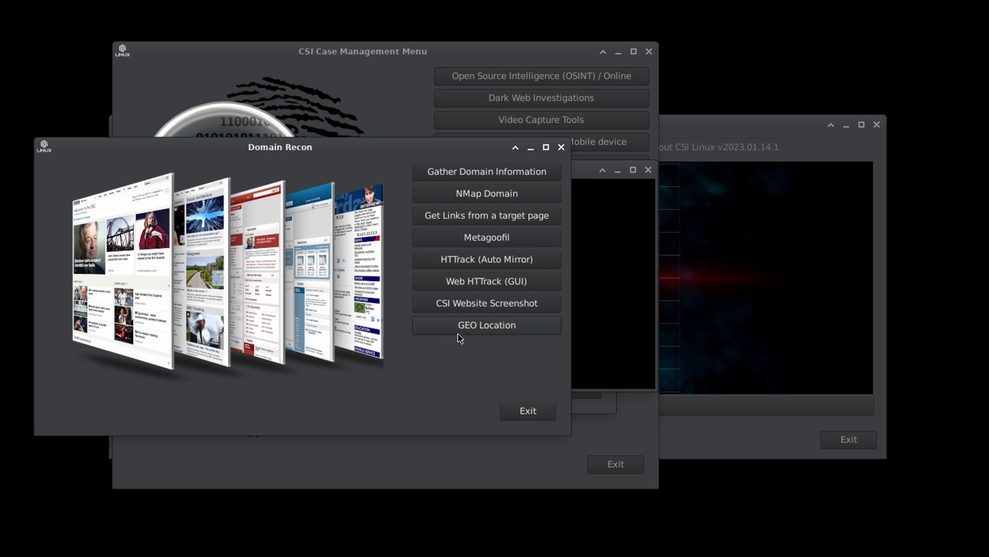
mouse_move(486, 171)
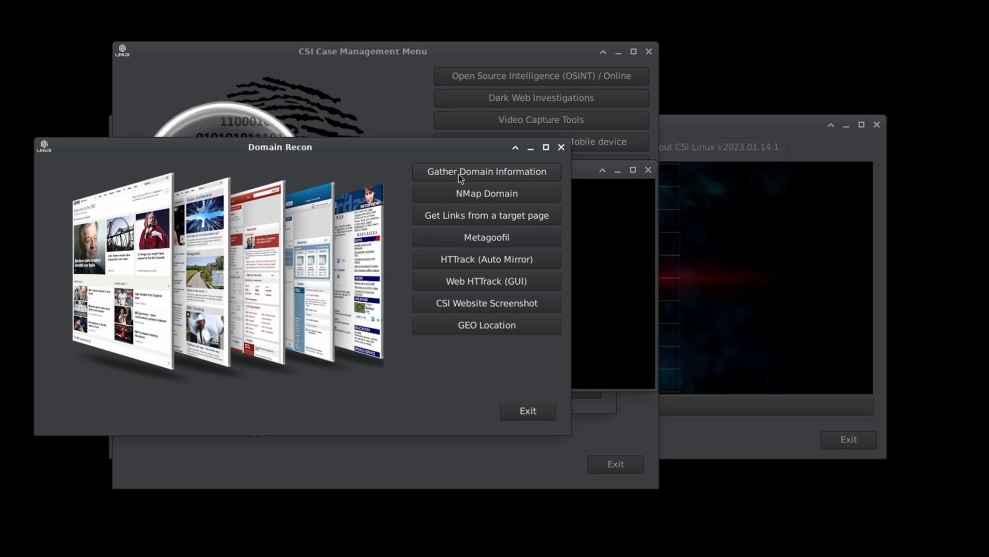
Step: Run Gather Domain Information with infosecpat.com as the Sublist3r target domain
left_click(486, 171)
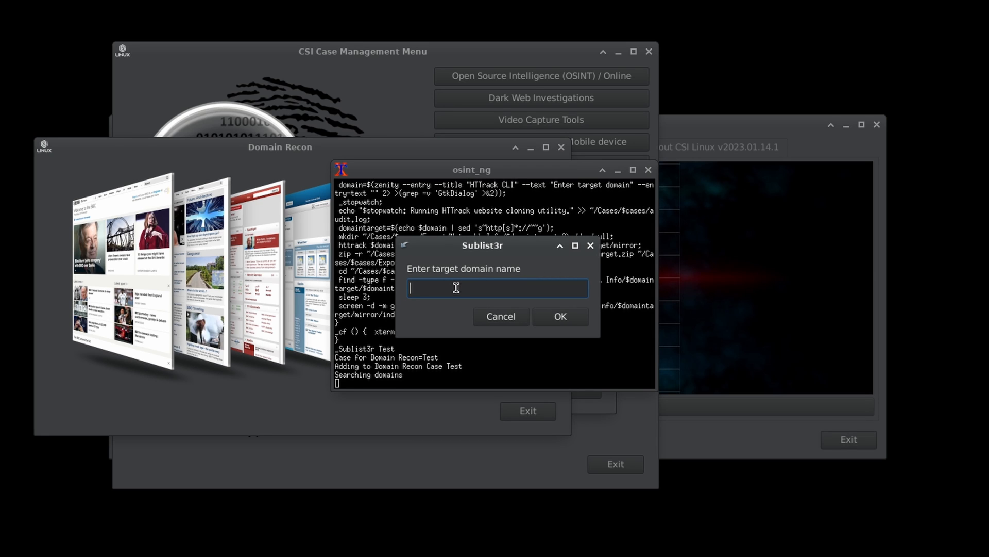
type("infosecpat")
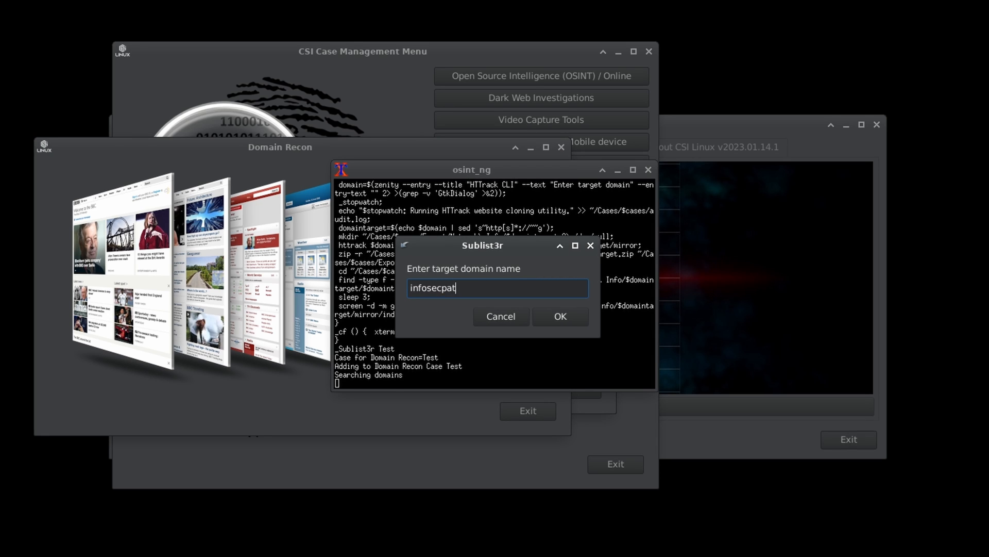
type(".com")
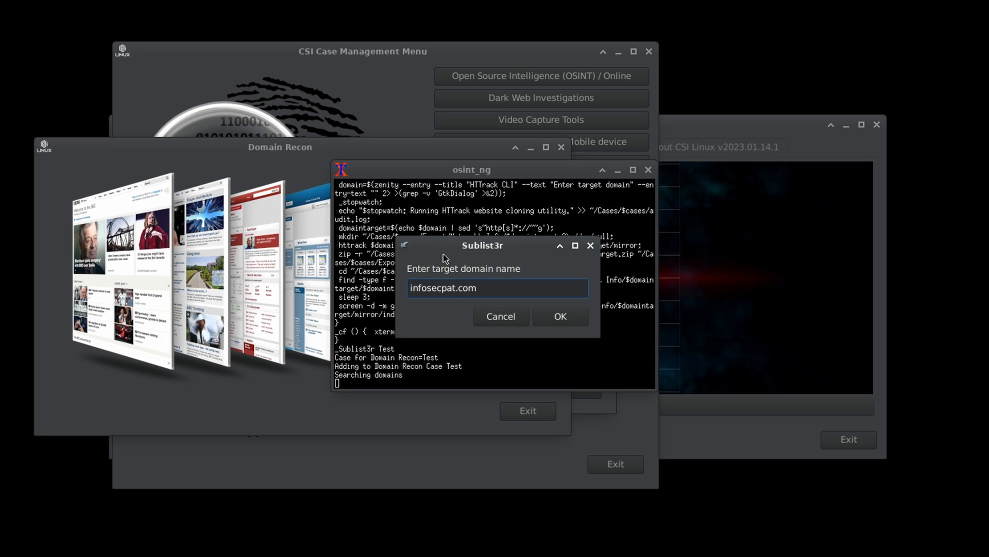
left_click(558, 317)
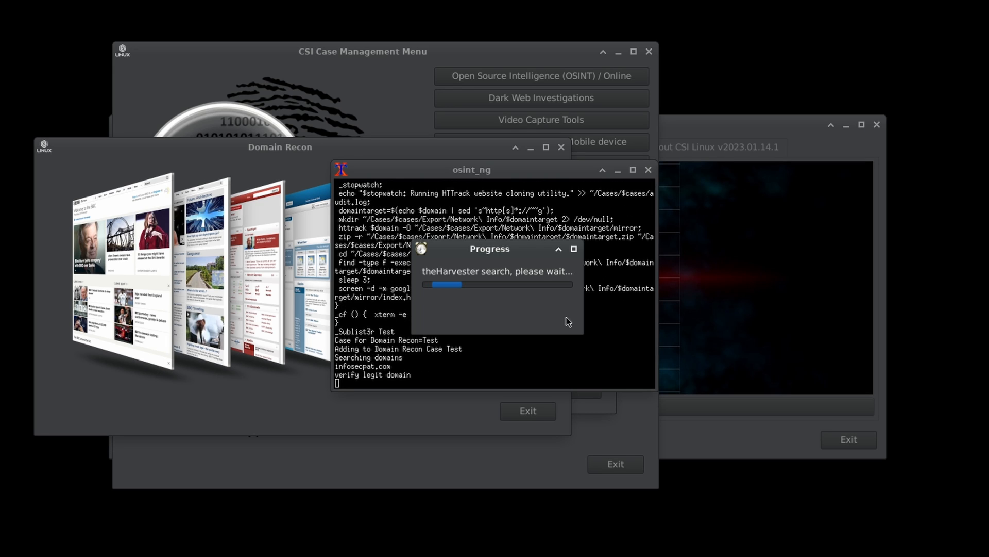
mouse_move(478, 313)
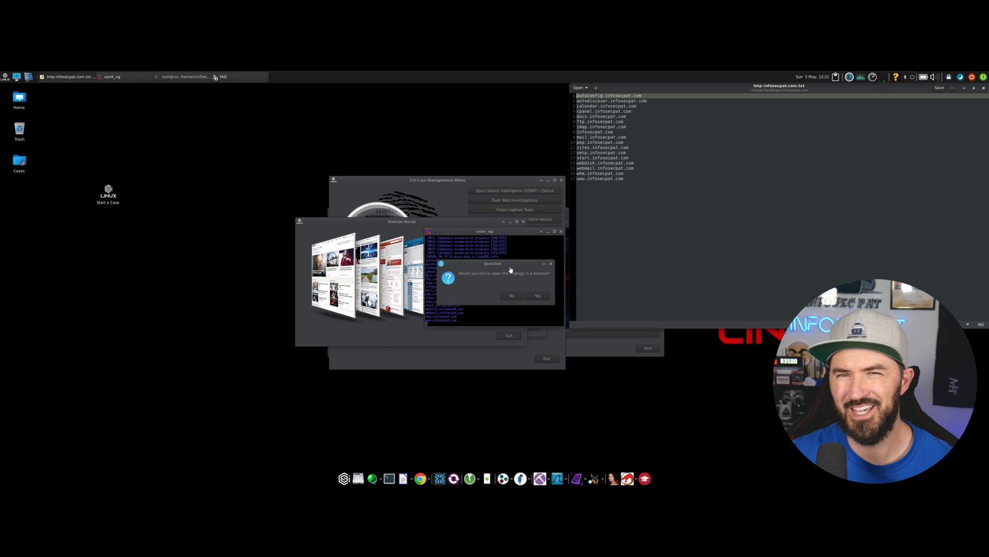
mouse_move(479, 283)
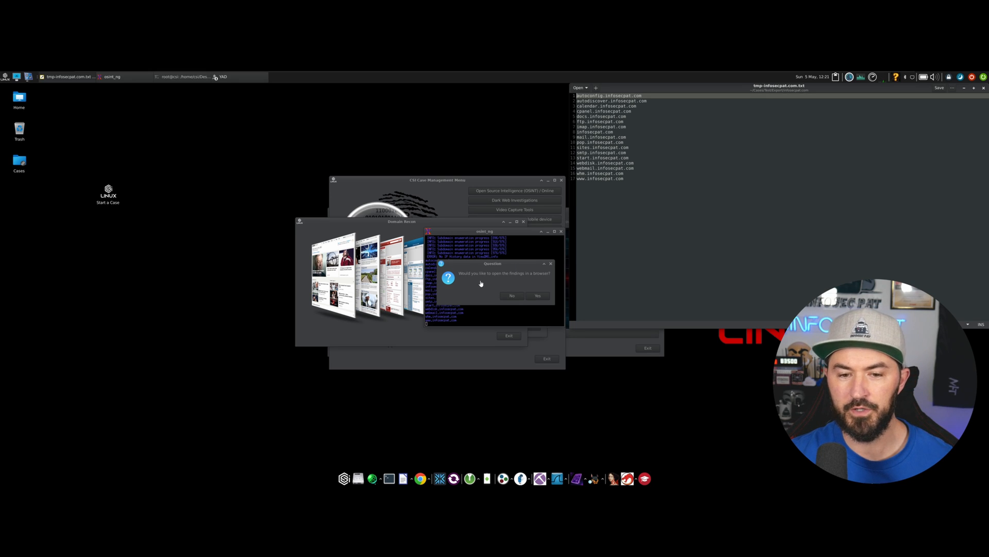
mouse_move(635, 84)
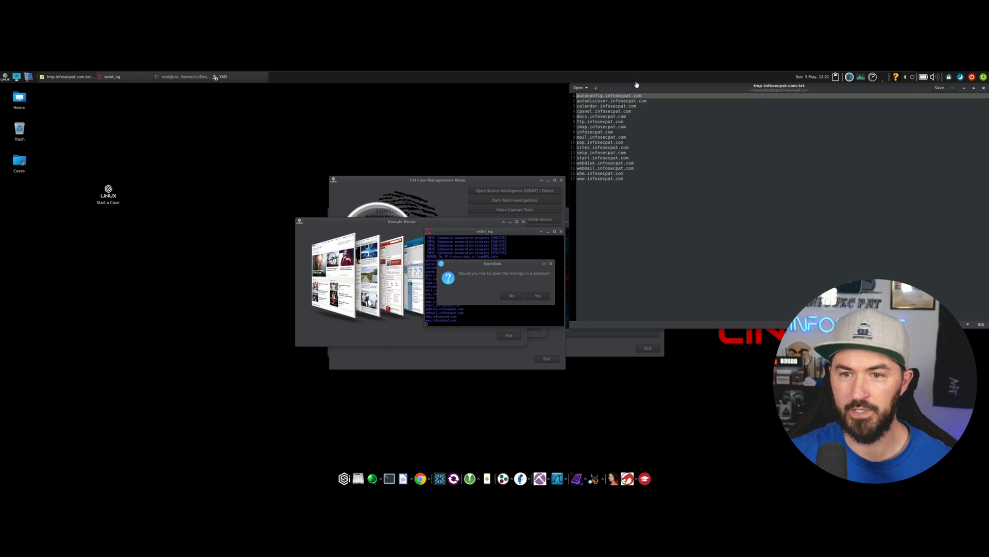
left_click(512, 296)
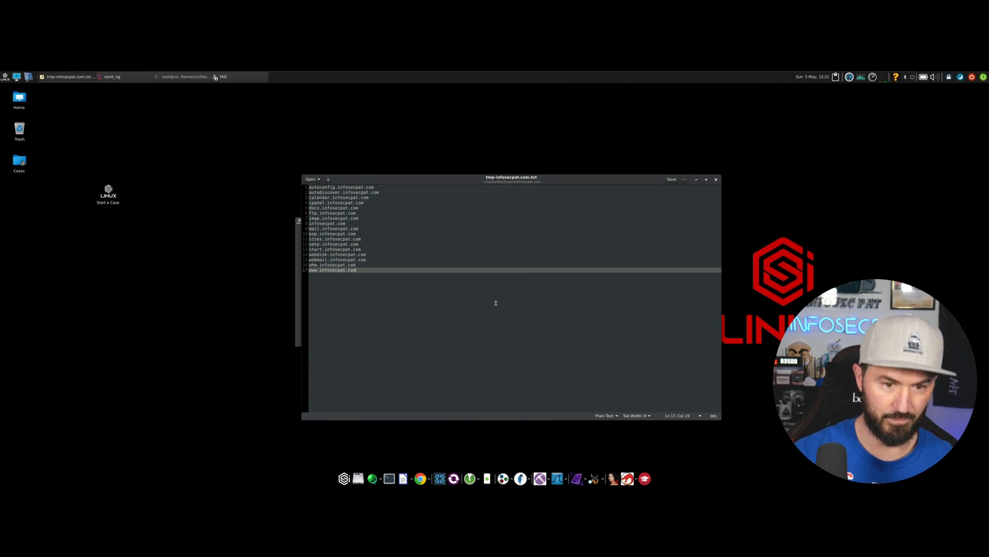
type("=")
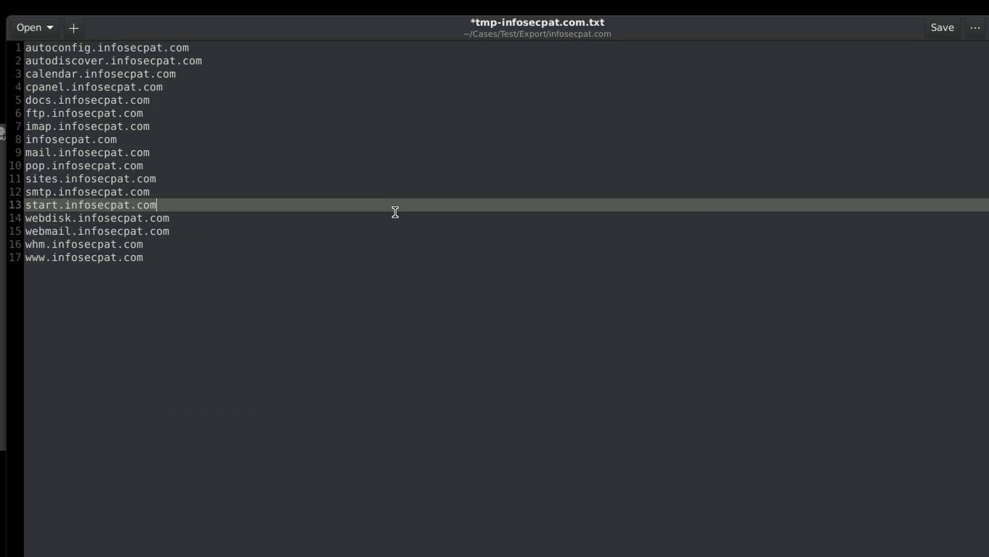
mouse_move(772, 330)
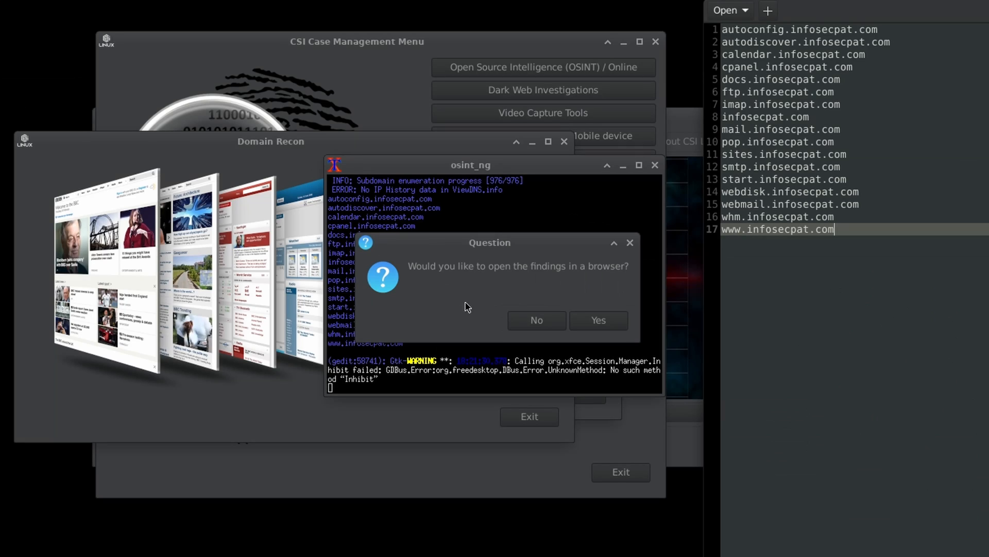
mouse_move(537, 284)
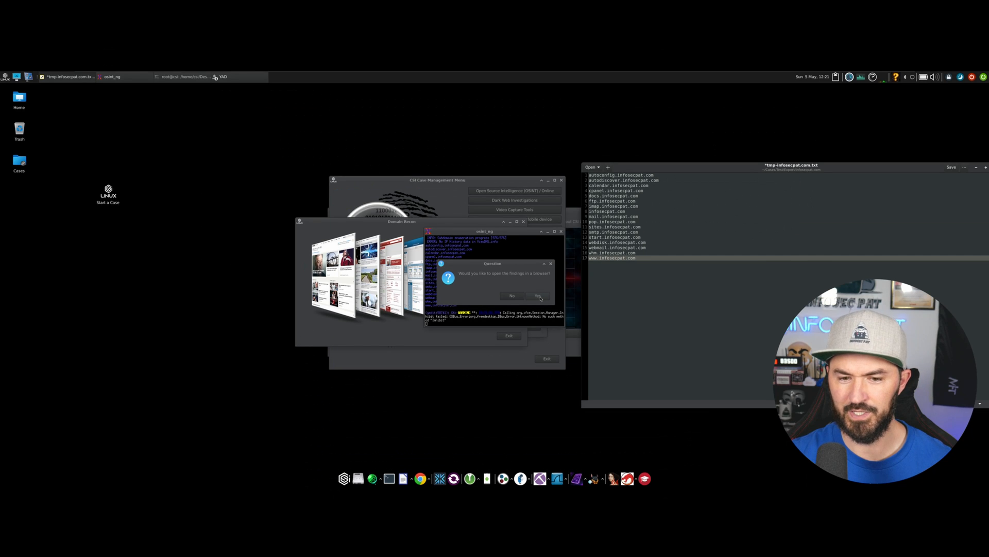
Step: Accept opening the recon findings and maximize Thunar on the infosecpat.com export folder
left_click(537, 296)
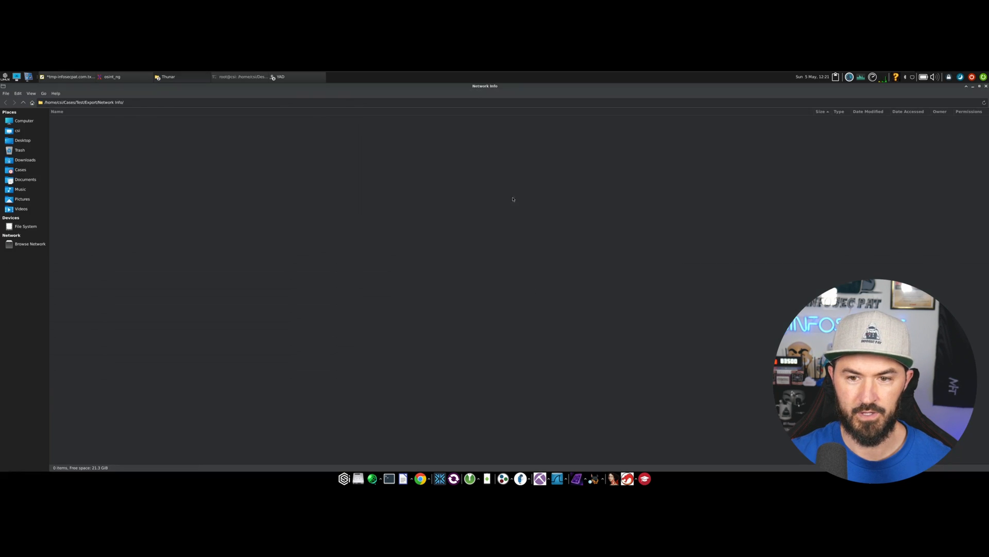
mouse_move(191, 202)
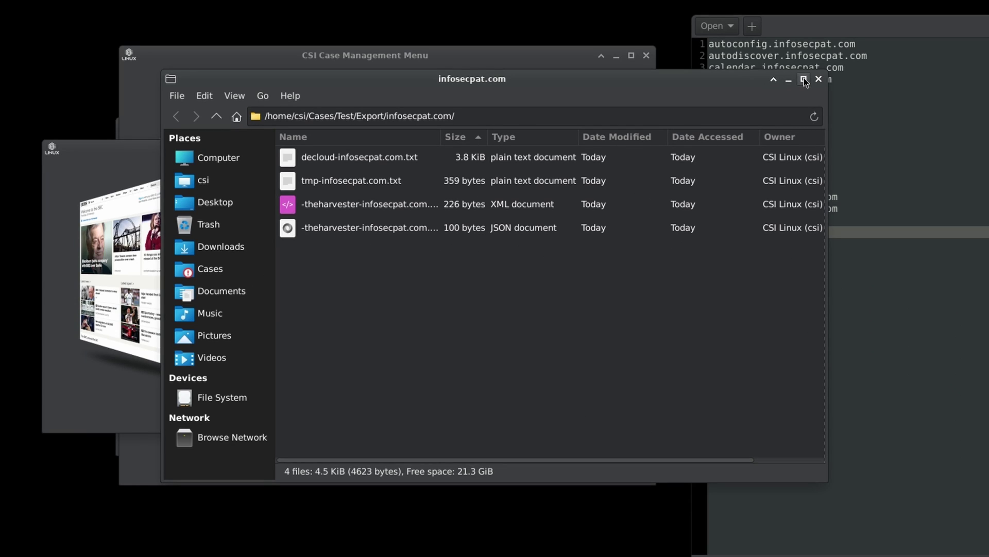
left_click(804, 79)
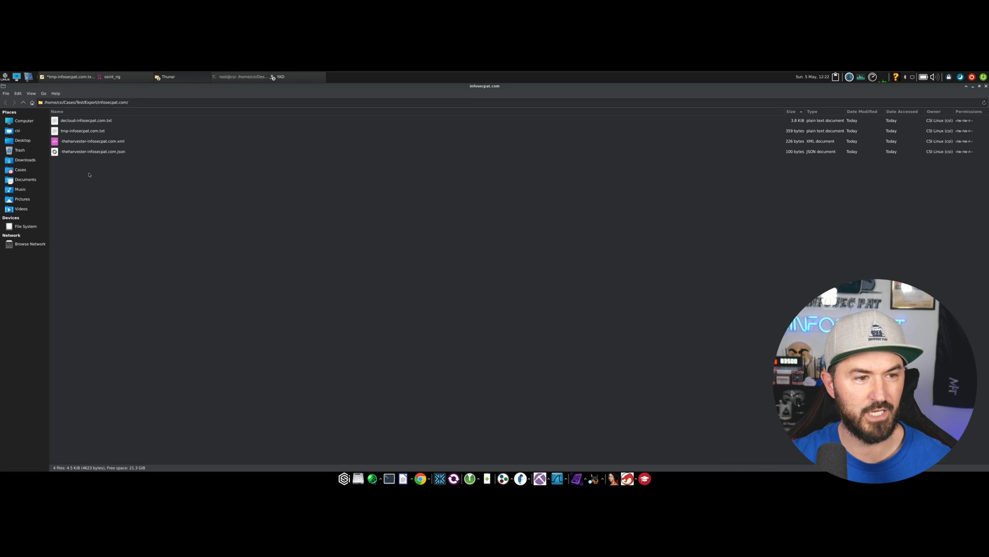
Step: View theHarvester JSON results in Mousepad, then close it without saving
left_click(93, 152)
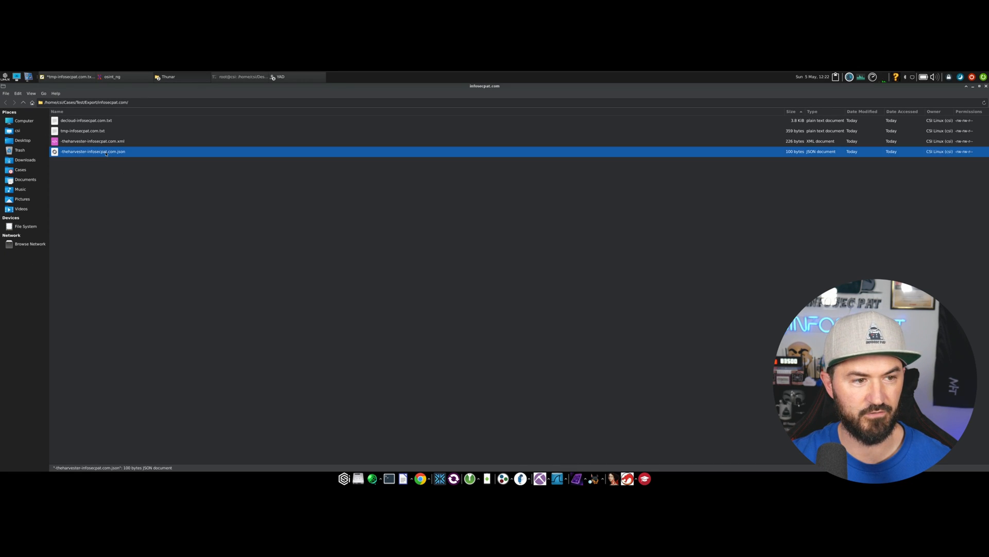
double_click(93, 151)
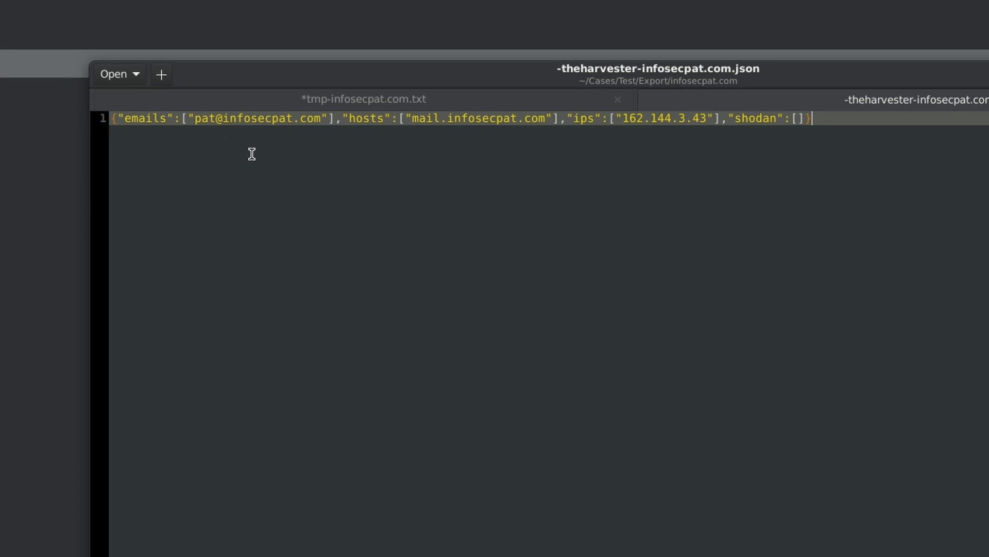
mouse_move(805, 164)
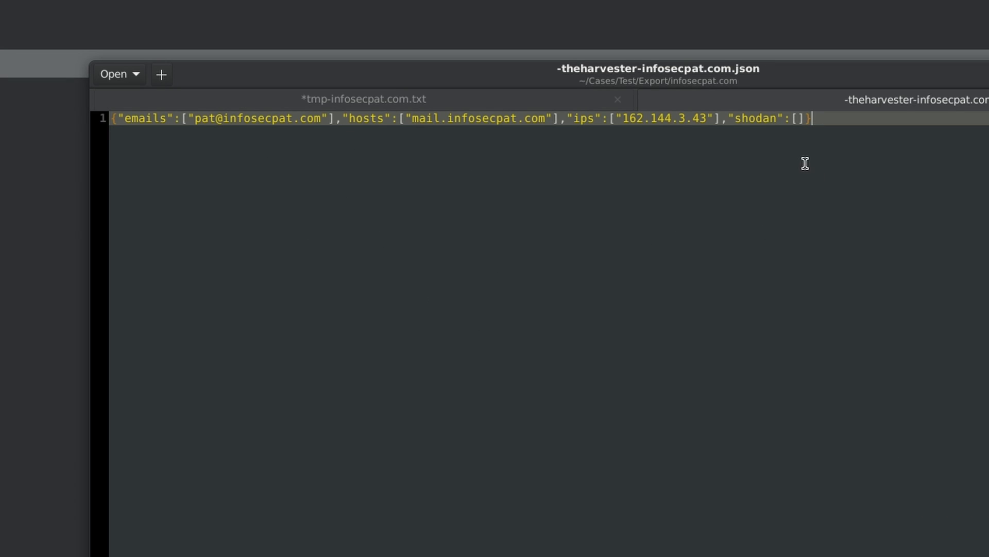
mouse_move(523, 299)
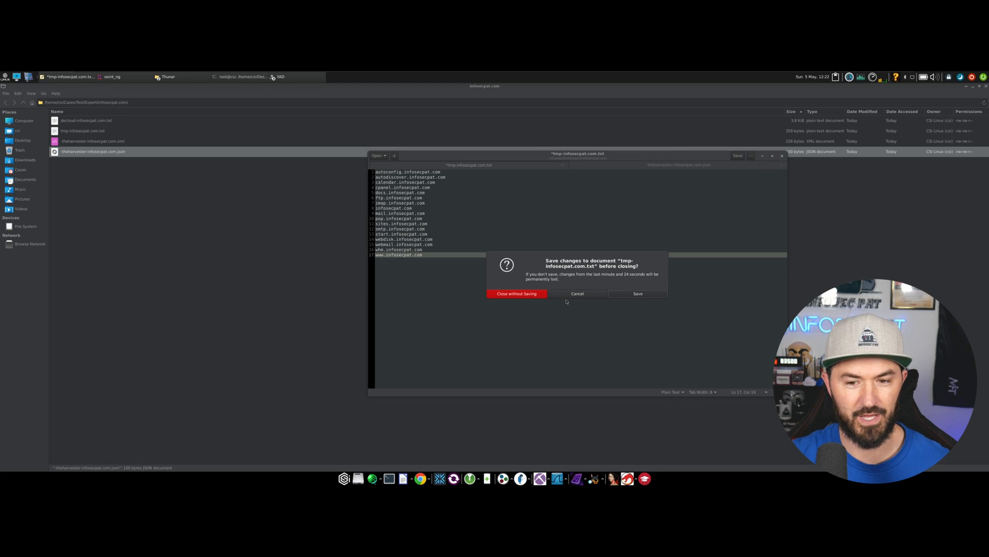
left_click(516, 294)
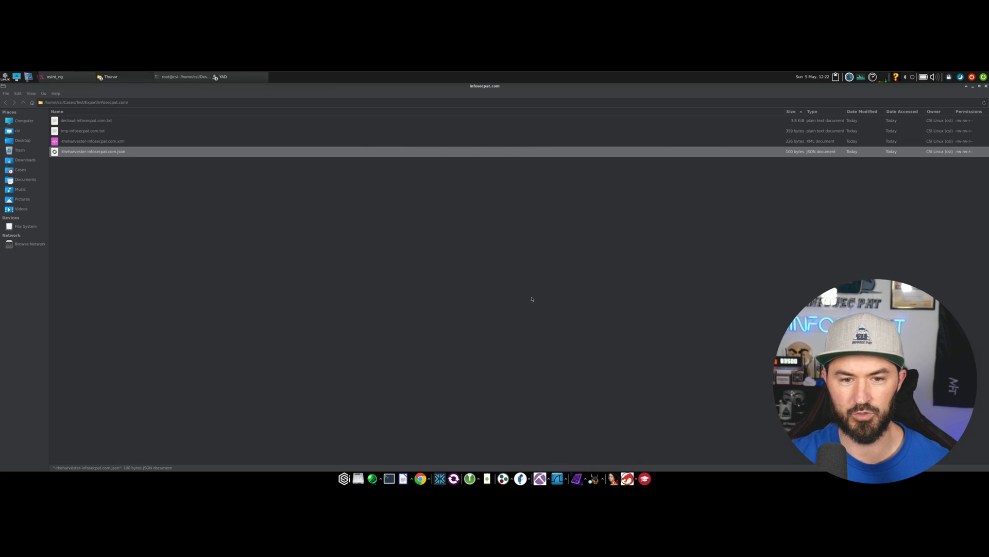
left_click(93, 152)
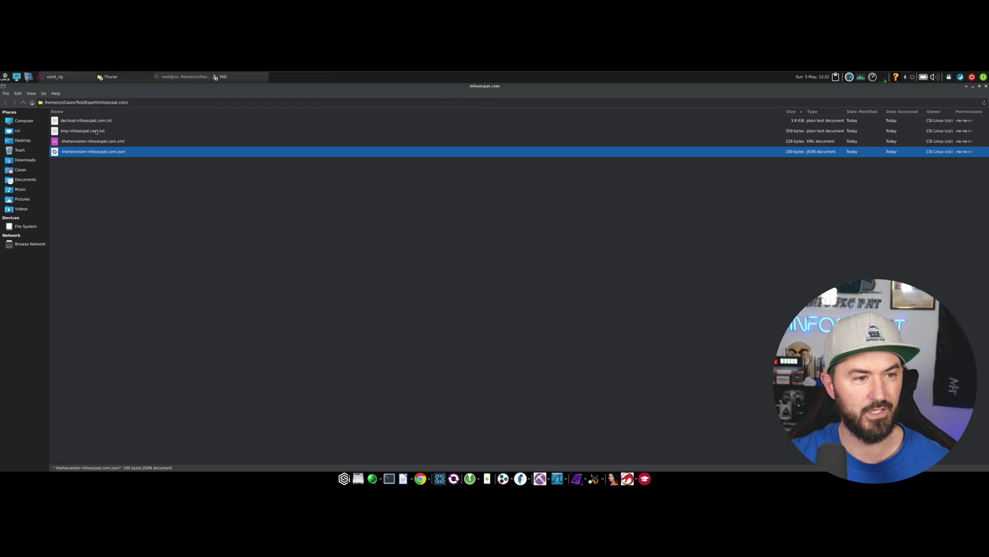
double_click(82, 131)
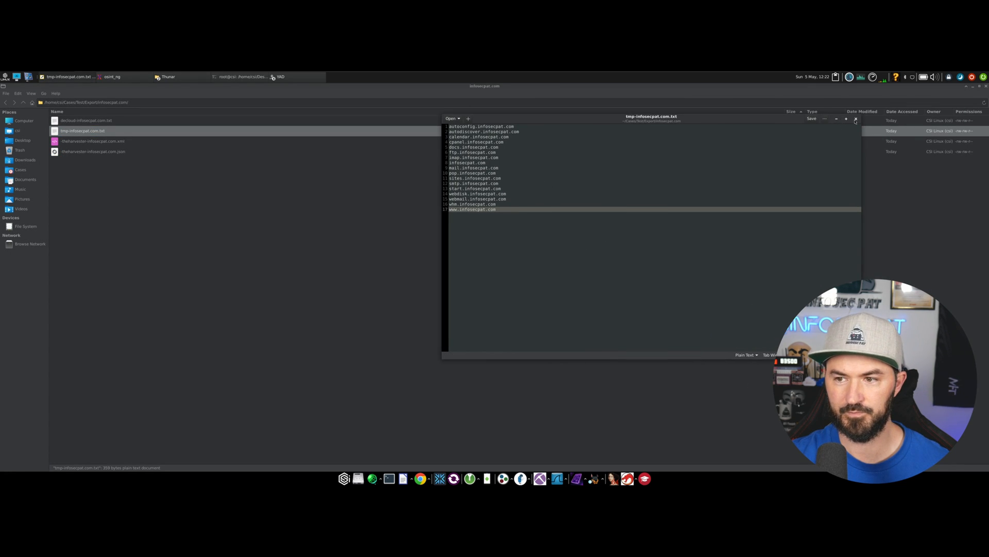
left_click(855, 119)
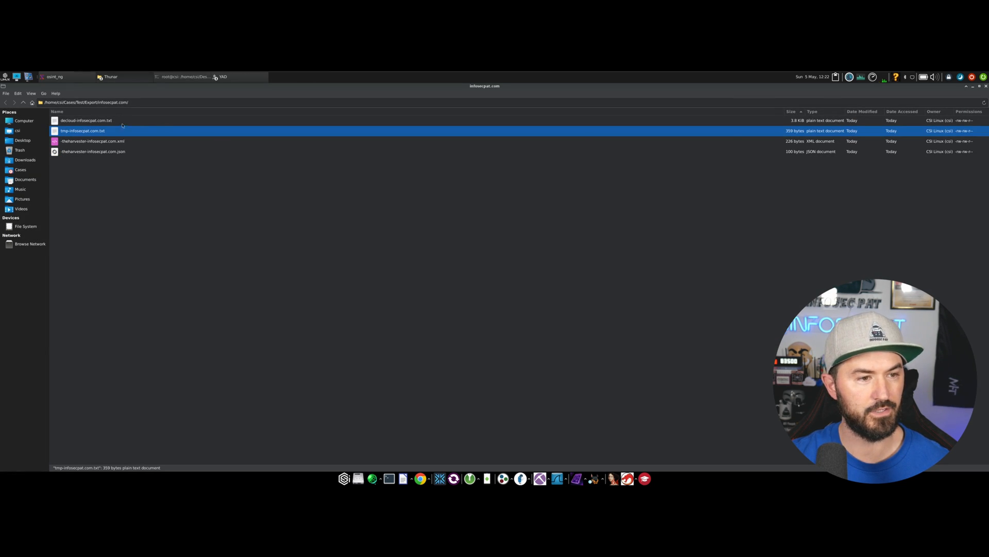
double_click(87, 119)
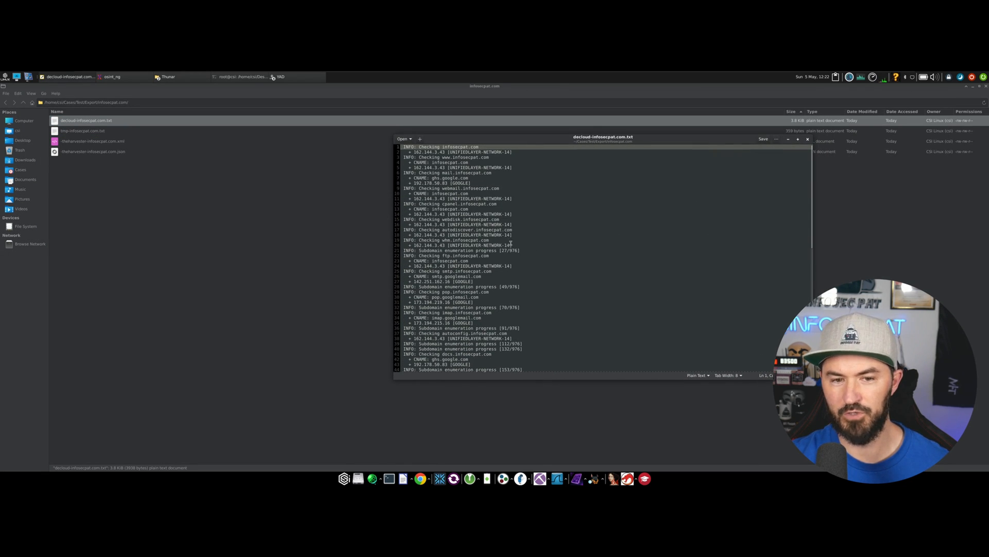
scroll("down", 3)
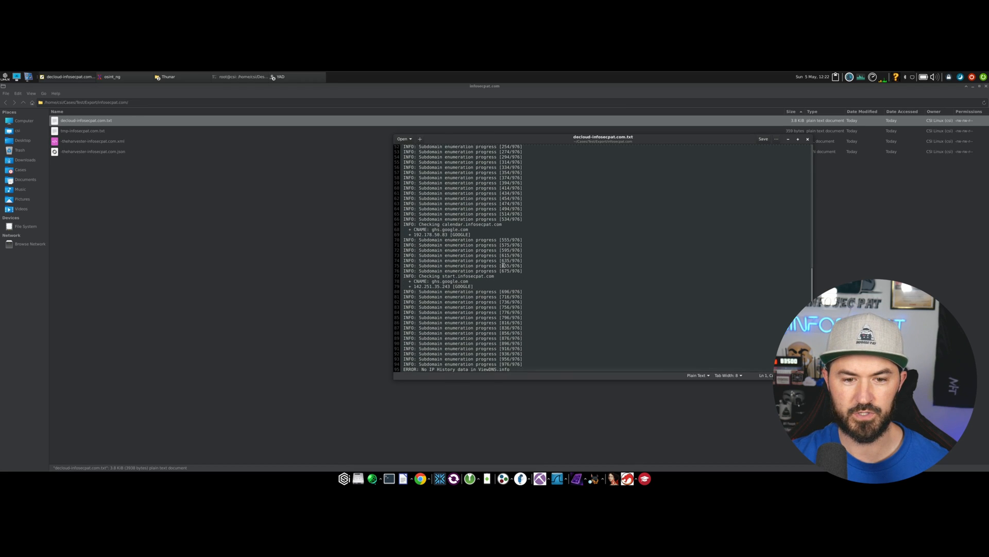
scroll("up", 3)
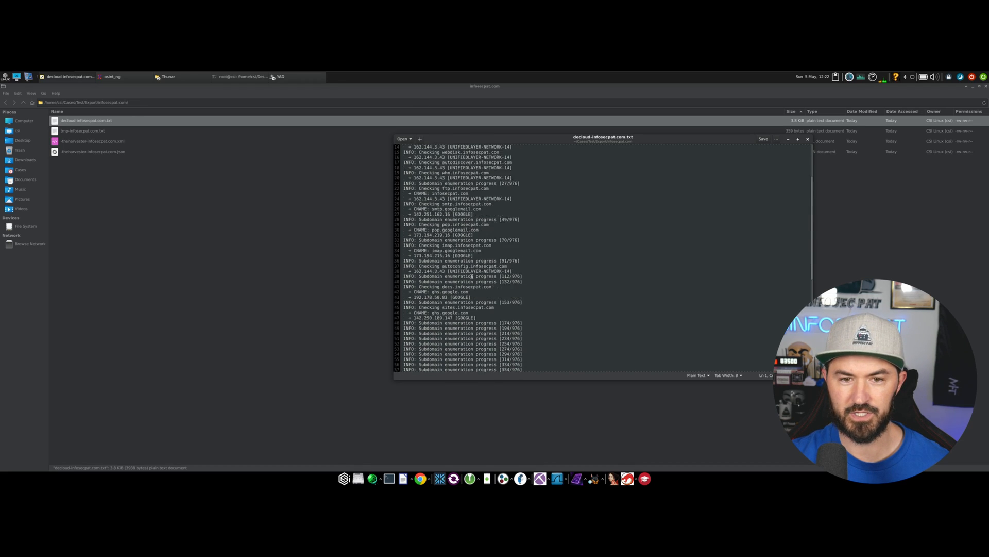
scroll("up", 3)
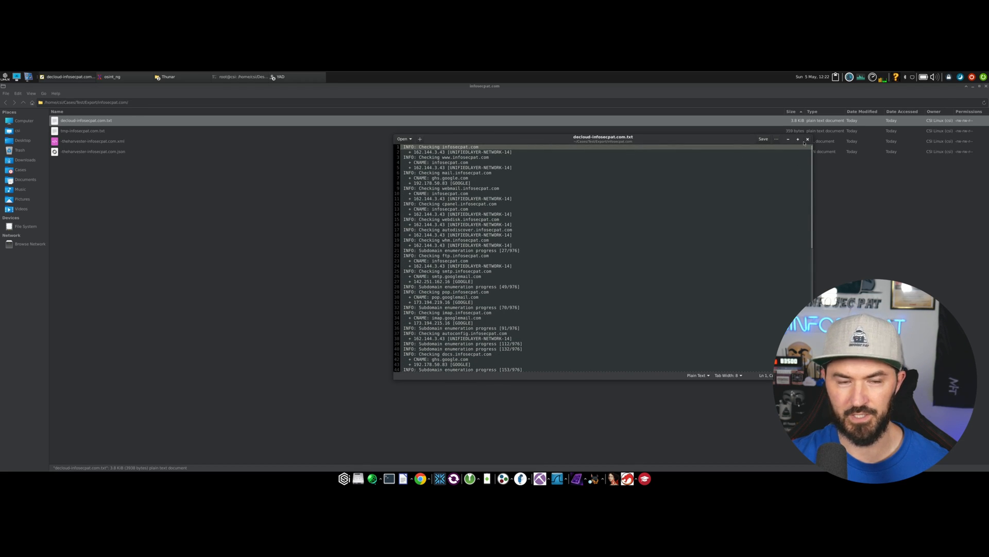
left_click(807, 139)
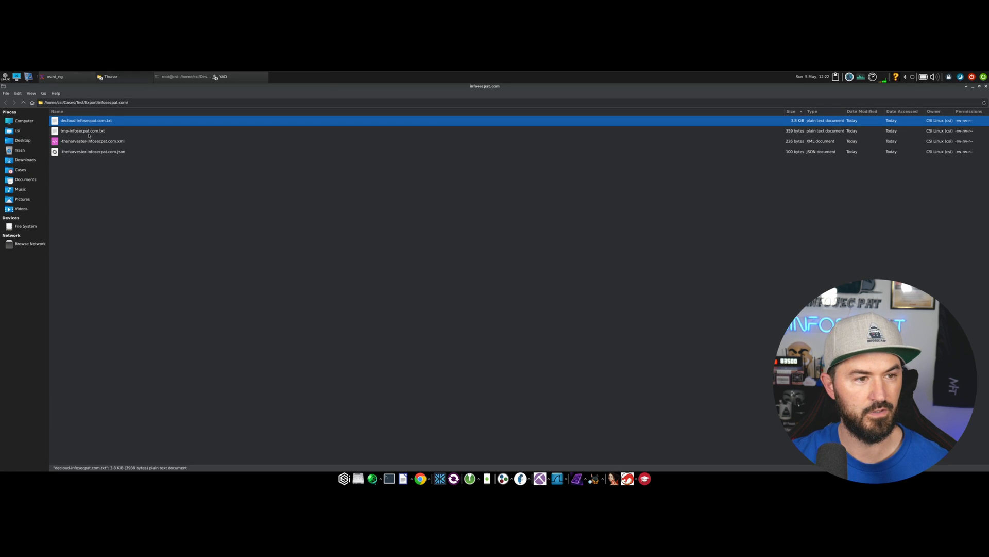
double_click(83, 131)
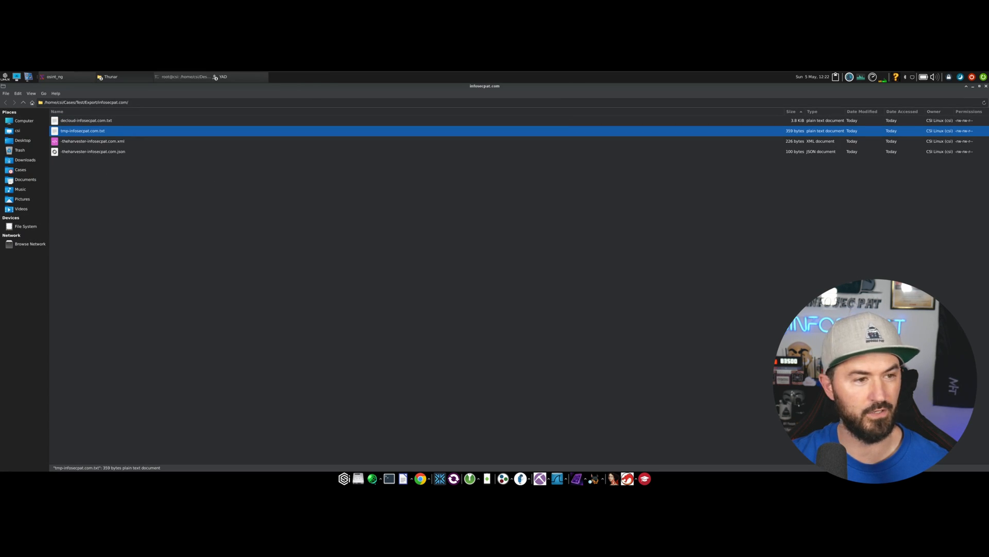
Step: View theHarvester XML results maximized in Chrome, then close the browser
left_click(93, 141)
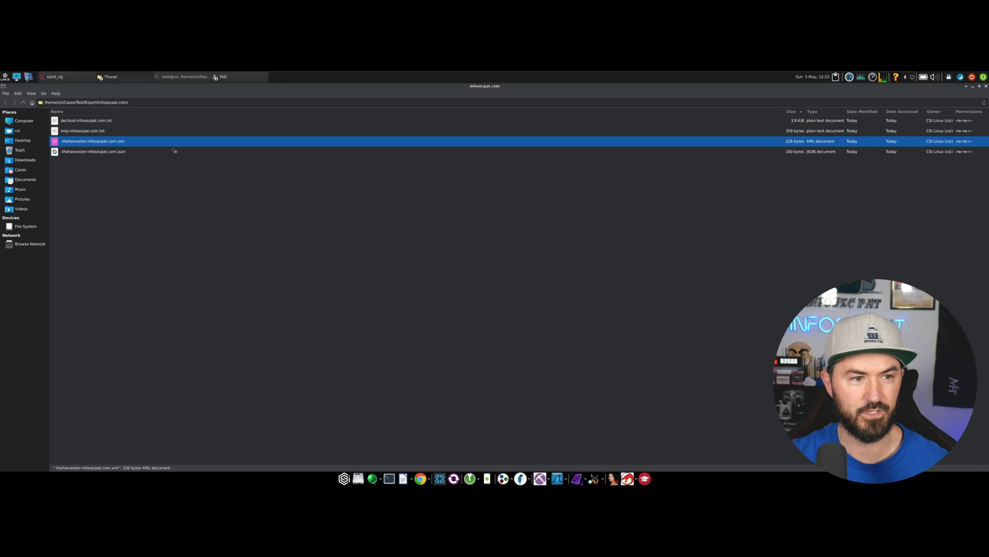
double_click(93, 141)
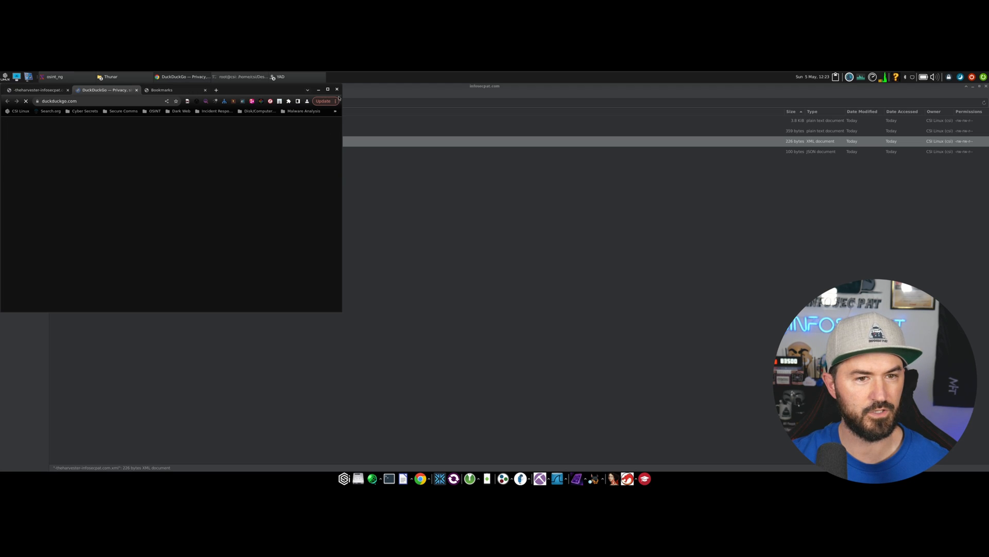
left_click(160, 89)
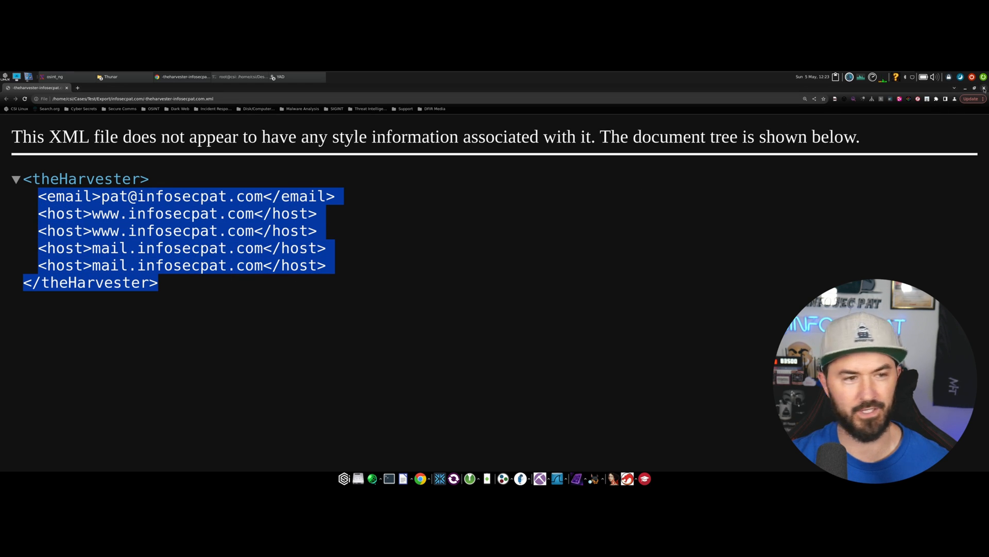
left_click(111, 76)
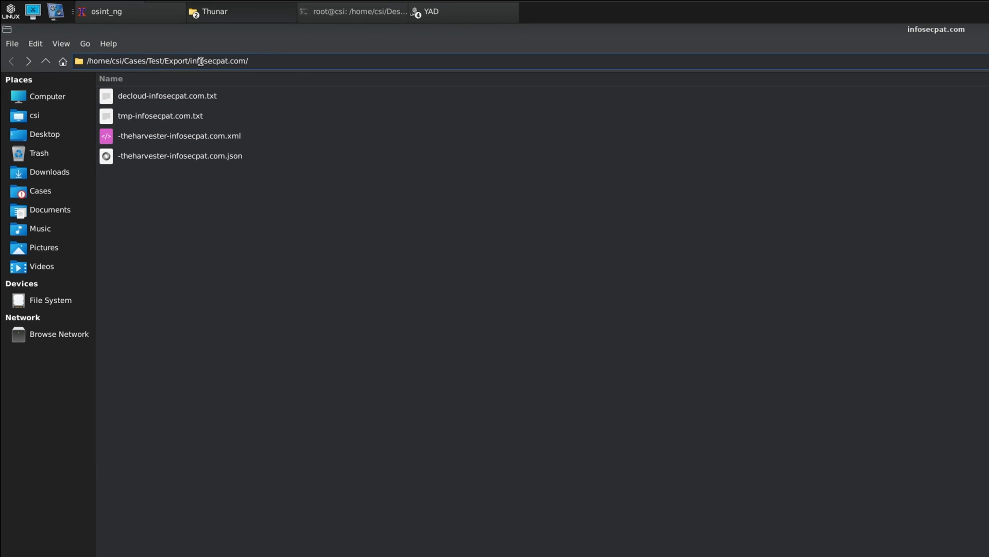
Step: Go up to the Export folder and open its empty Social Media subfolder
left_click(45, 61)
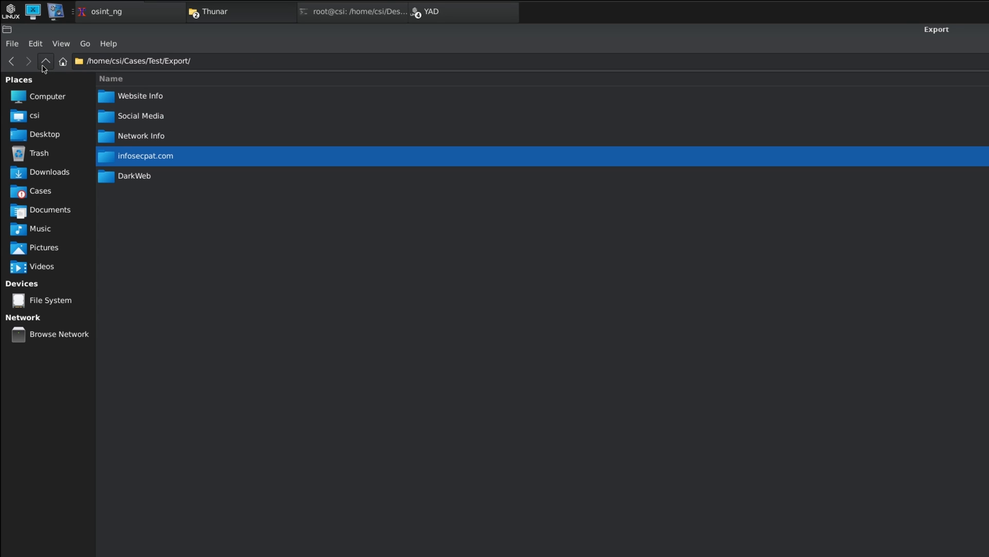
mouse_move(158, 163)
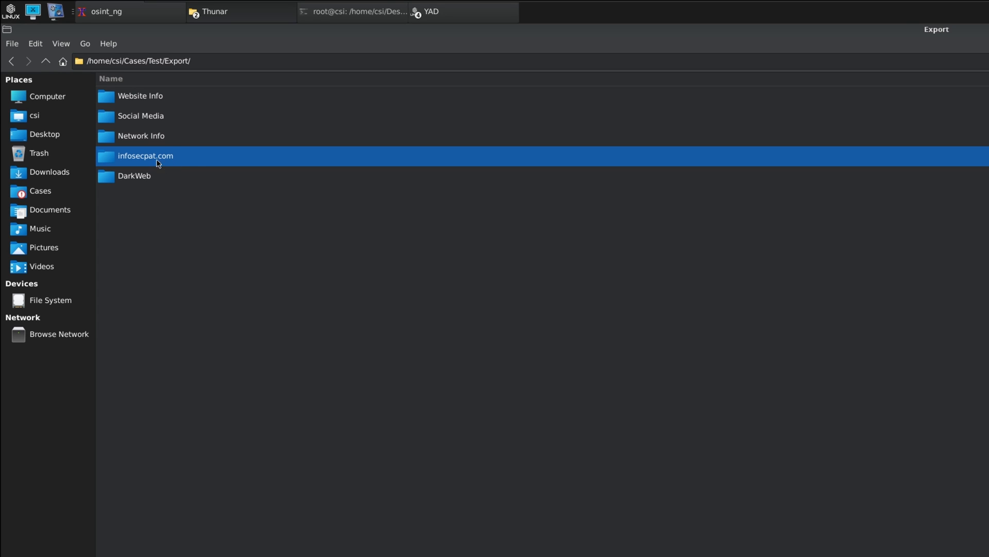
double_click(140, 115)
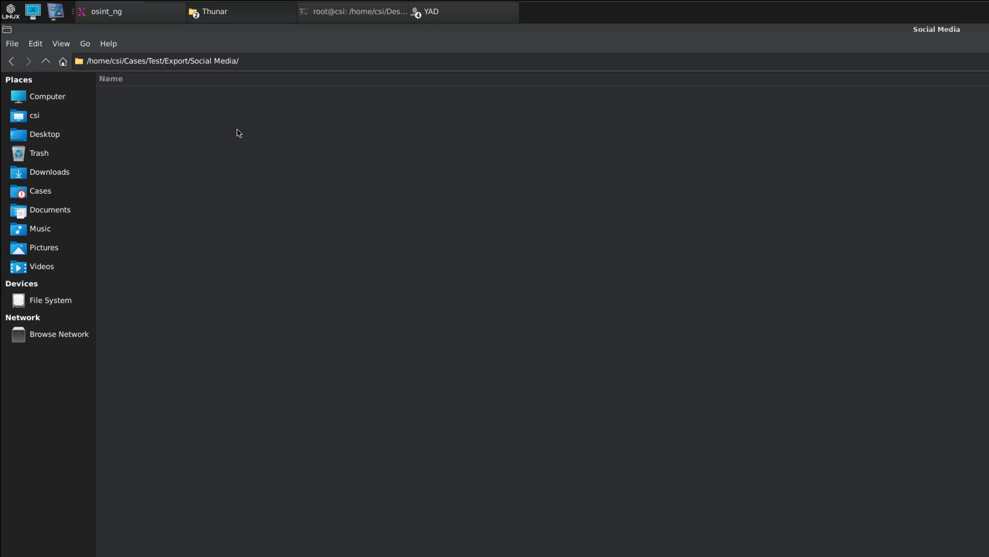